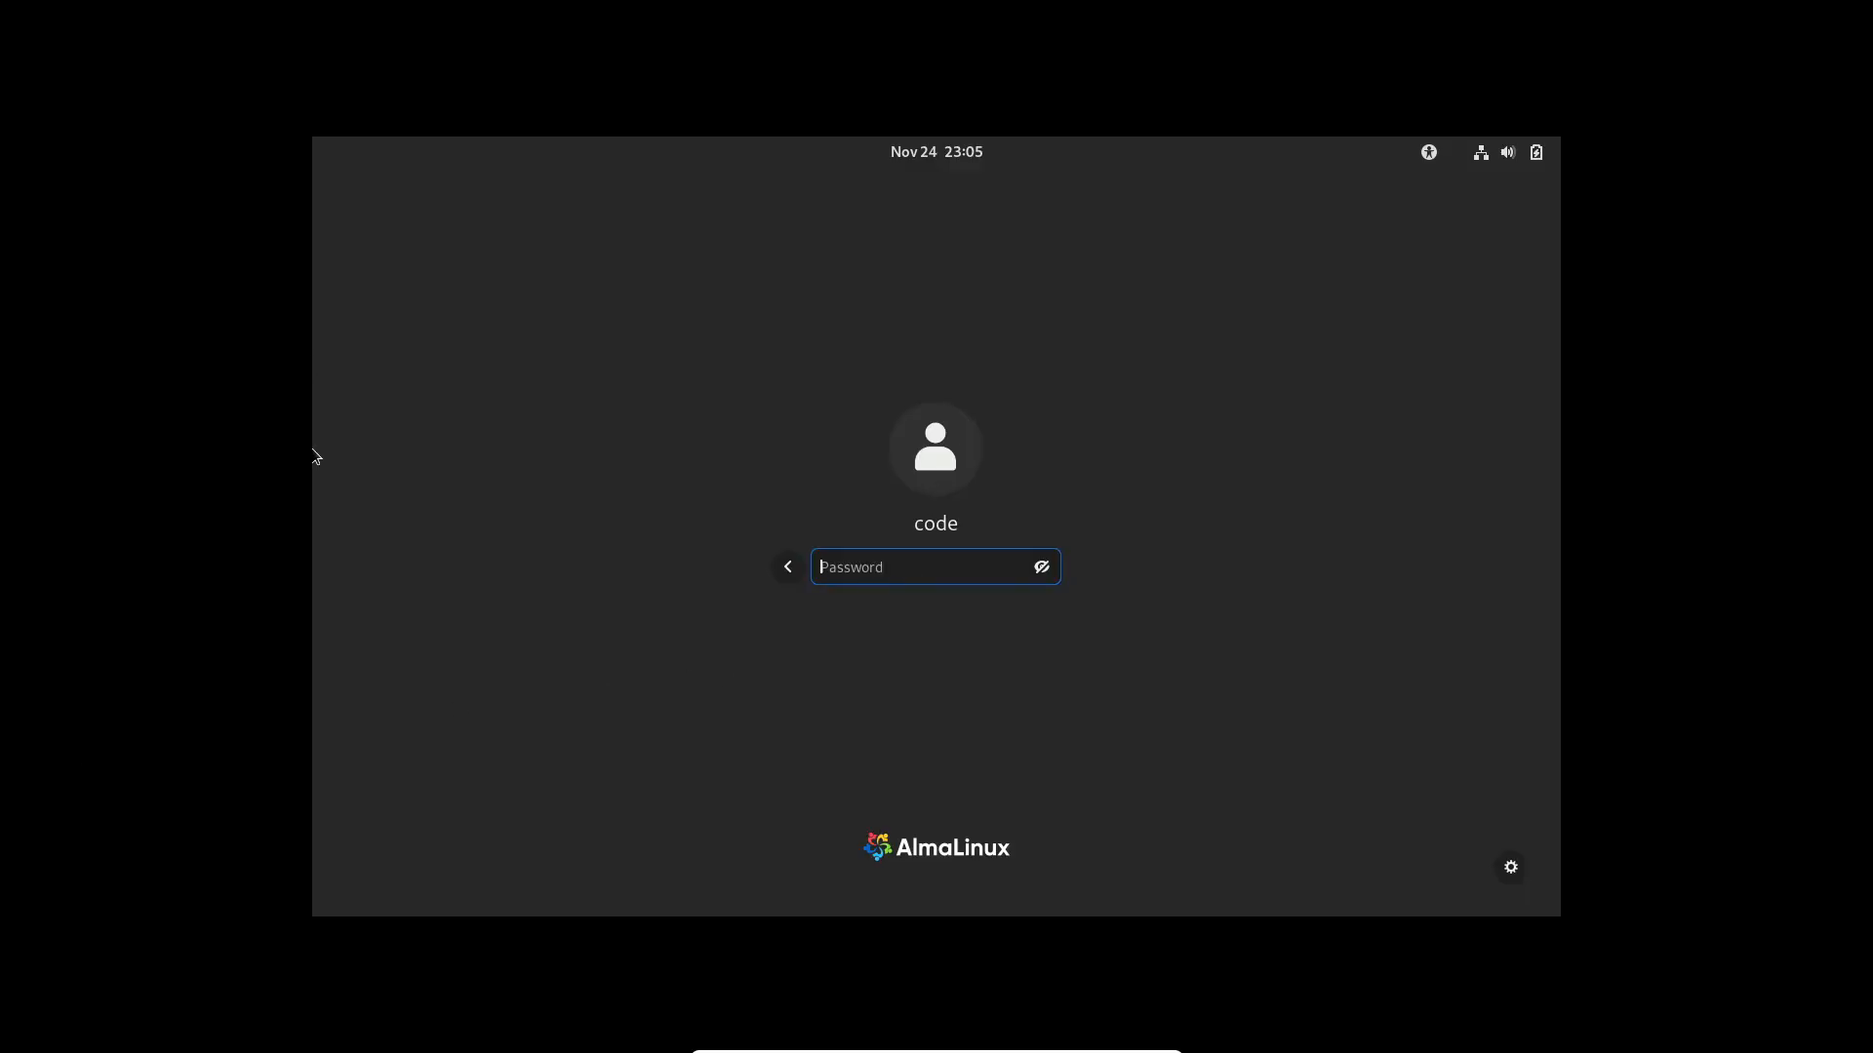
pyautogui.moveTo(938, 568)
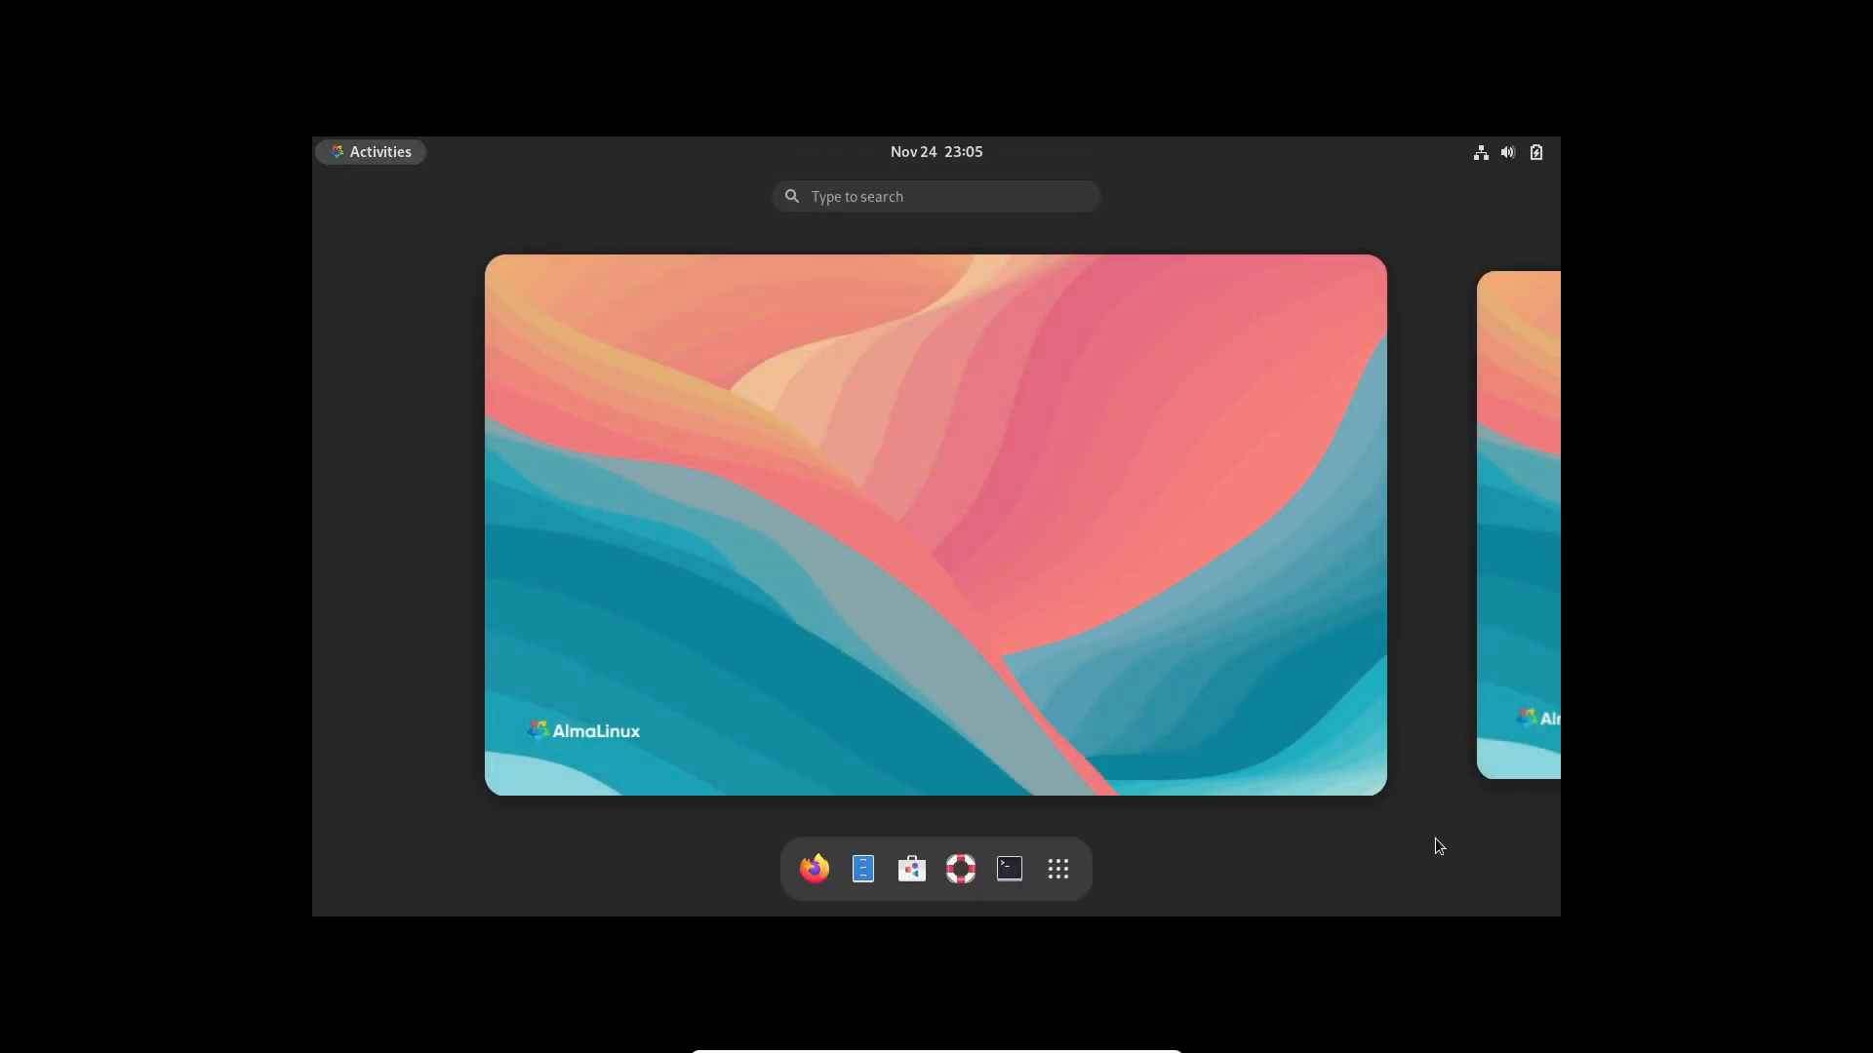
# Show all installed applications and launch Settings from the app grid.
pyautogui.click(1057, 870)
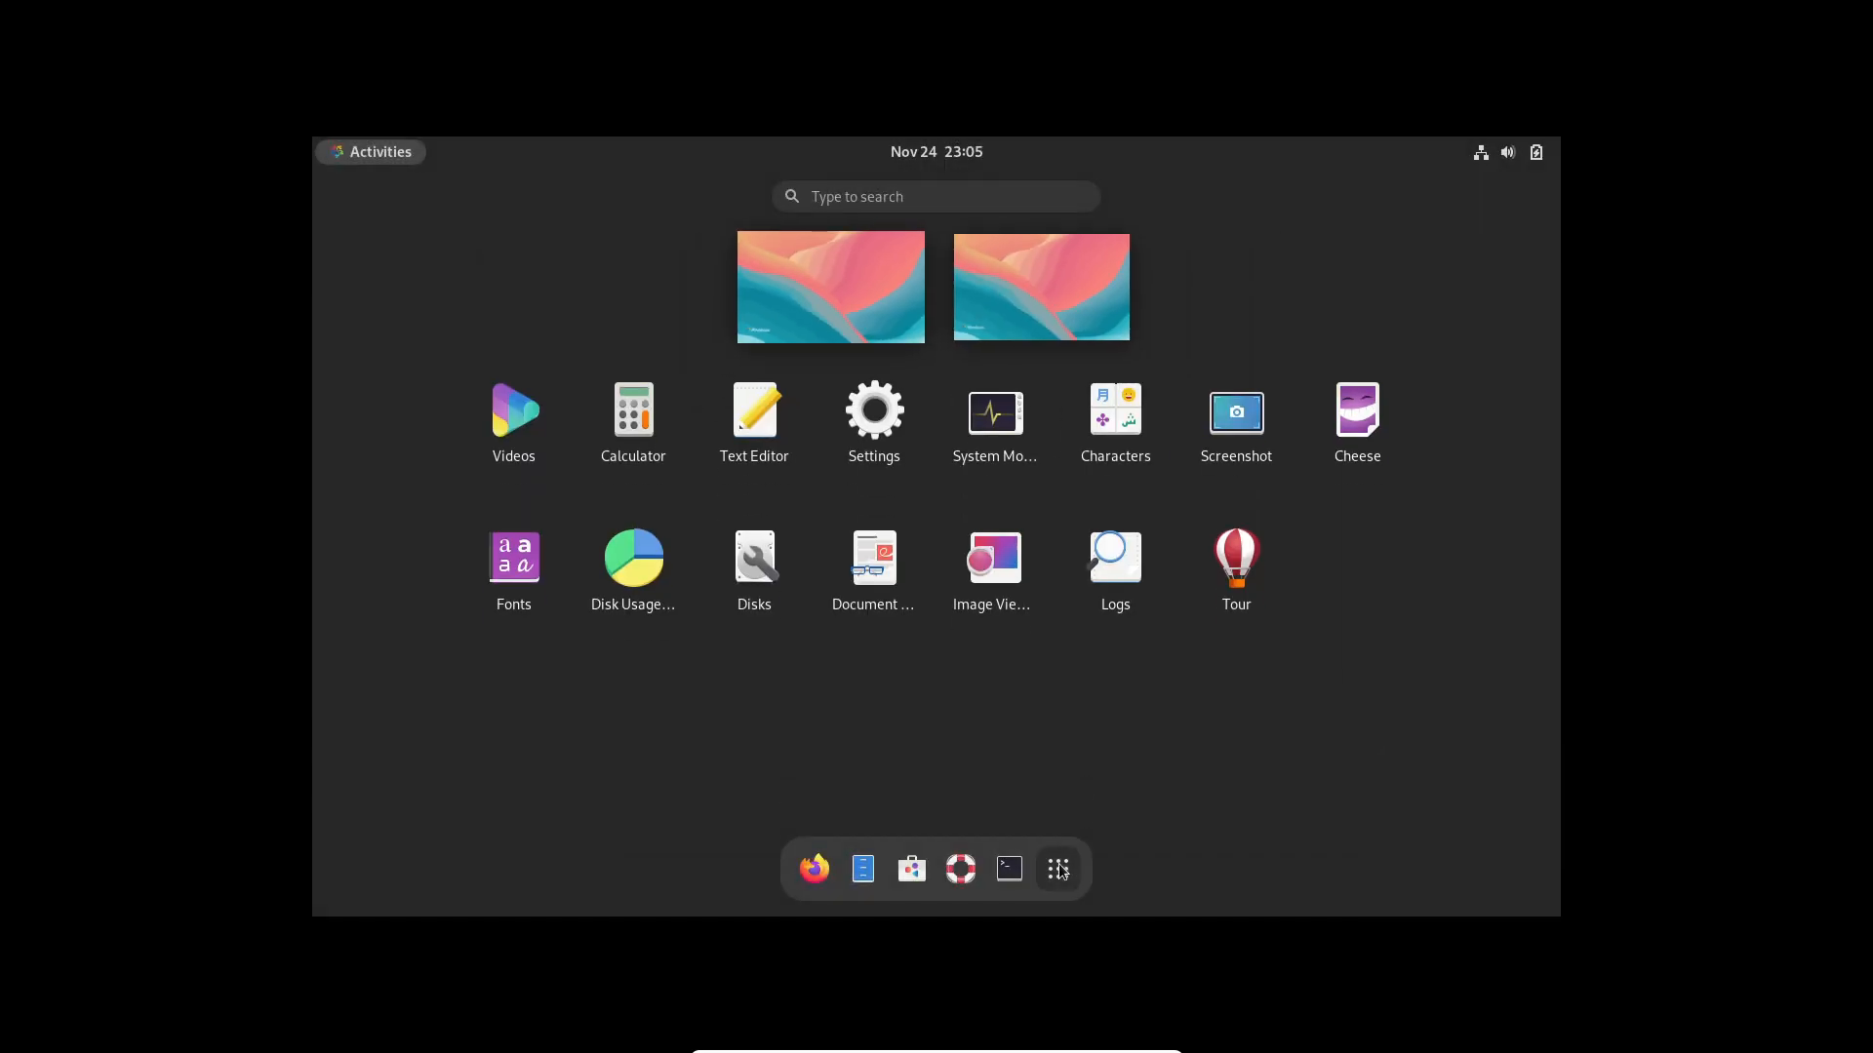
pyautogui.click(874, 410)
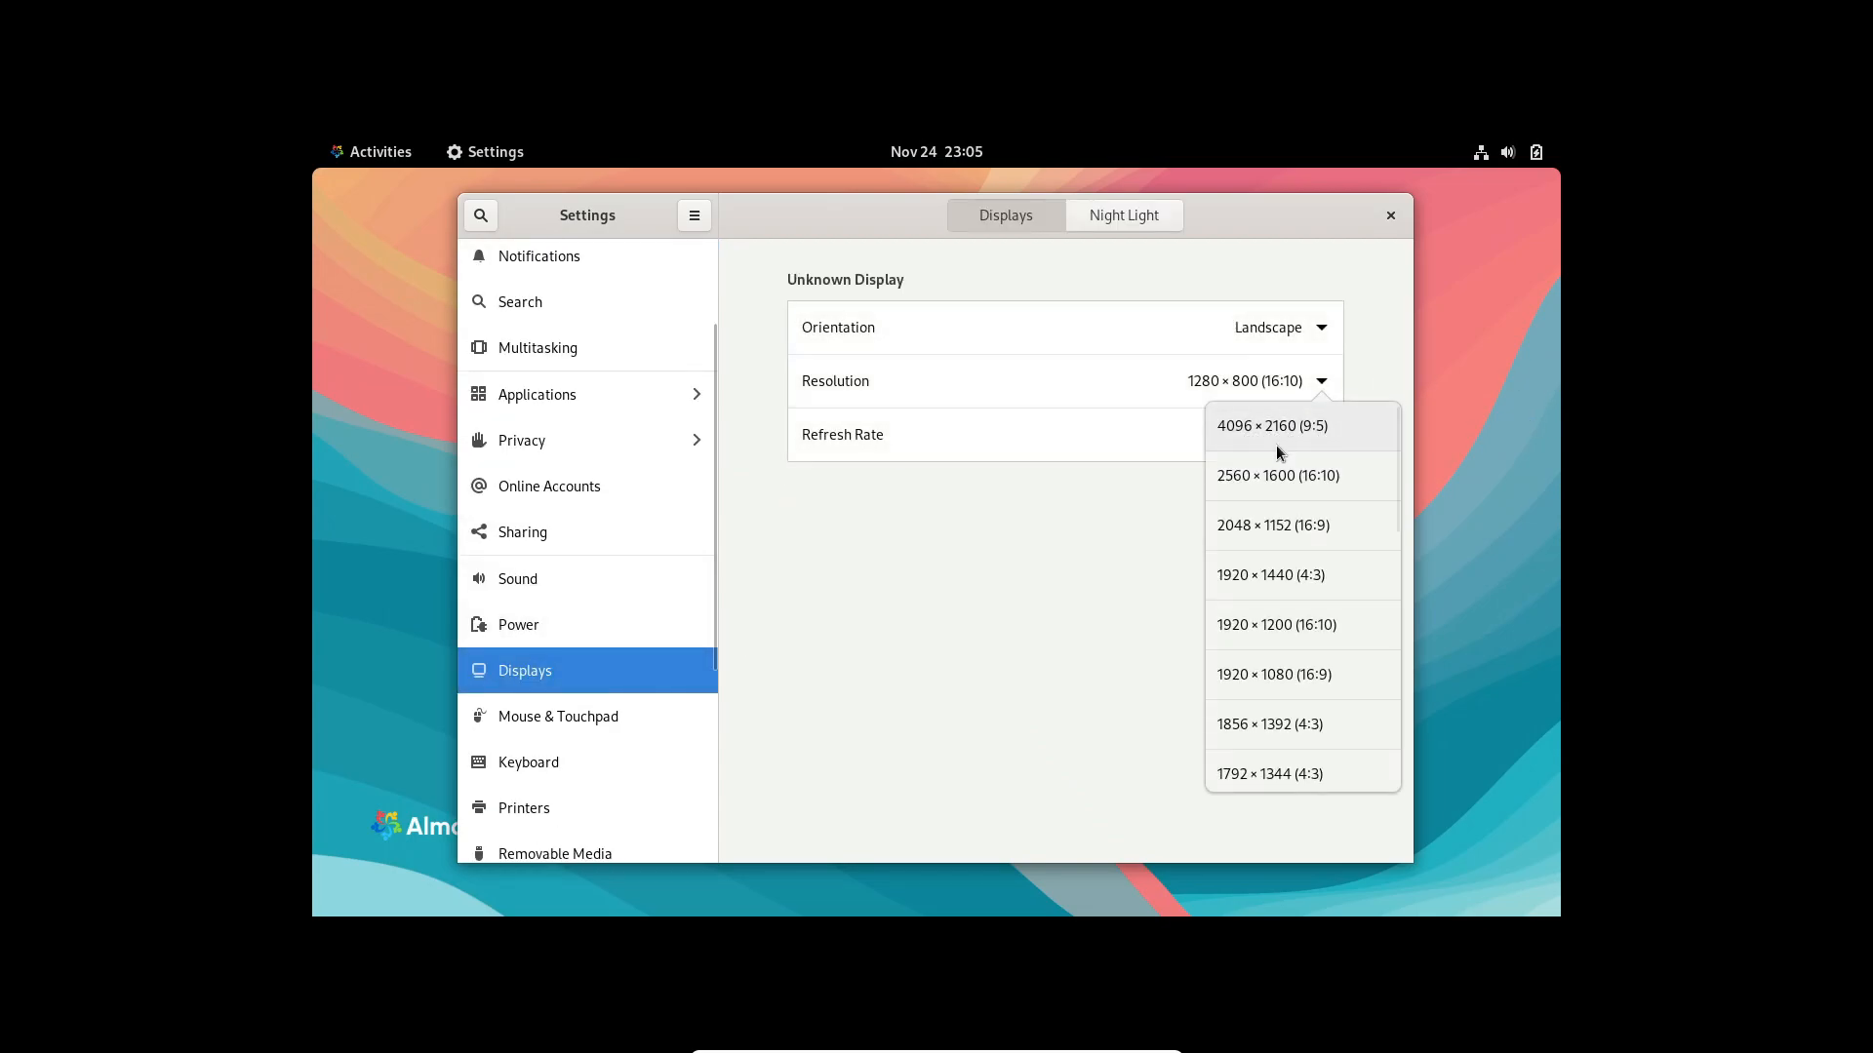
# Choose a higher display resolution, then return to Settings for the About page.
pyautogui.click(1272, 673)
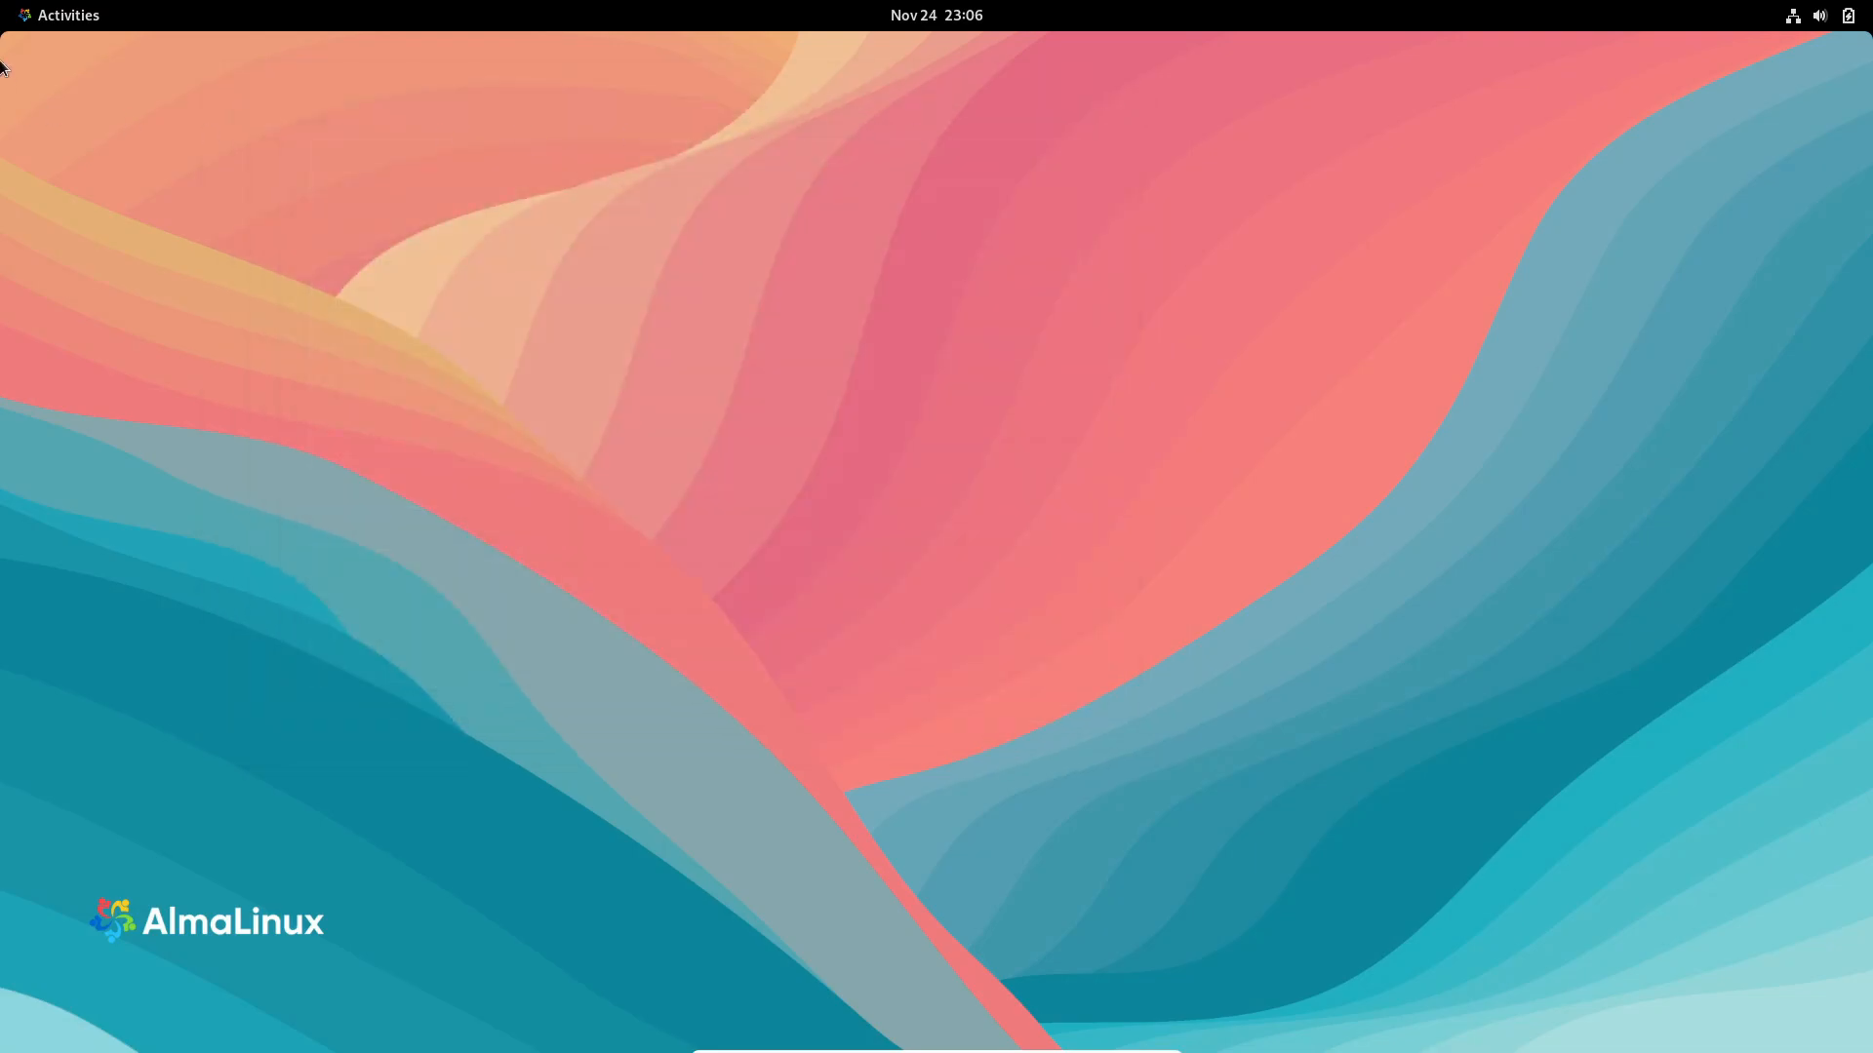
pyautogui.click(57, 16)
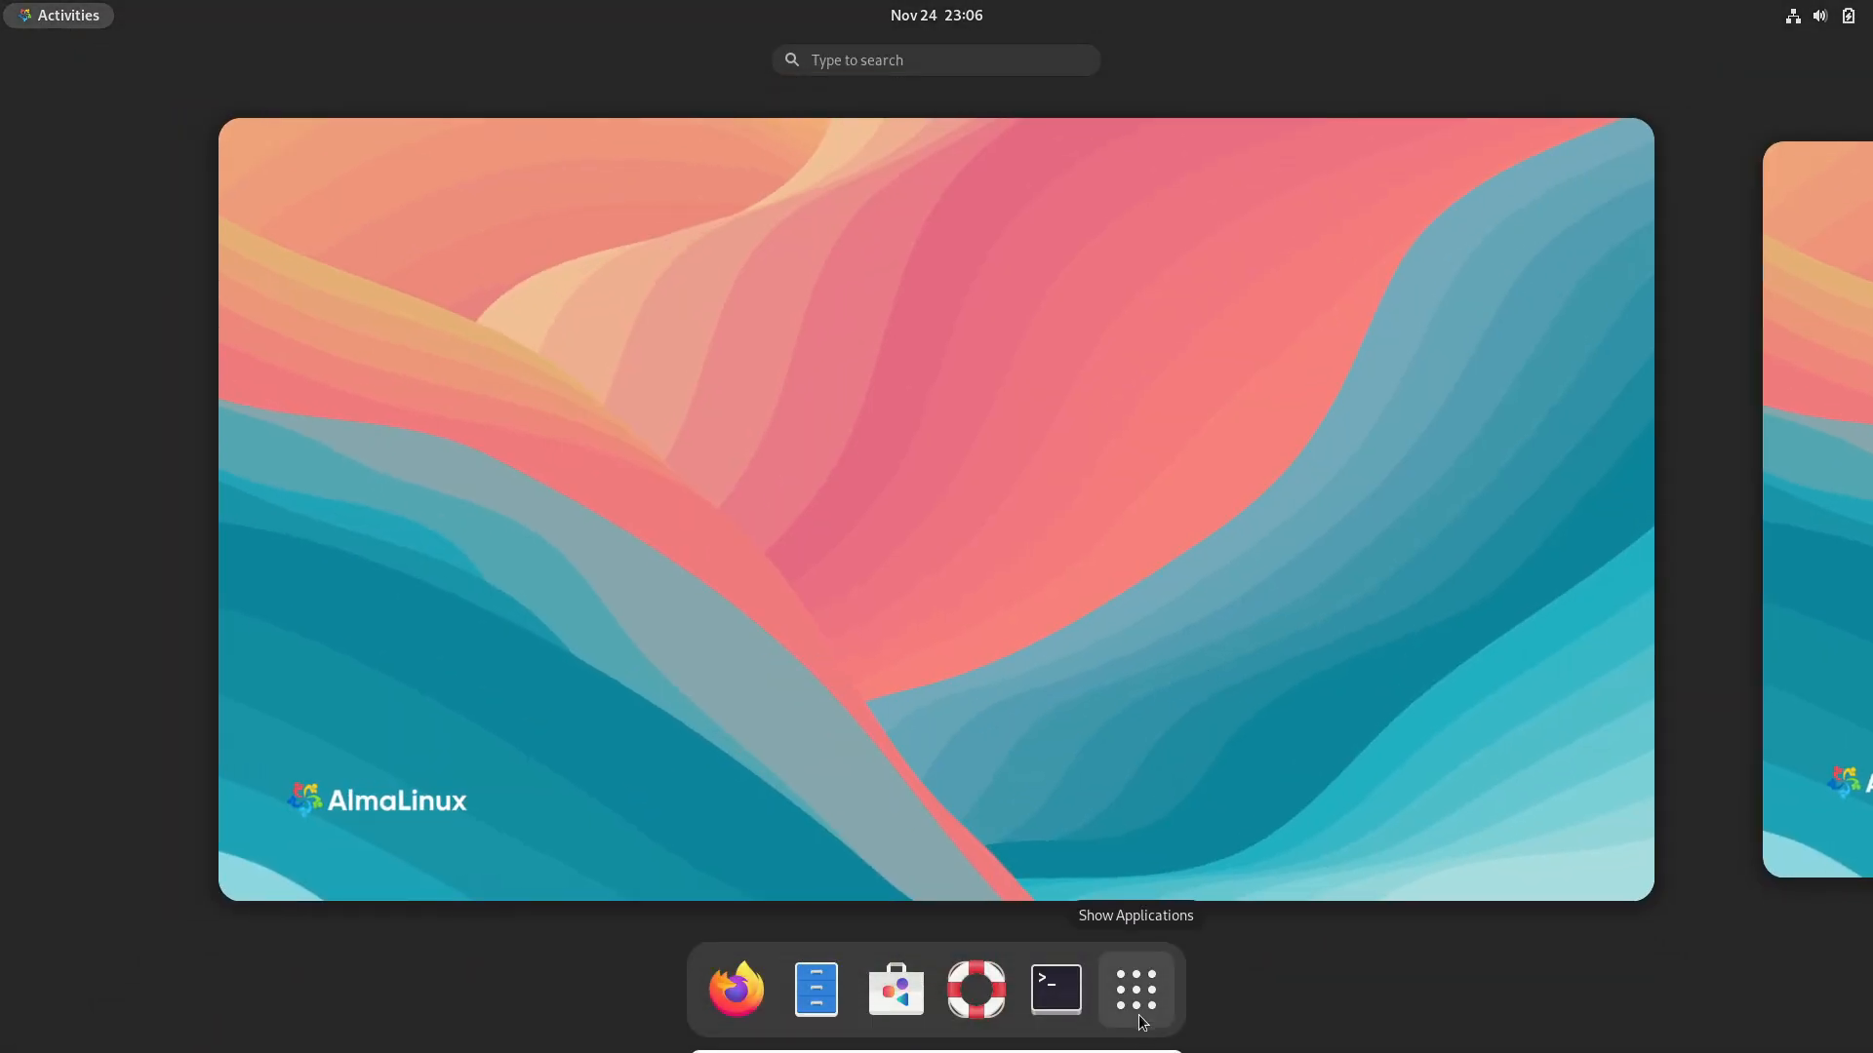
pyautogui.click(1136, 991)
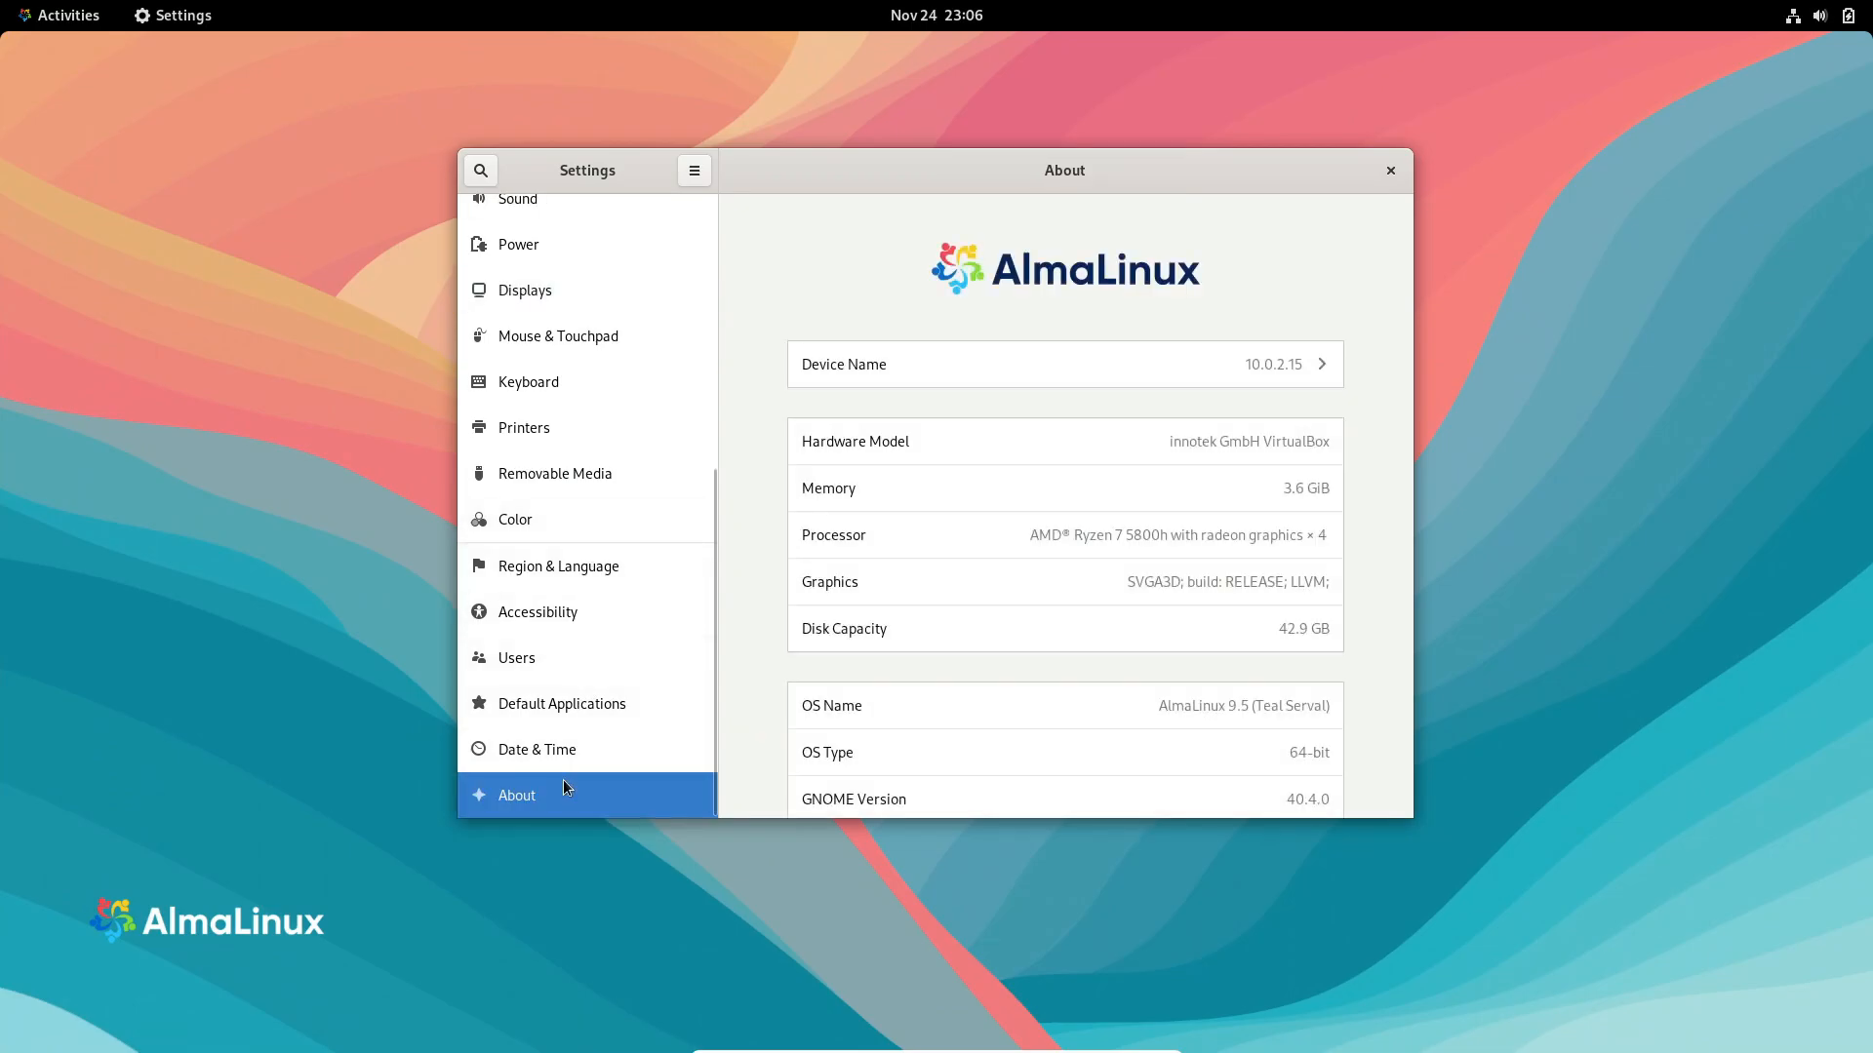
pyautogui.moveTo(1310, 384)
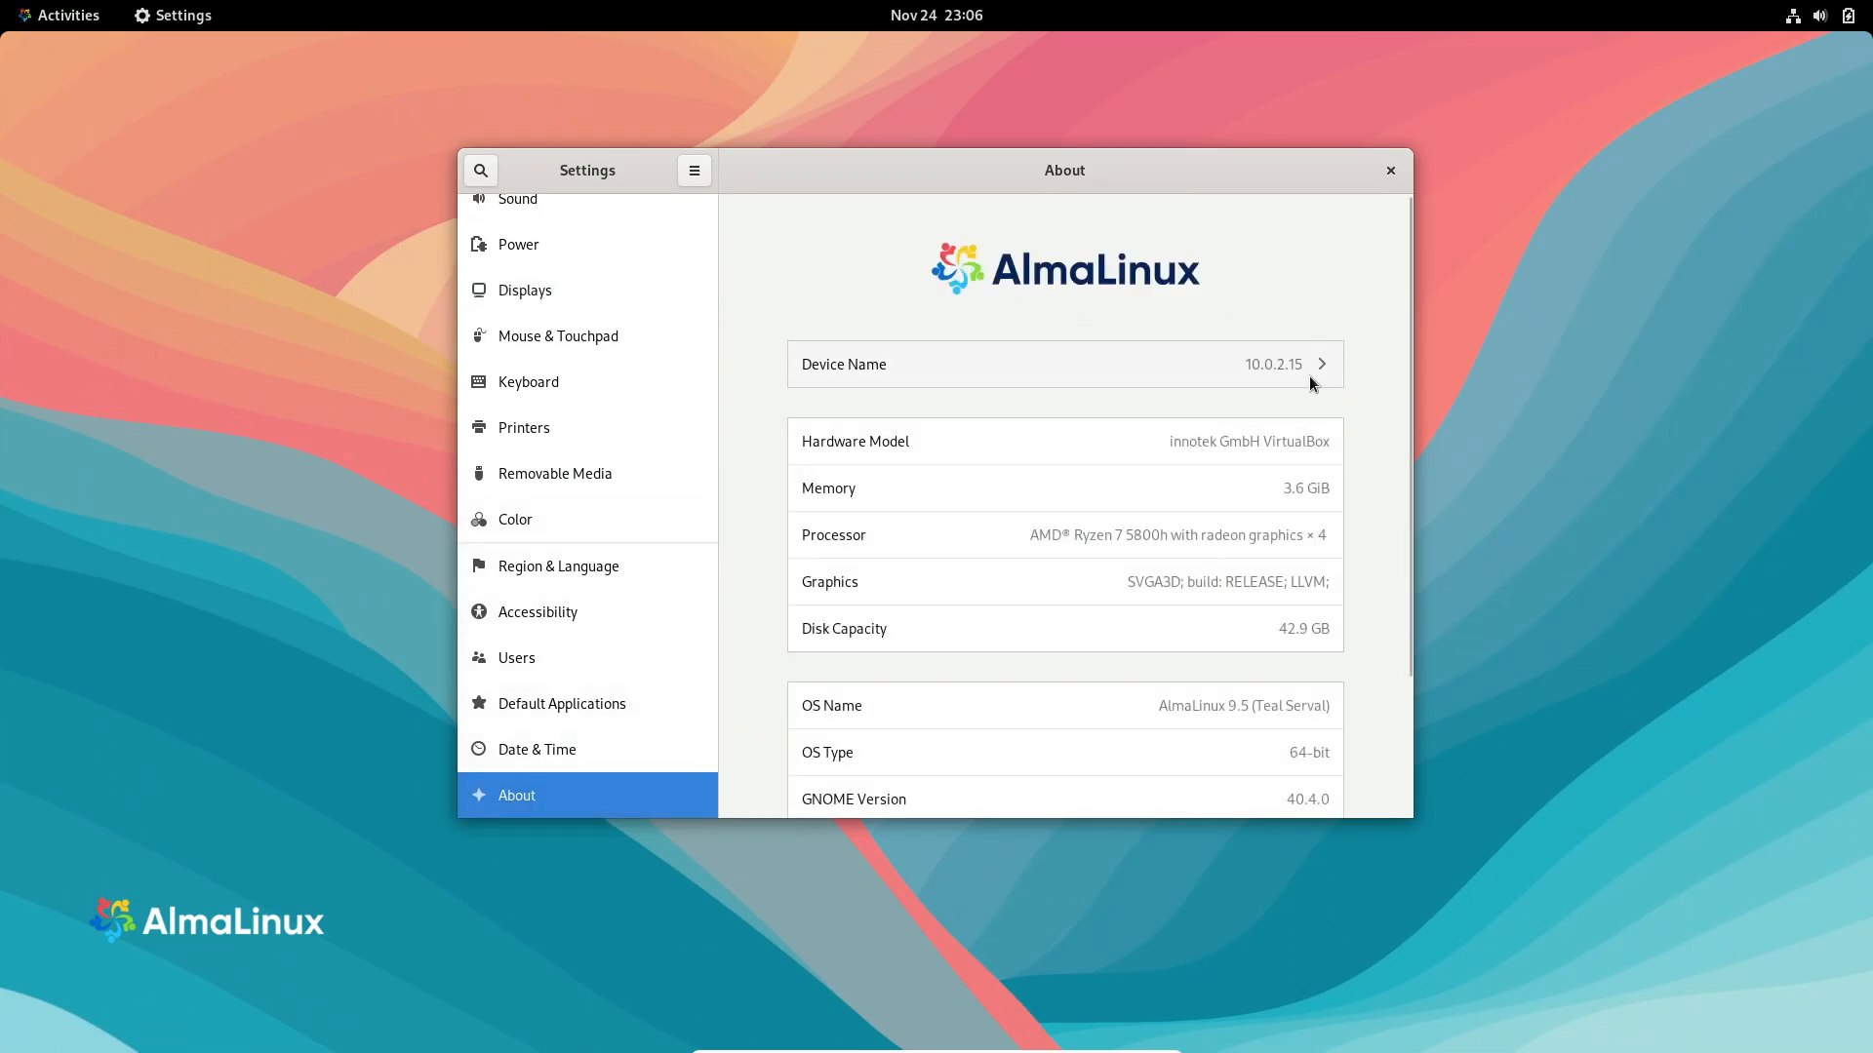
pyautogui.moveTo(1299, 468)
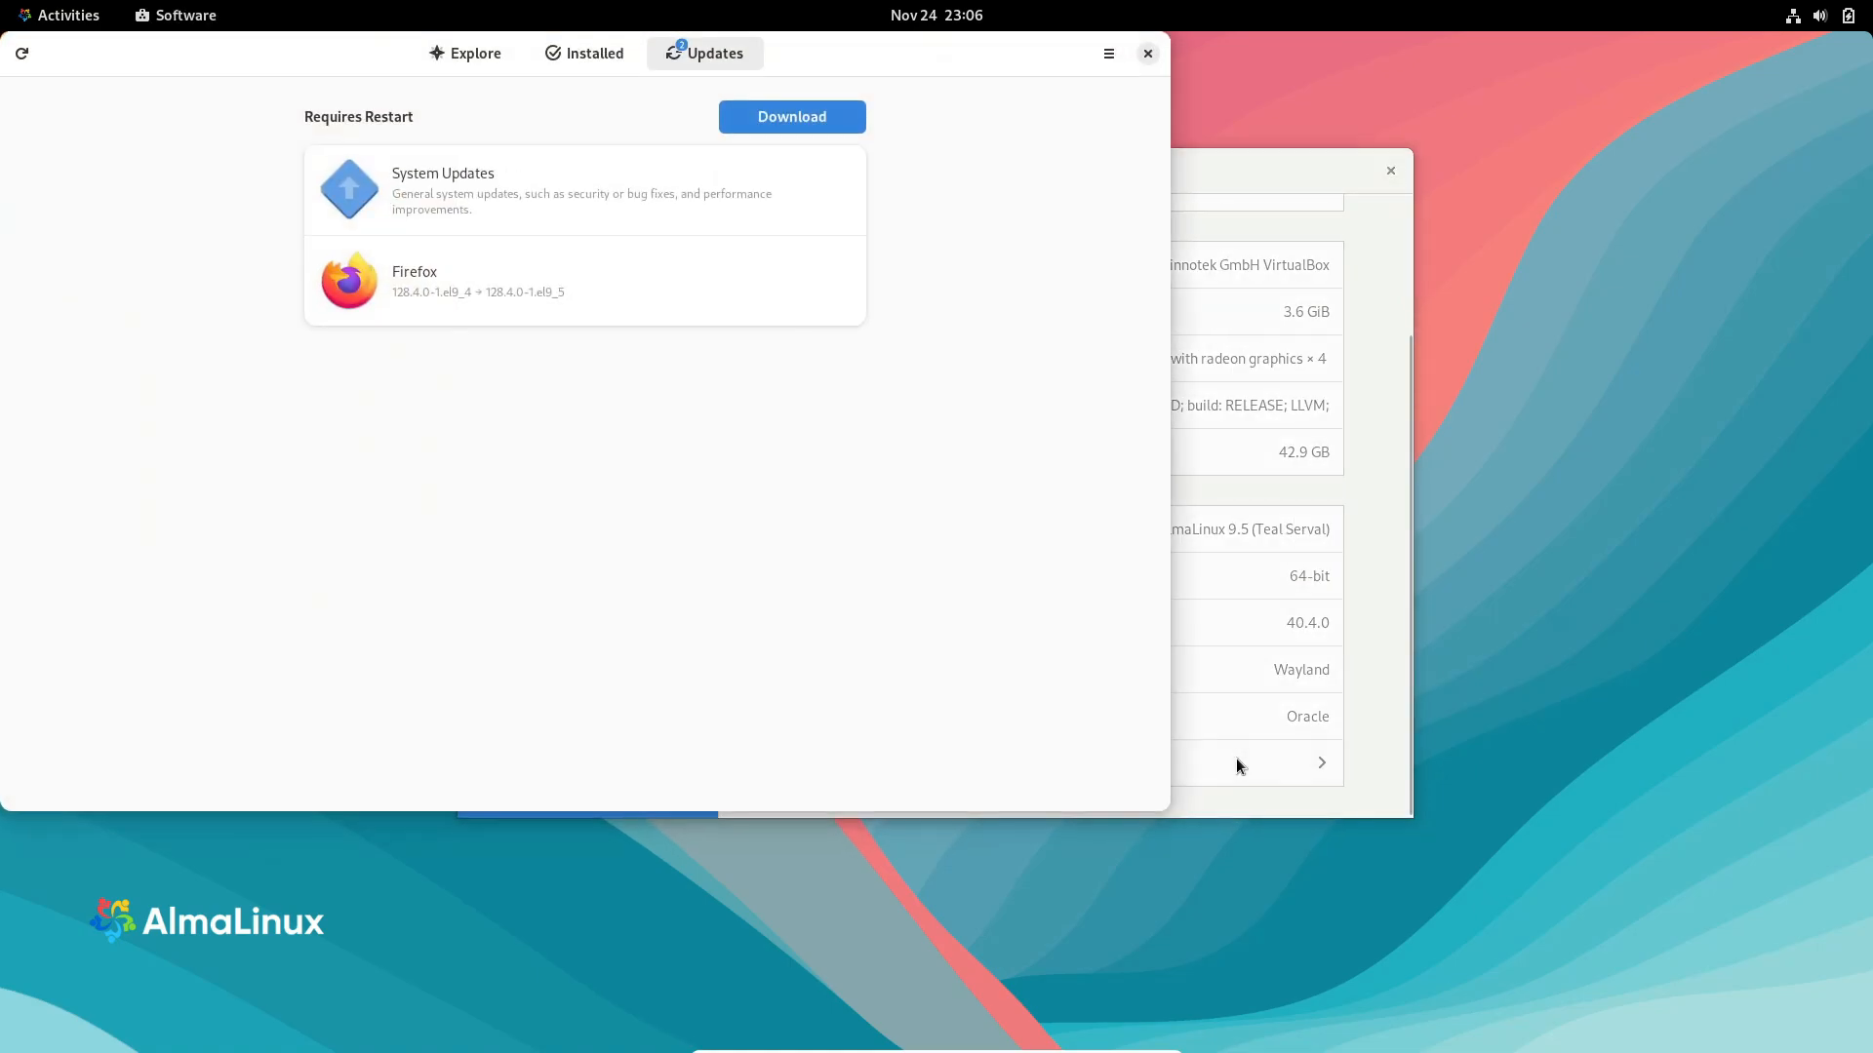
pyautogui.click(464, 53)
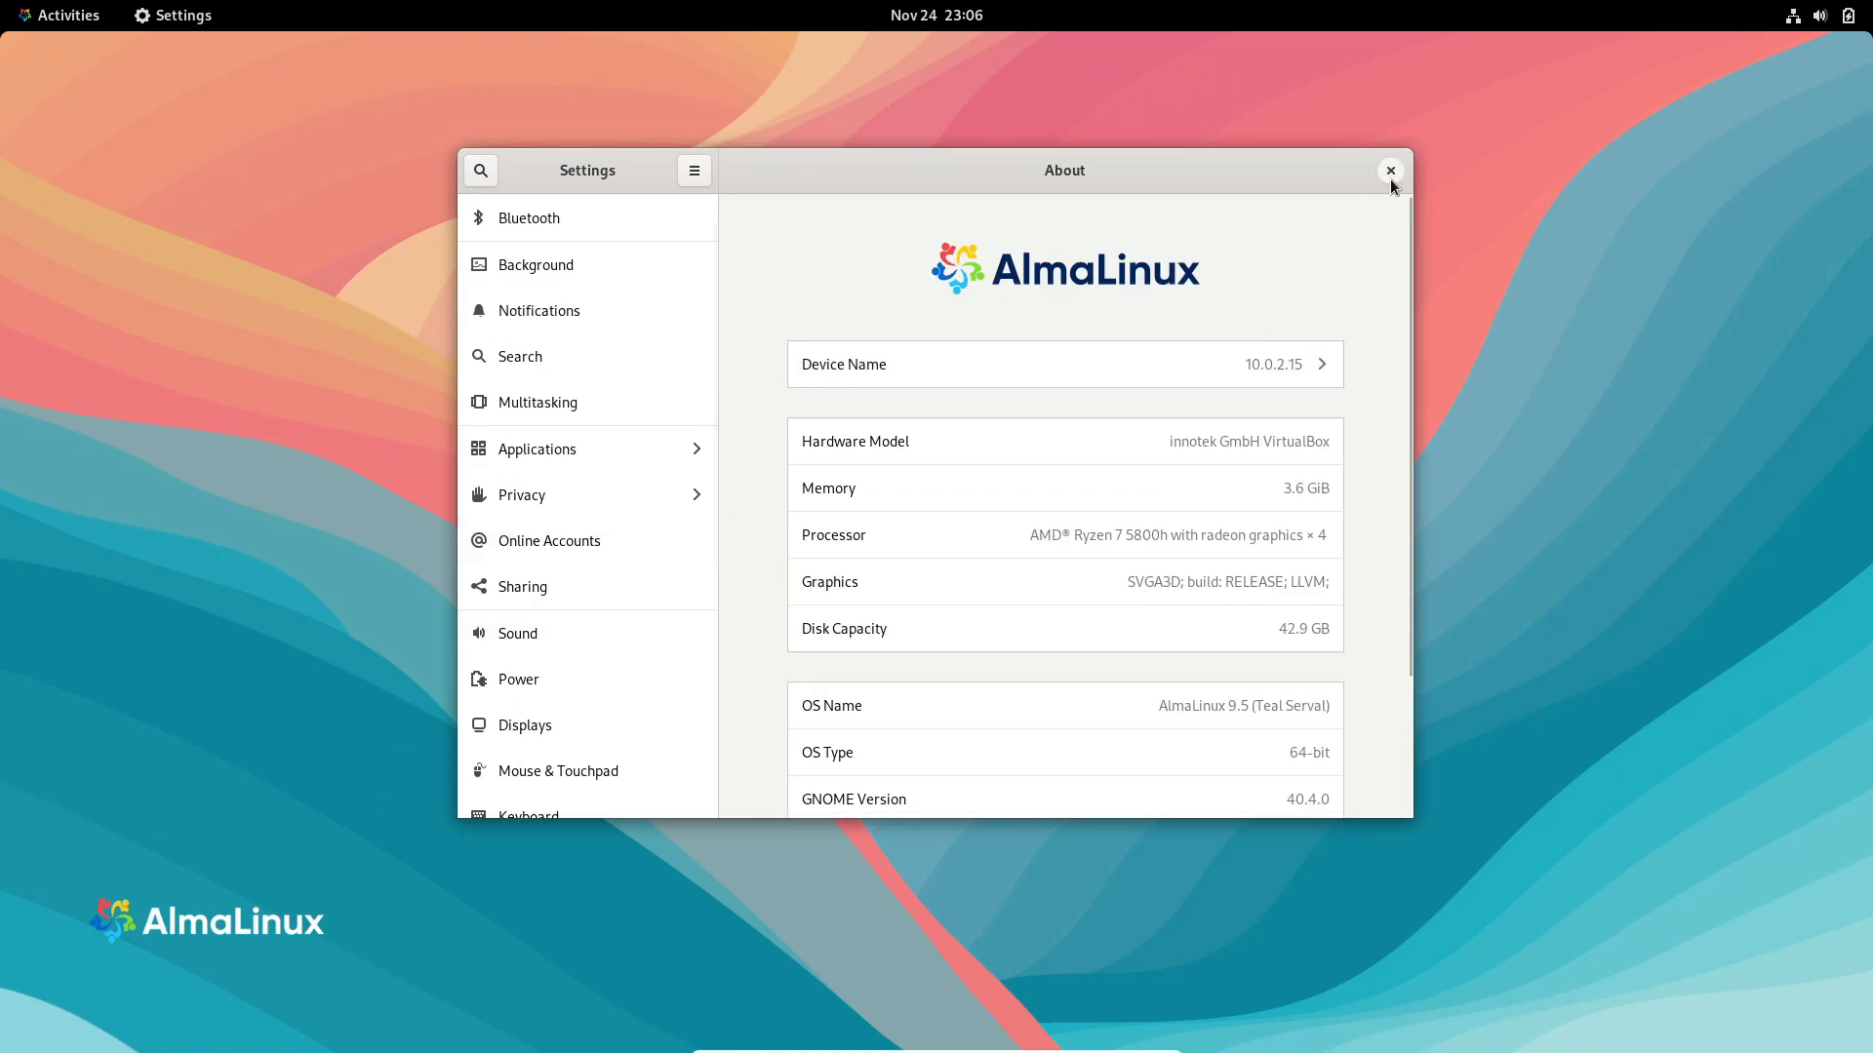
# Close Settings and show the system status menu over the application grid.
pyautogui.click(1391, 172)
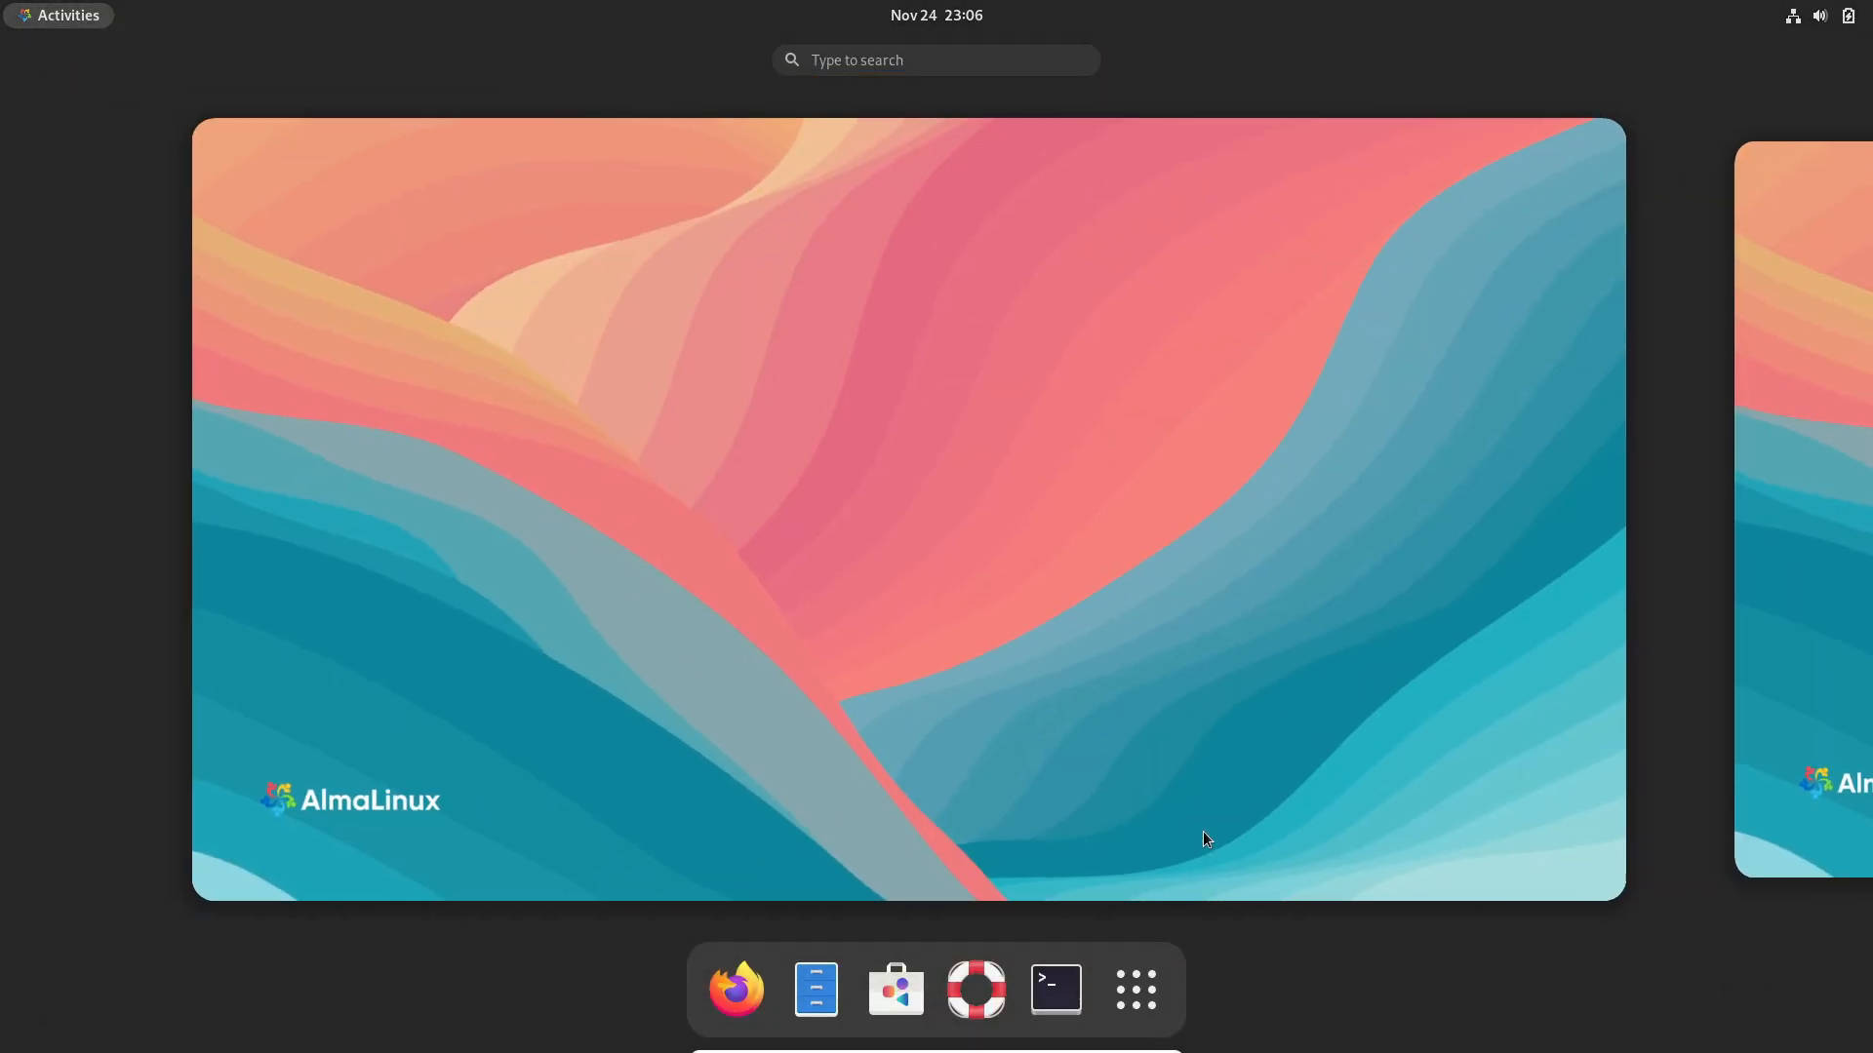
pyautogui.click(1136, 991)
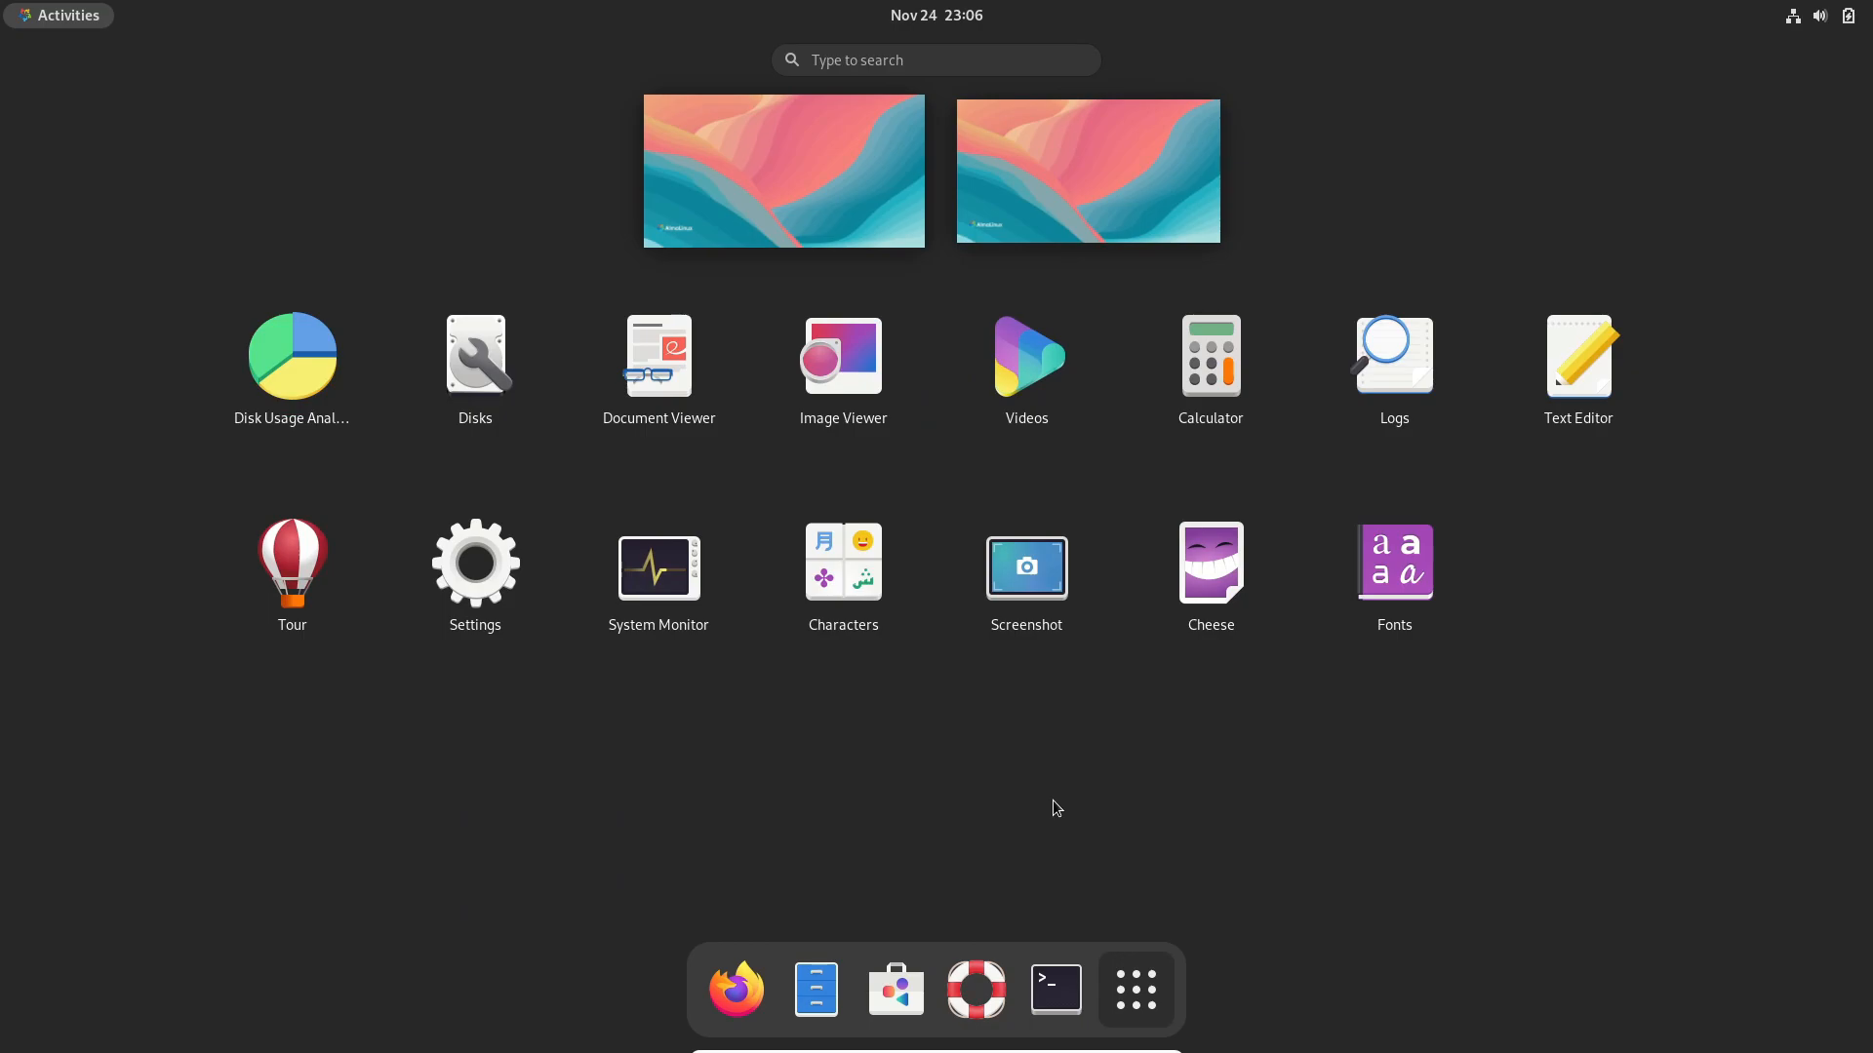
pyautogui.click(1847, 15)
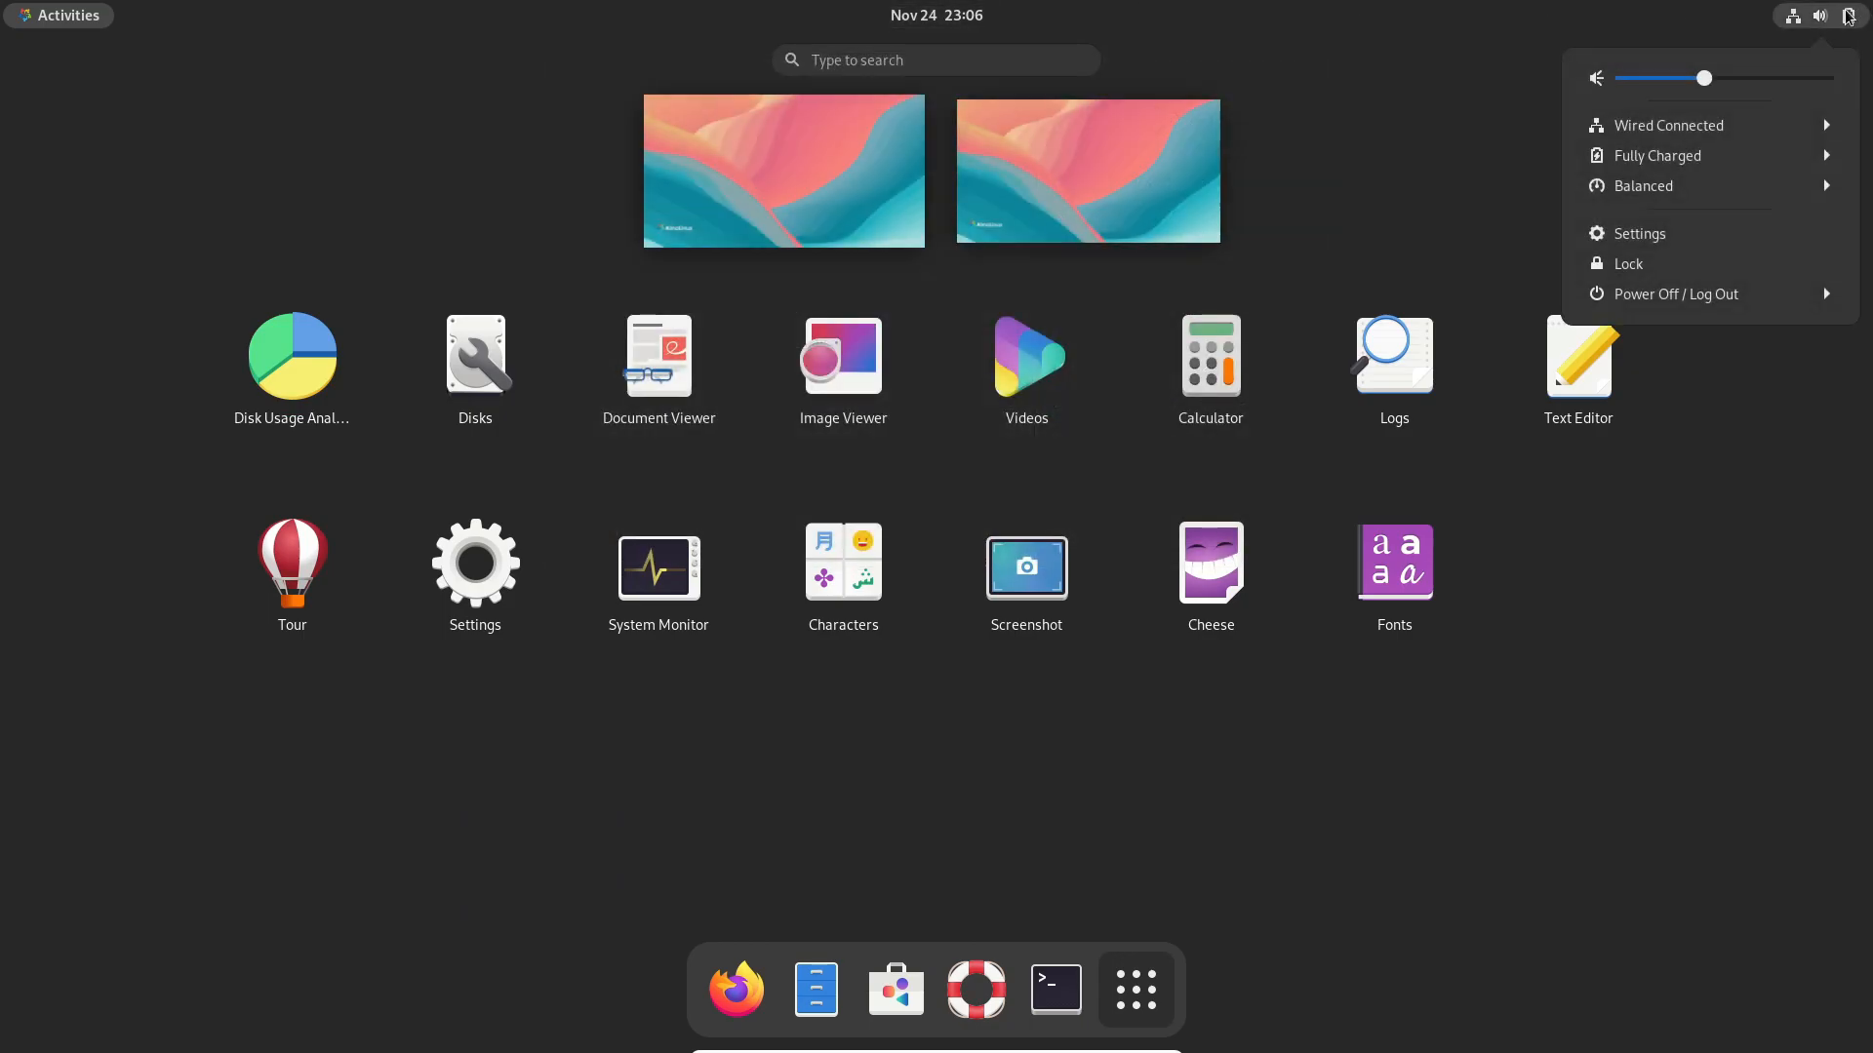
pyautogui.moveTo(1828, 158)
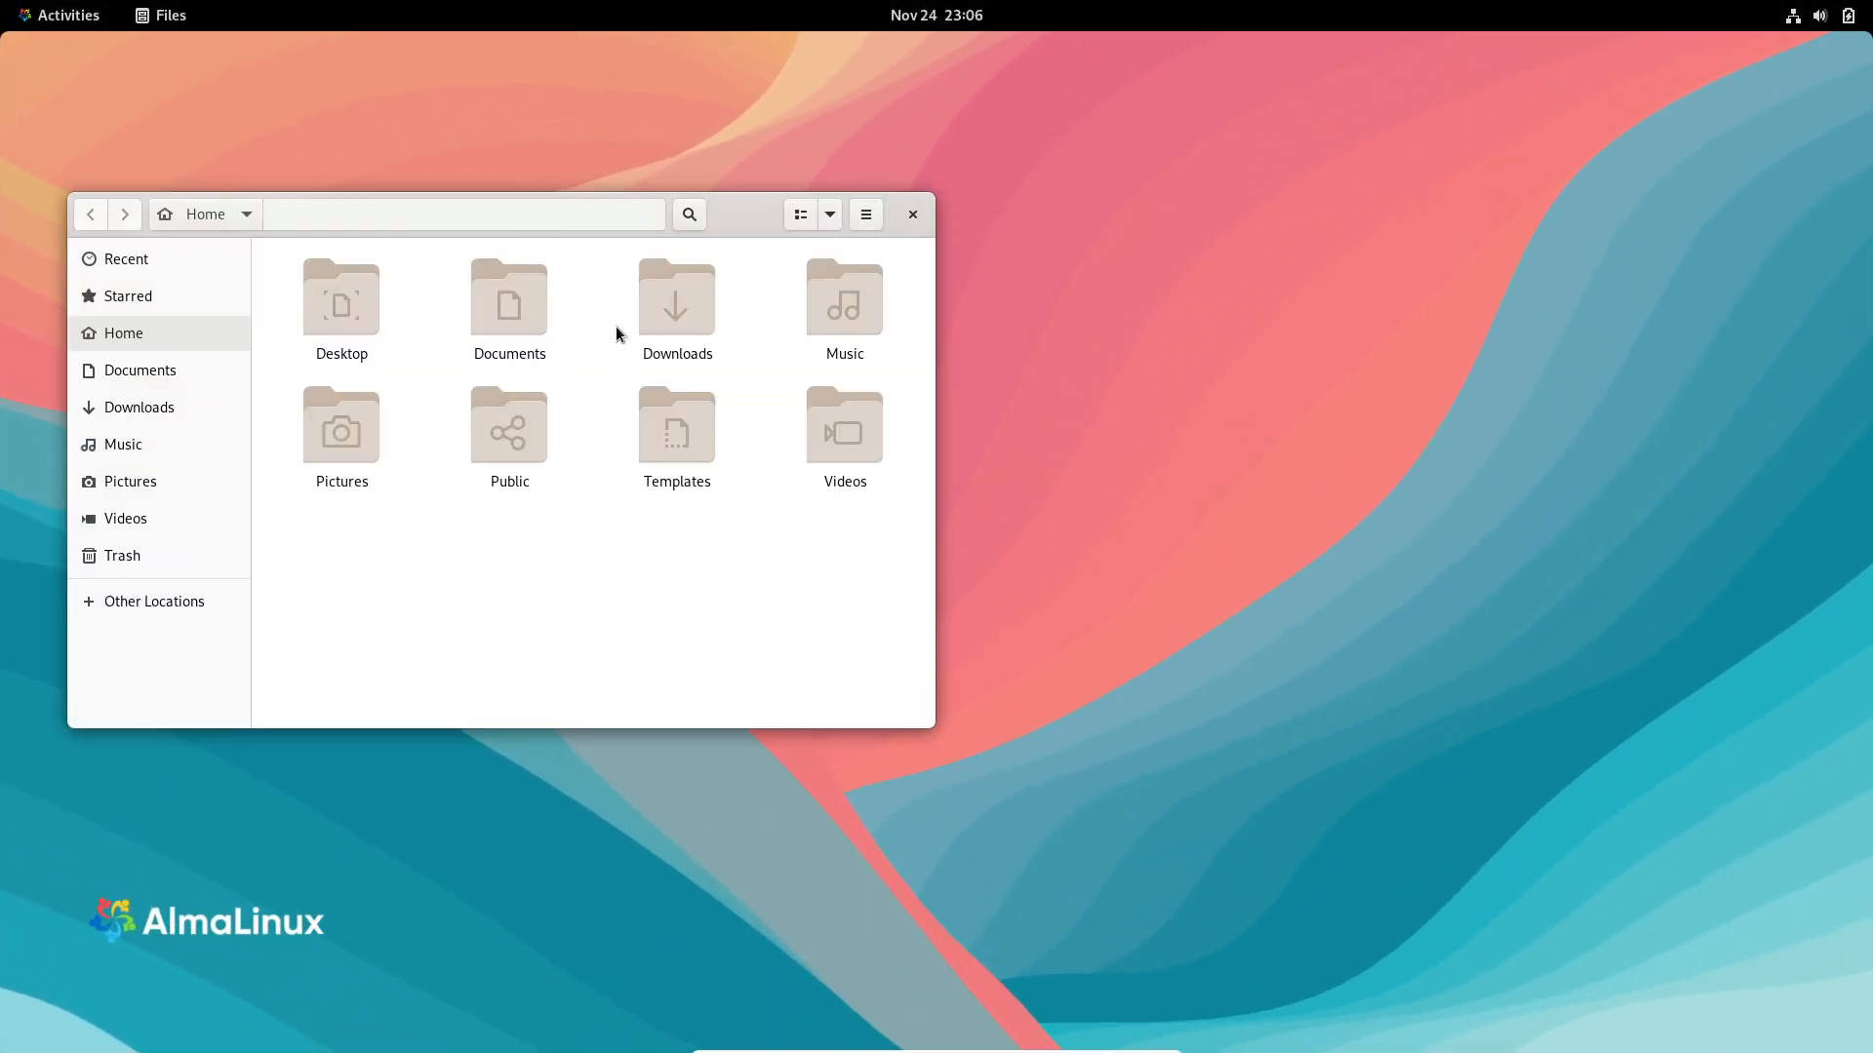
pyautogui.moveTo(804, 561)
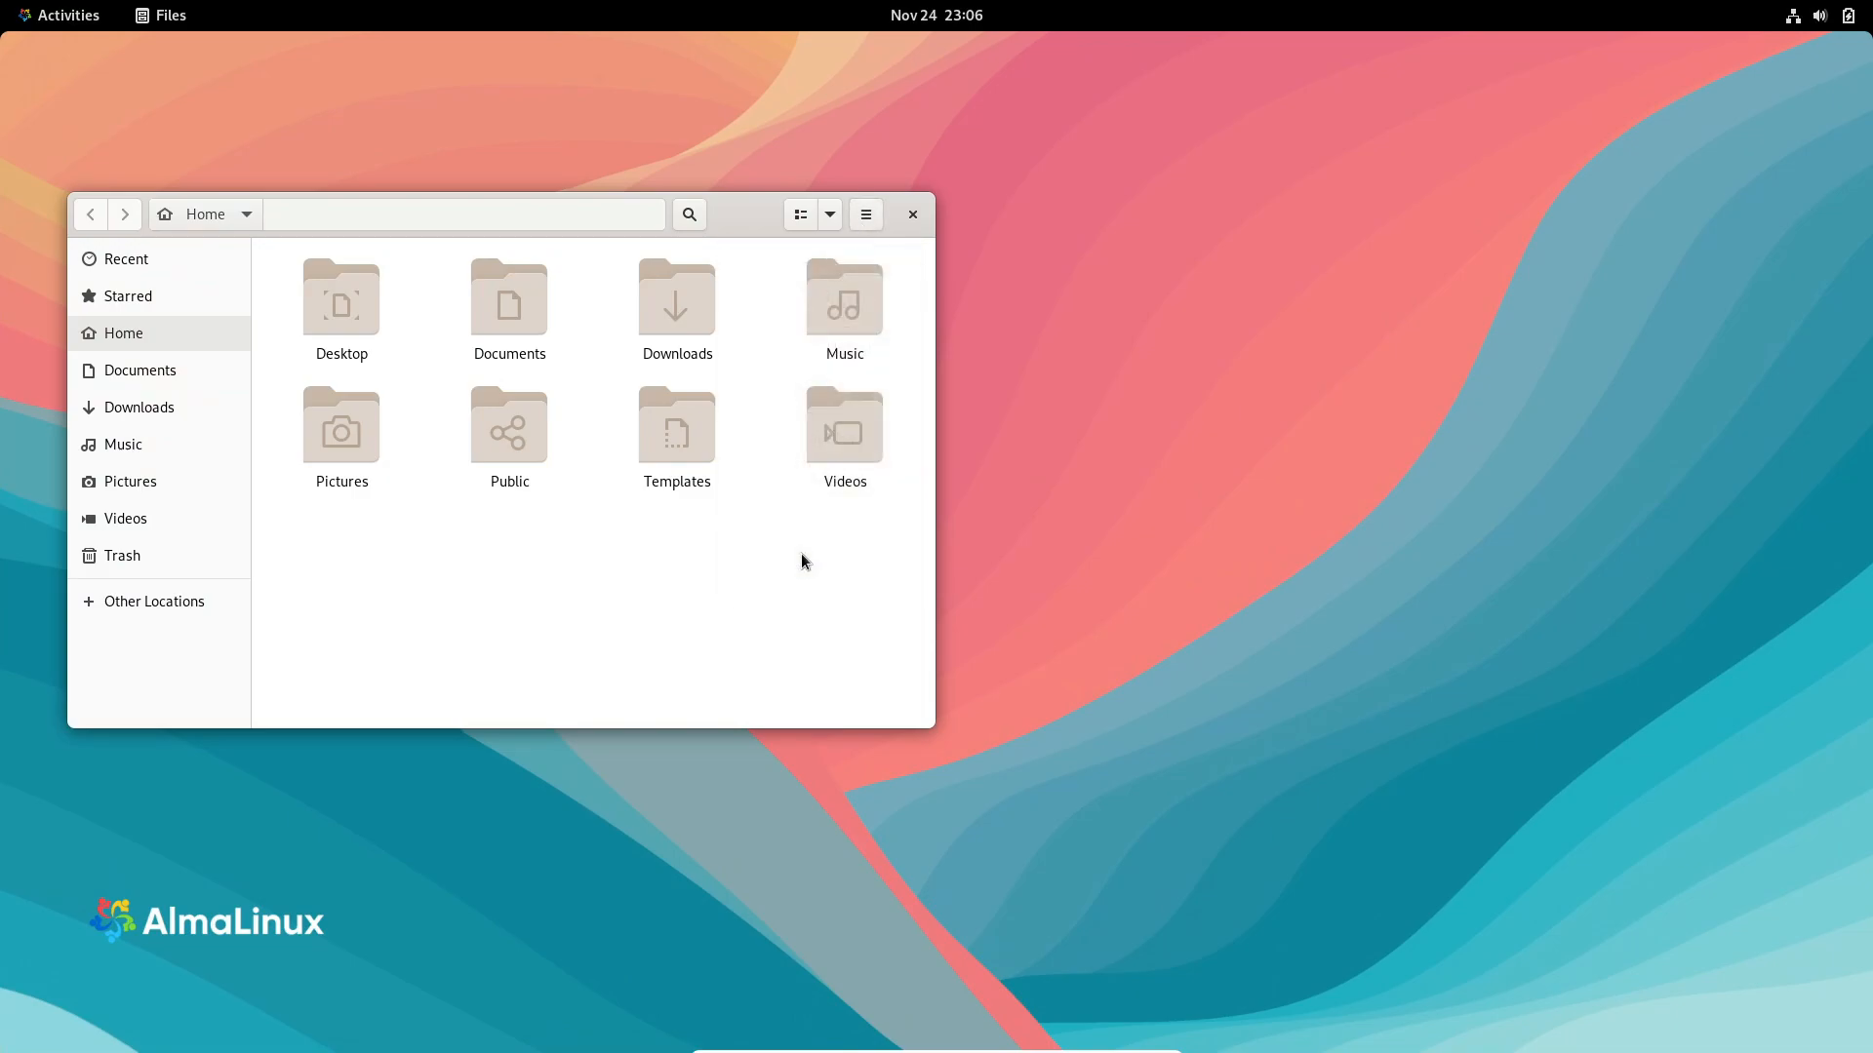
# View the Files main menu options from the Home folder.
pyautogui.click(866, 214)
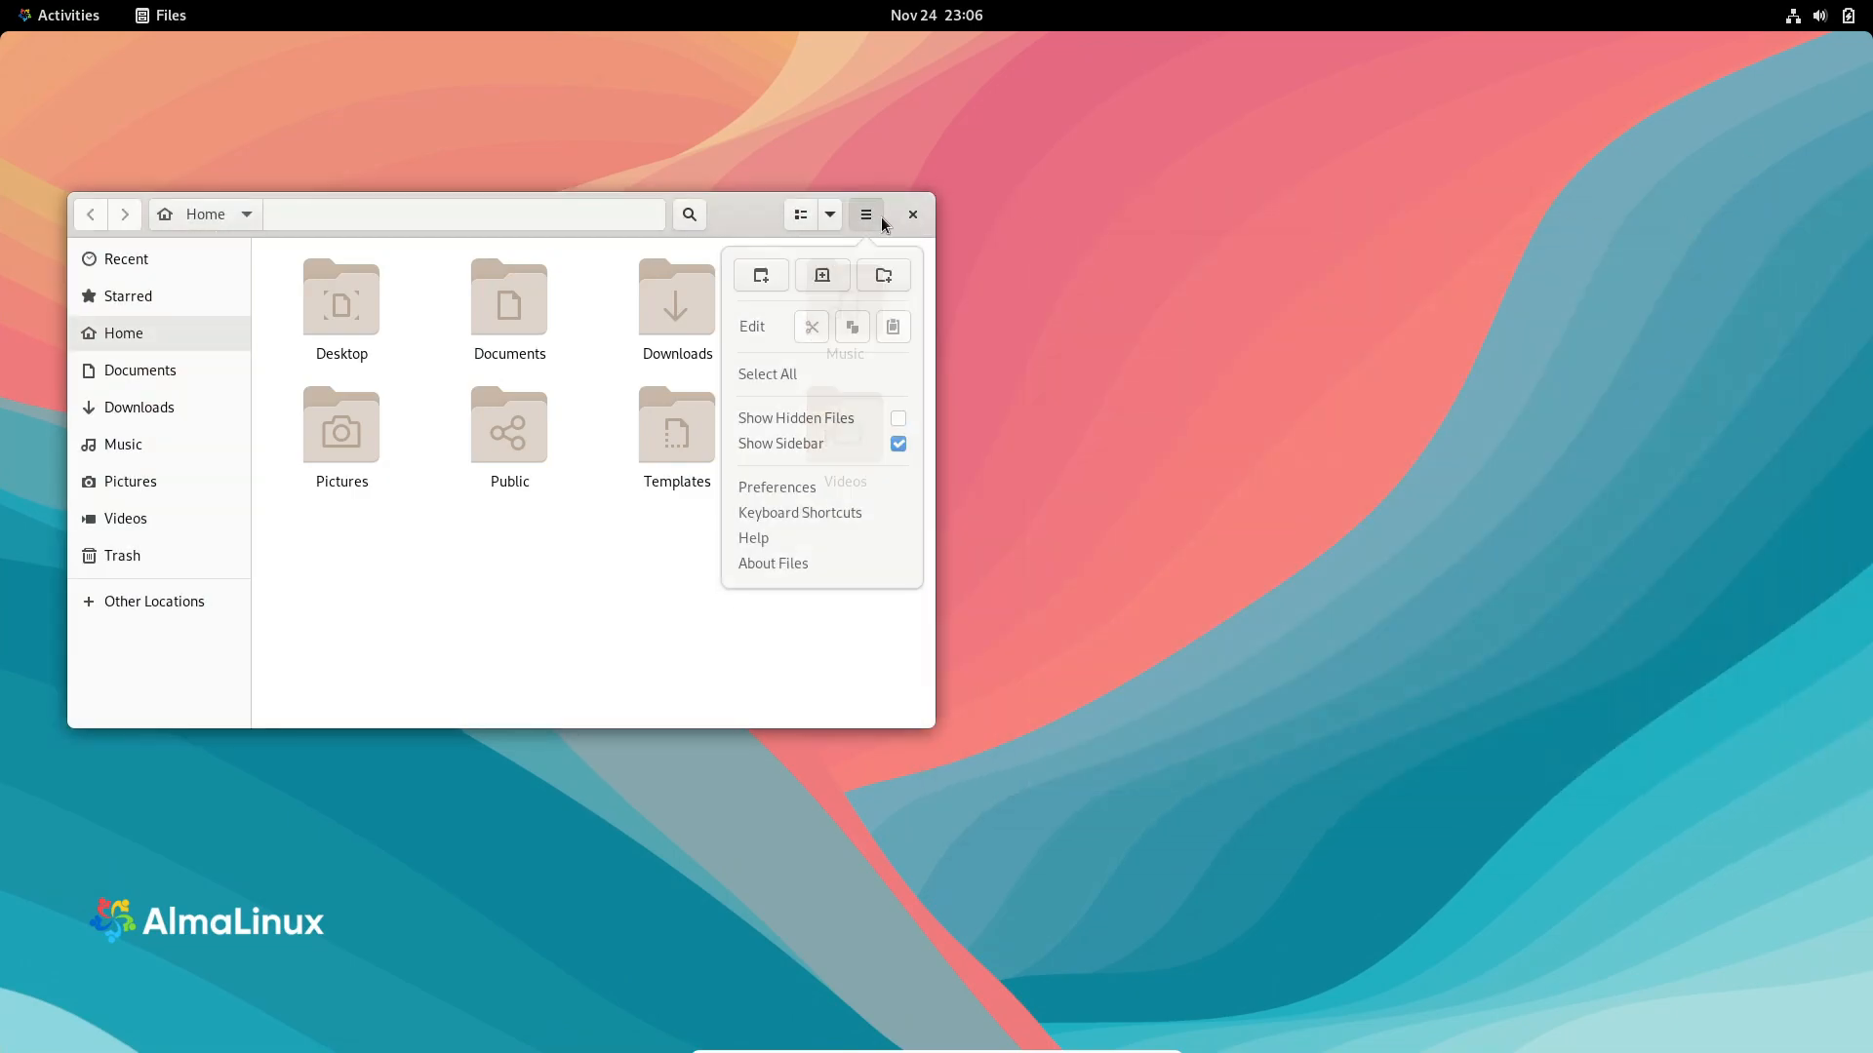
pyautogui.click(772, 562)
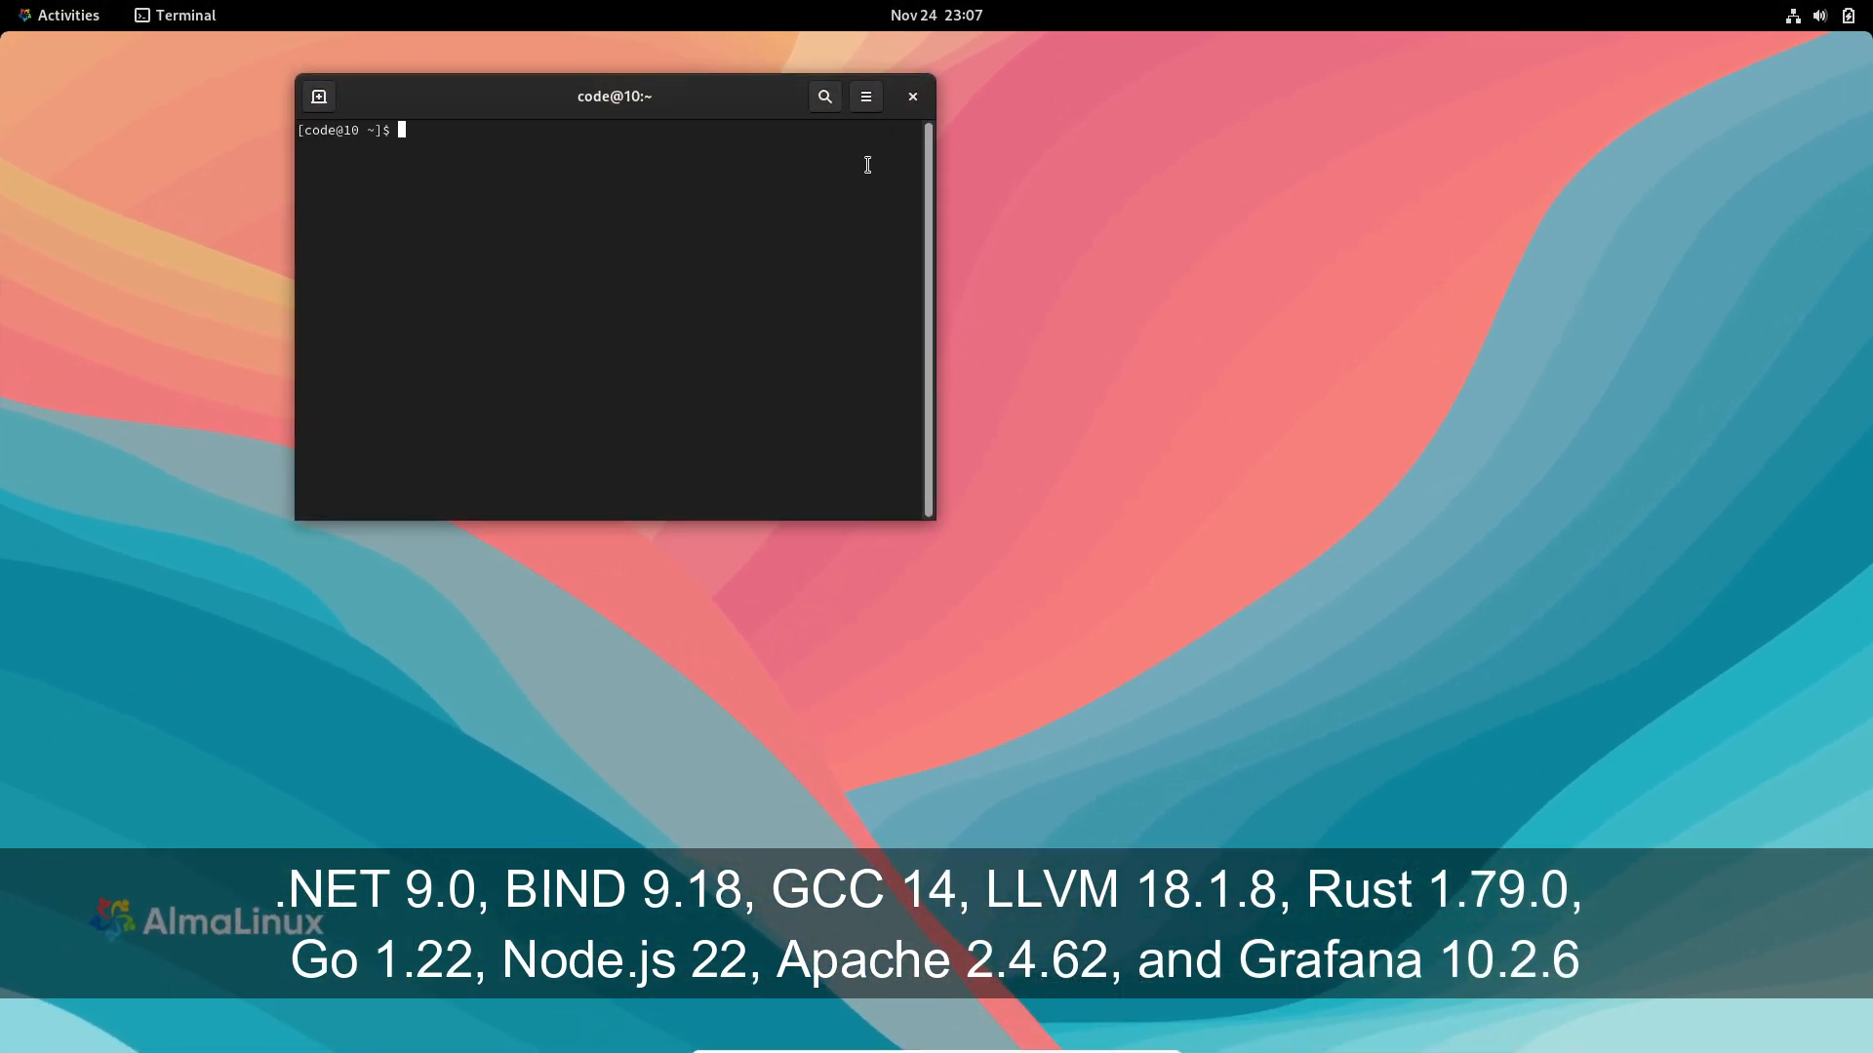
# Show the About Terminal window with GNOME Terminal's version details.
pyautogui.click(866, 97)
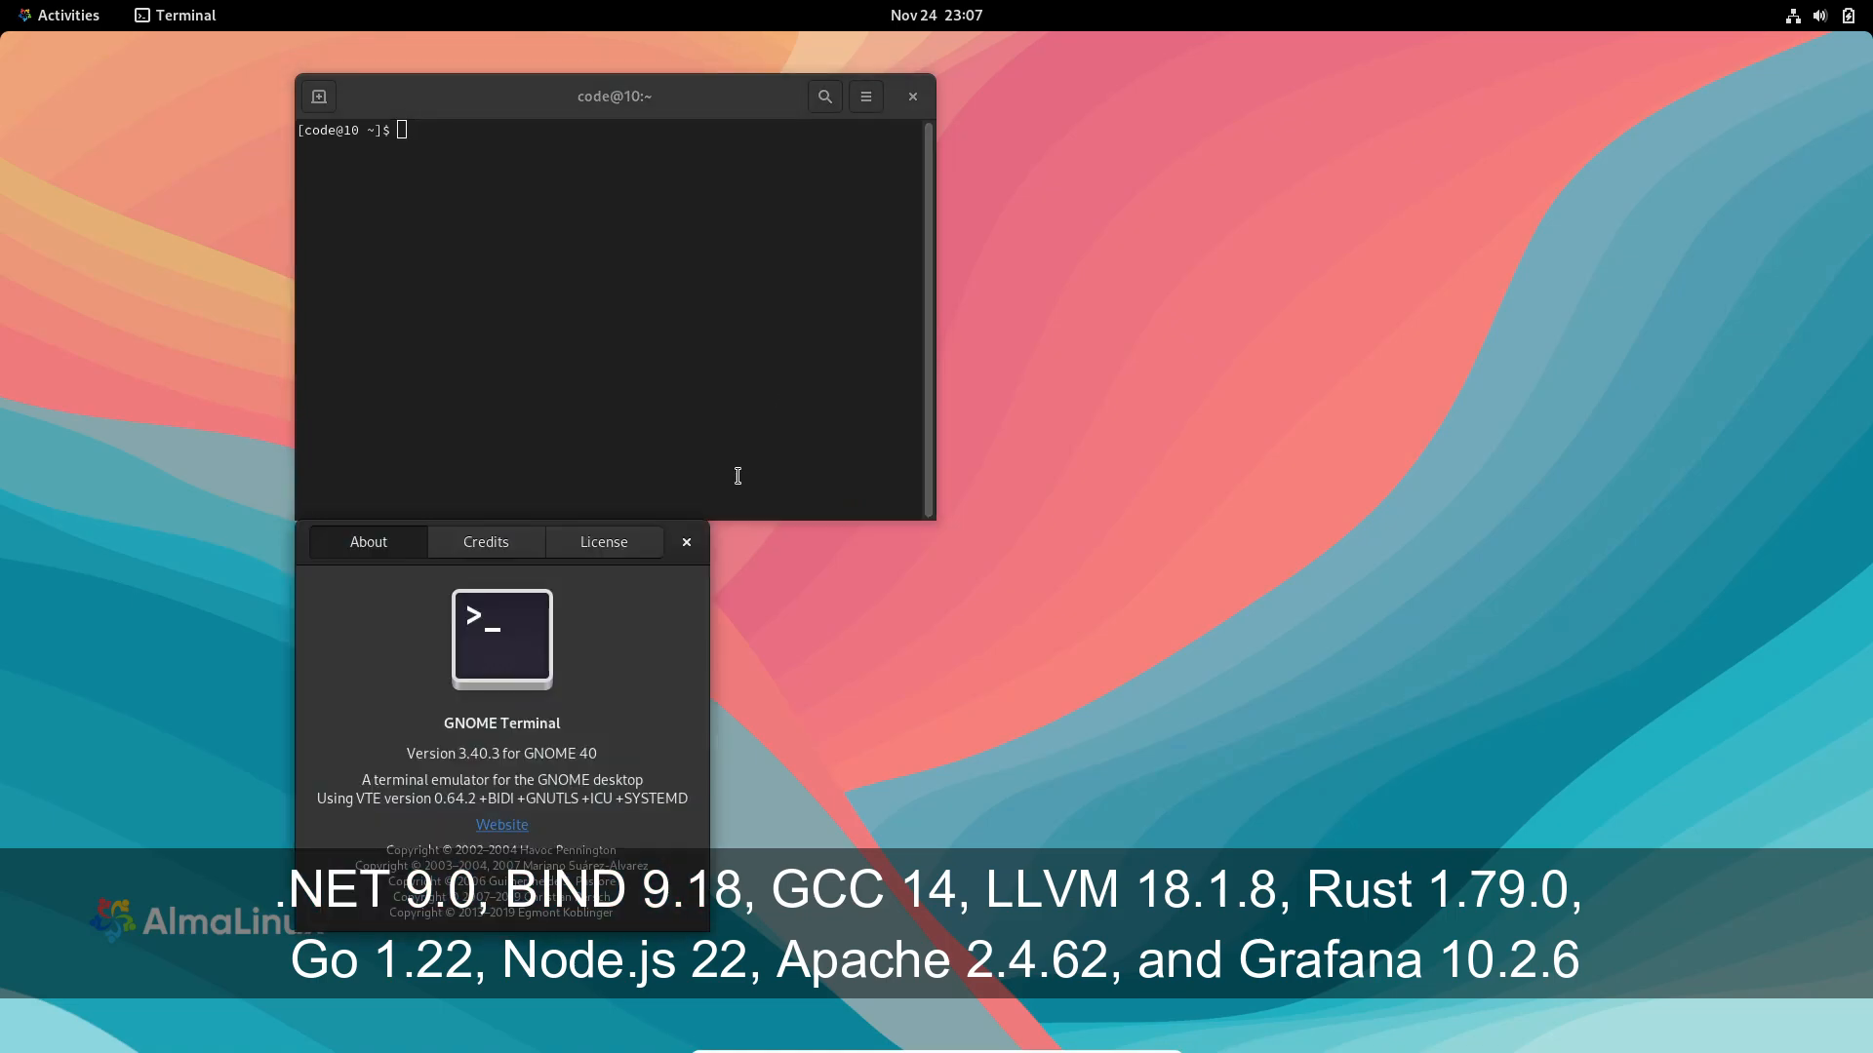
pyautogui.moveTo(710, 480)
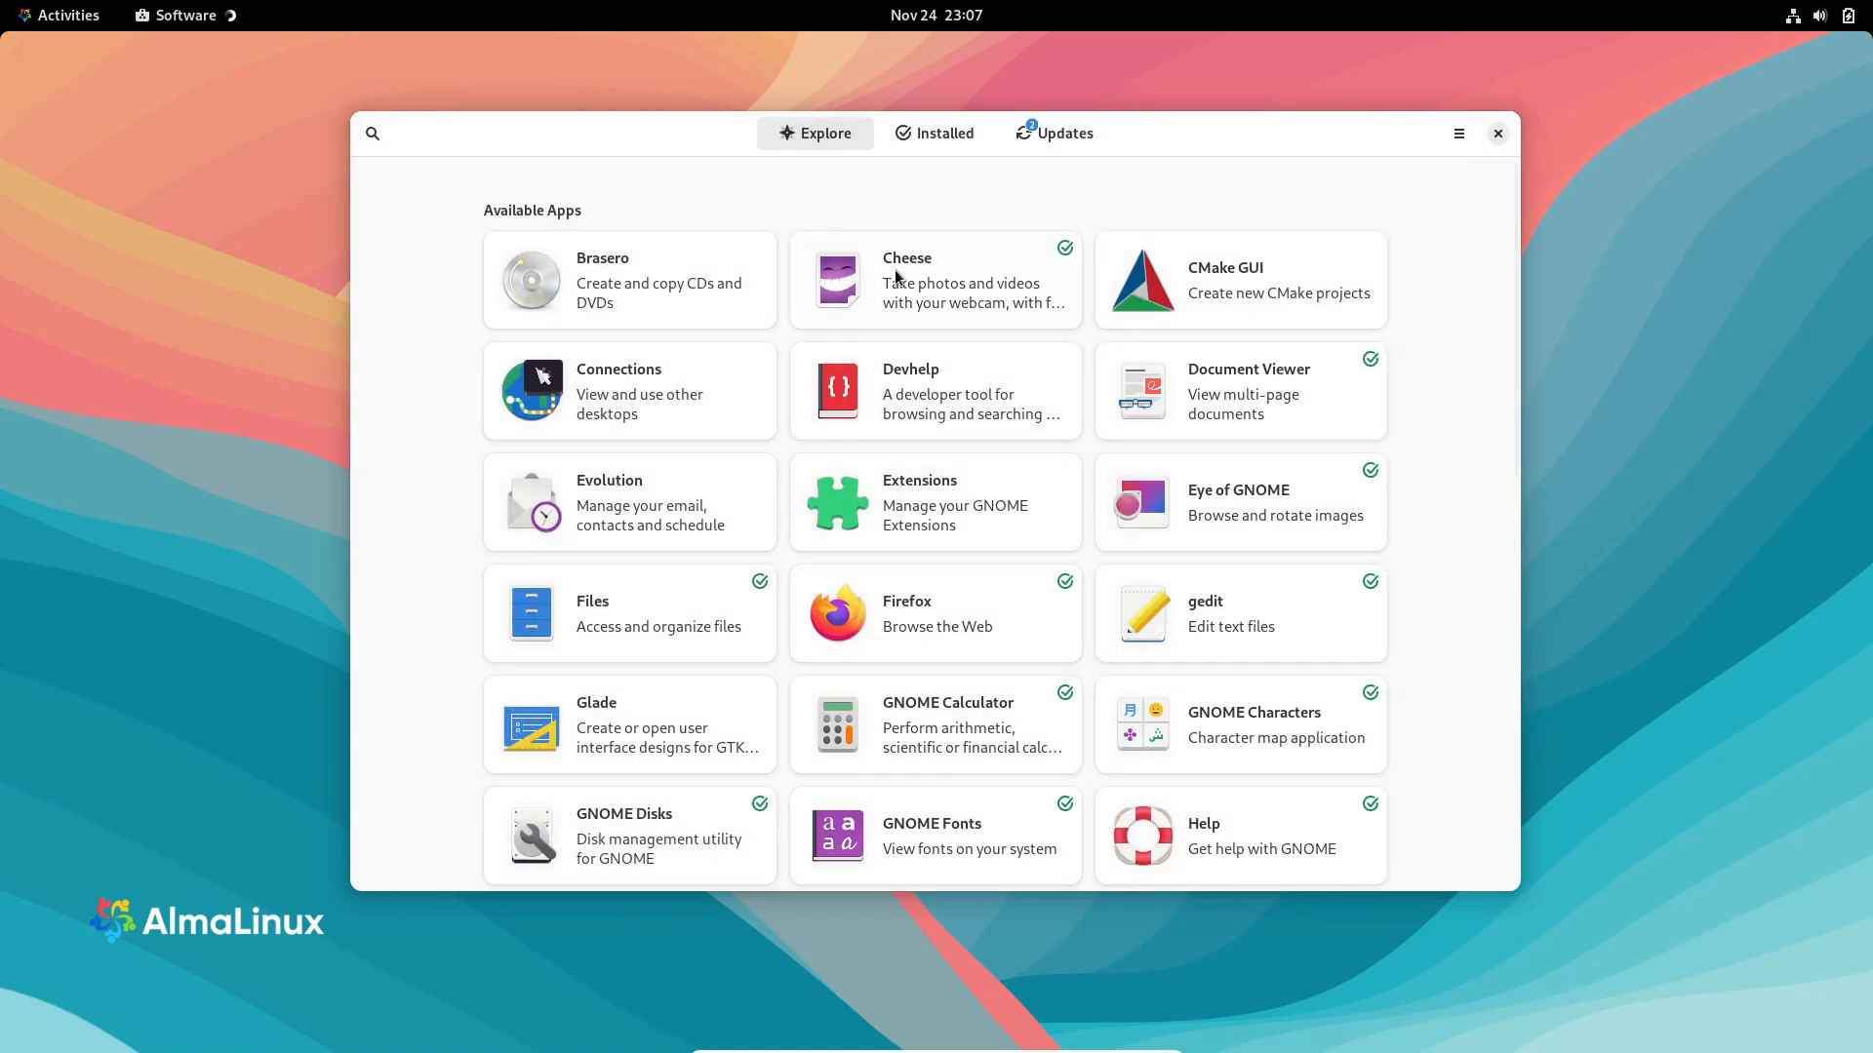
# Browse codecs, Explore, Updates and Installed lists in Software, then close the store.
pyautogui.scroll(-3)
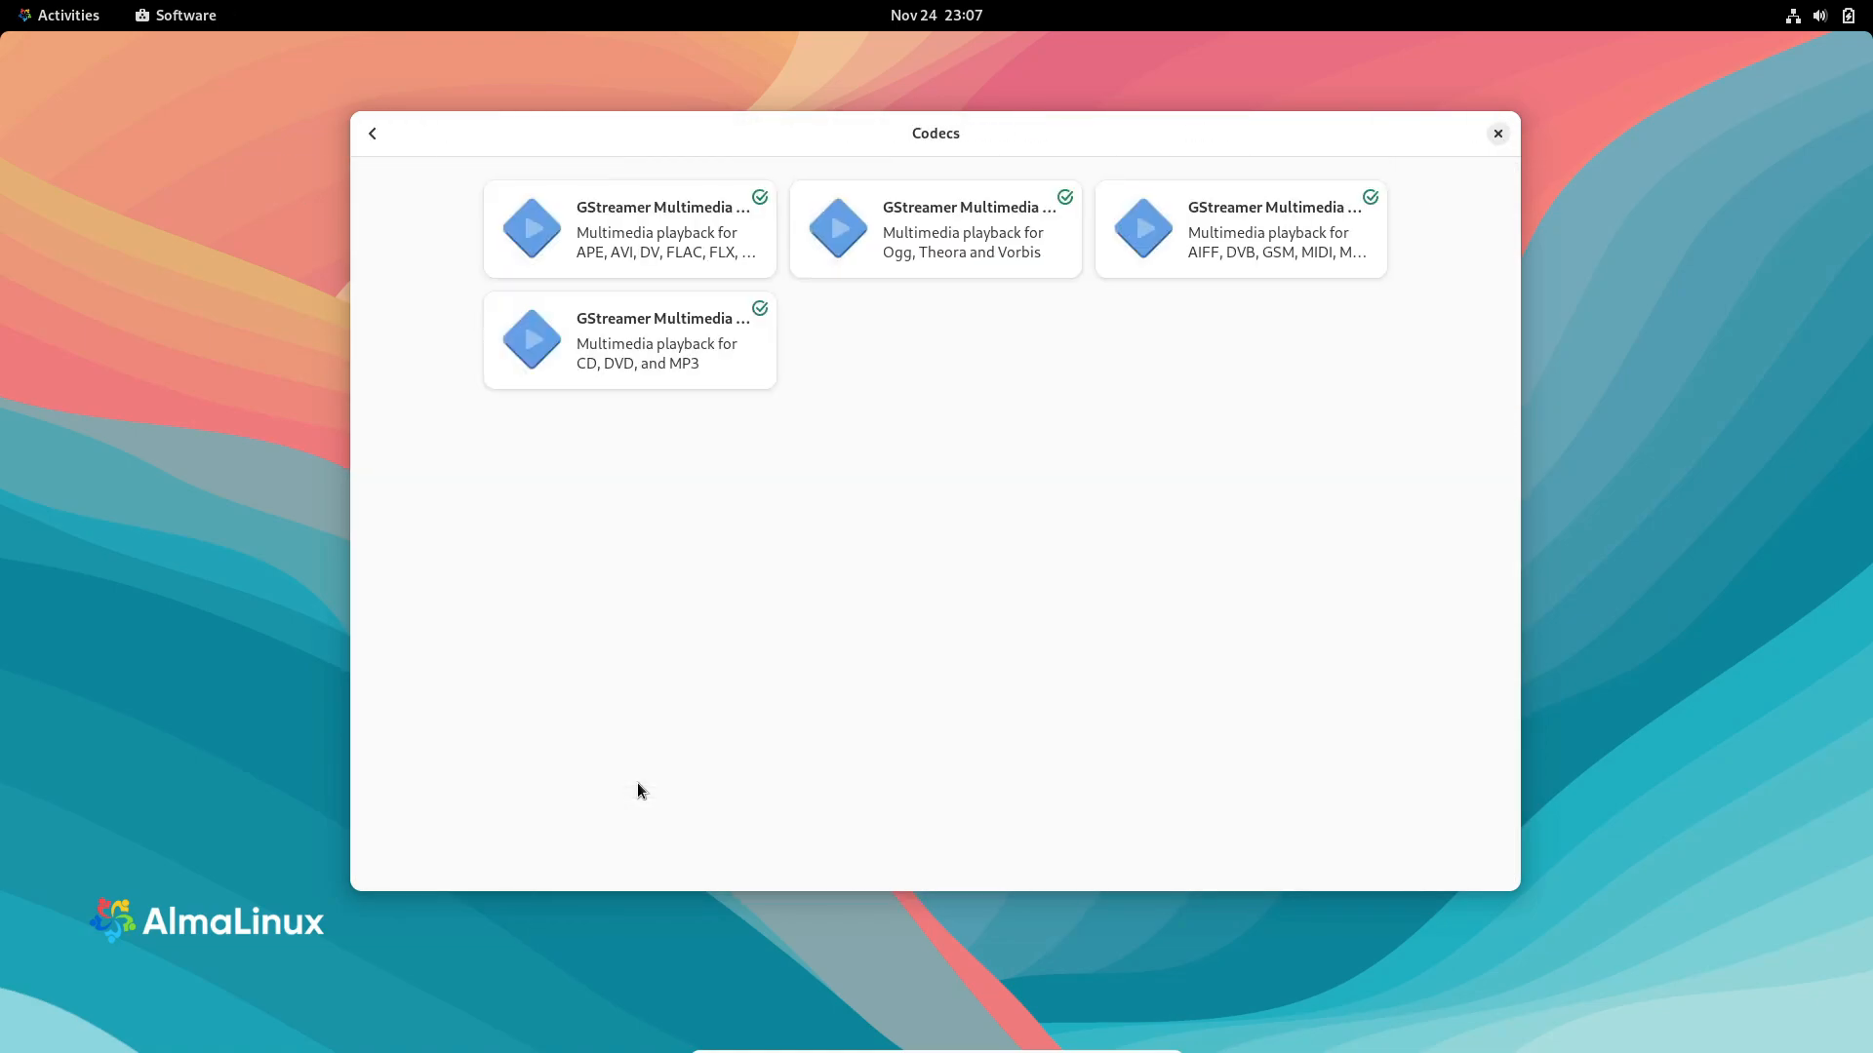
pyautogui.click(371, 133)
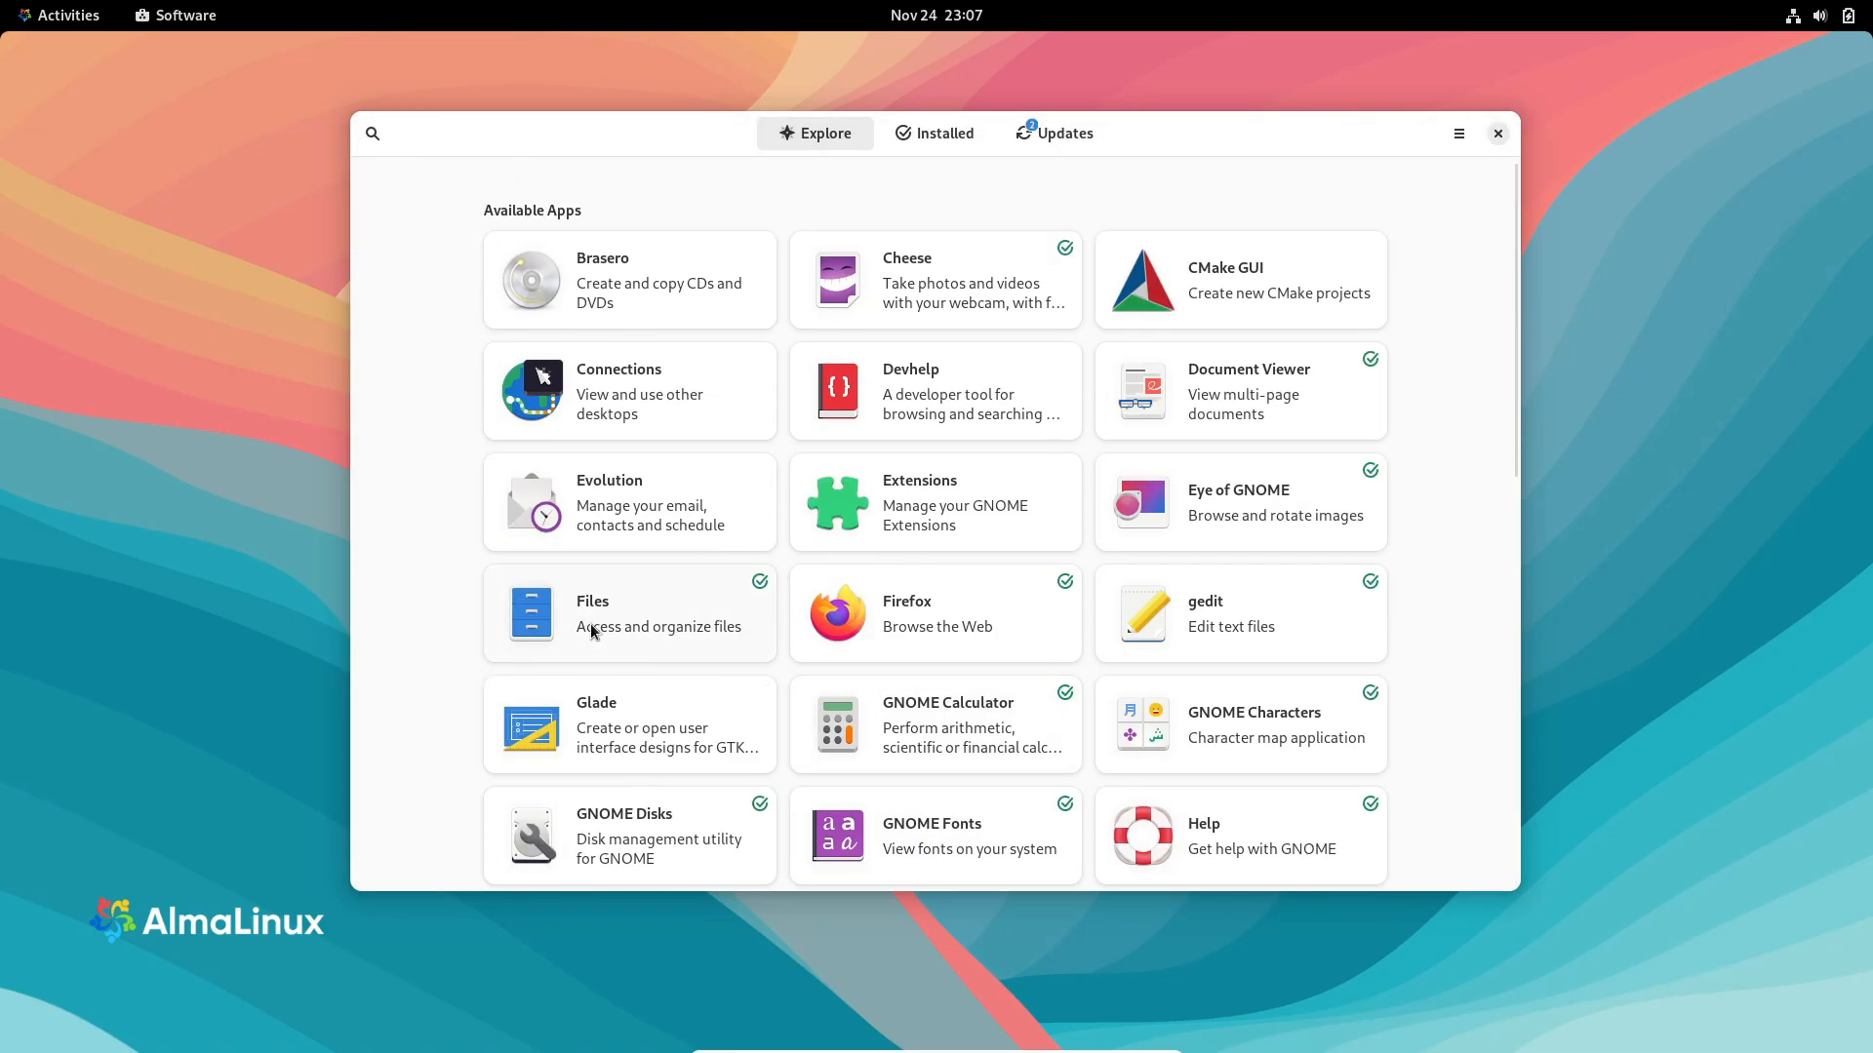
pyautogui.click(1053, 132)
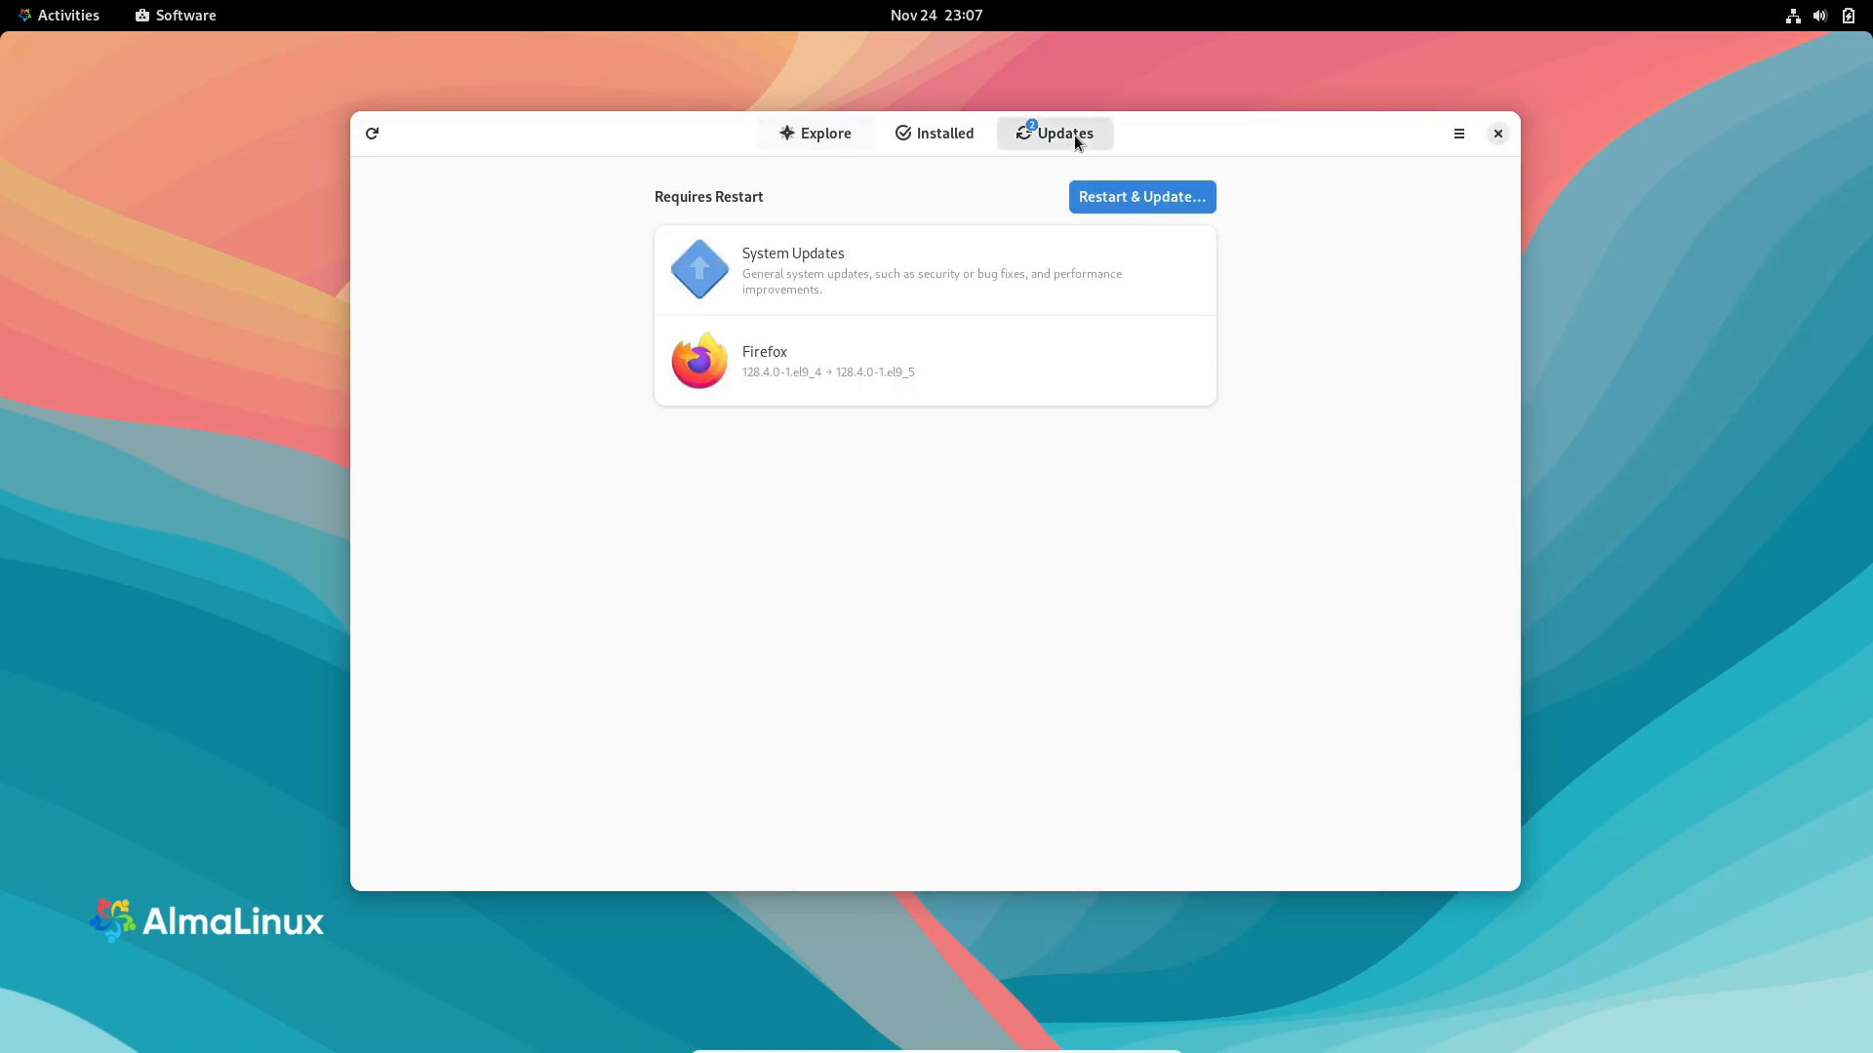
pyautogui.click(934, 133)
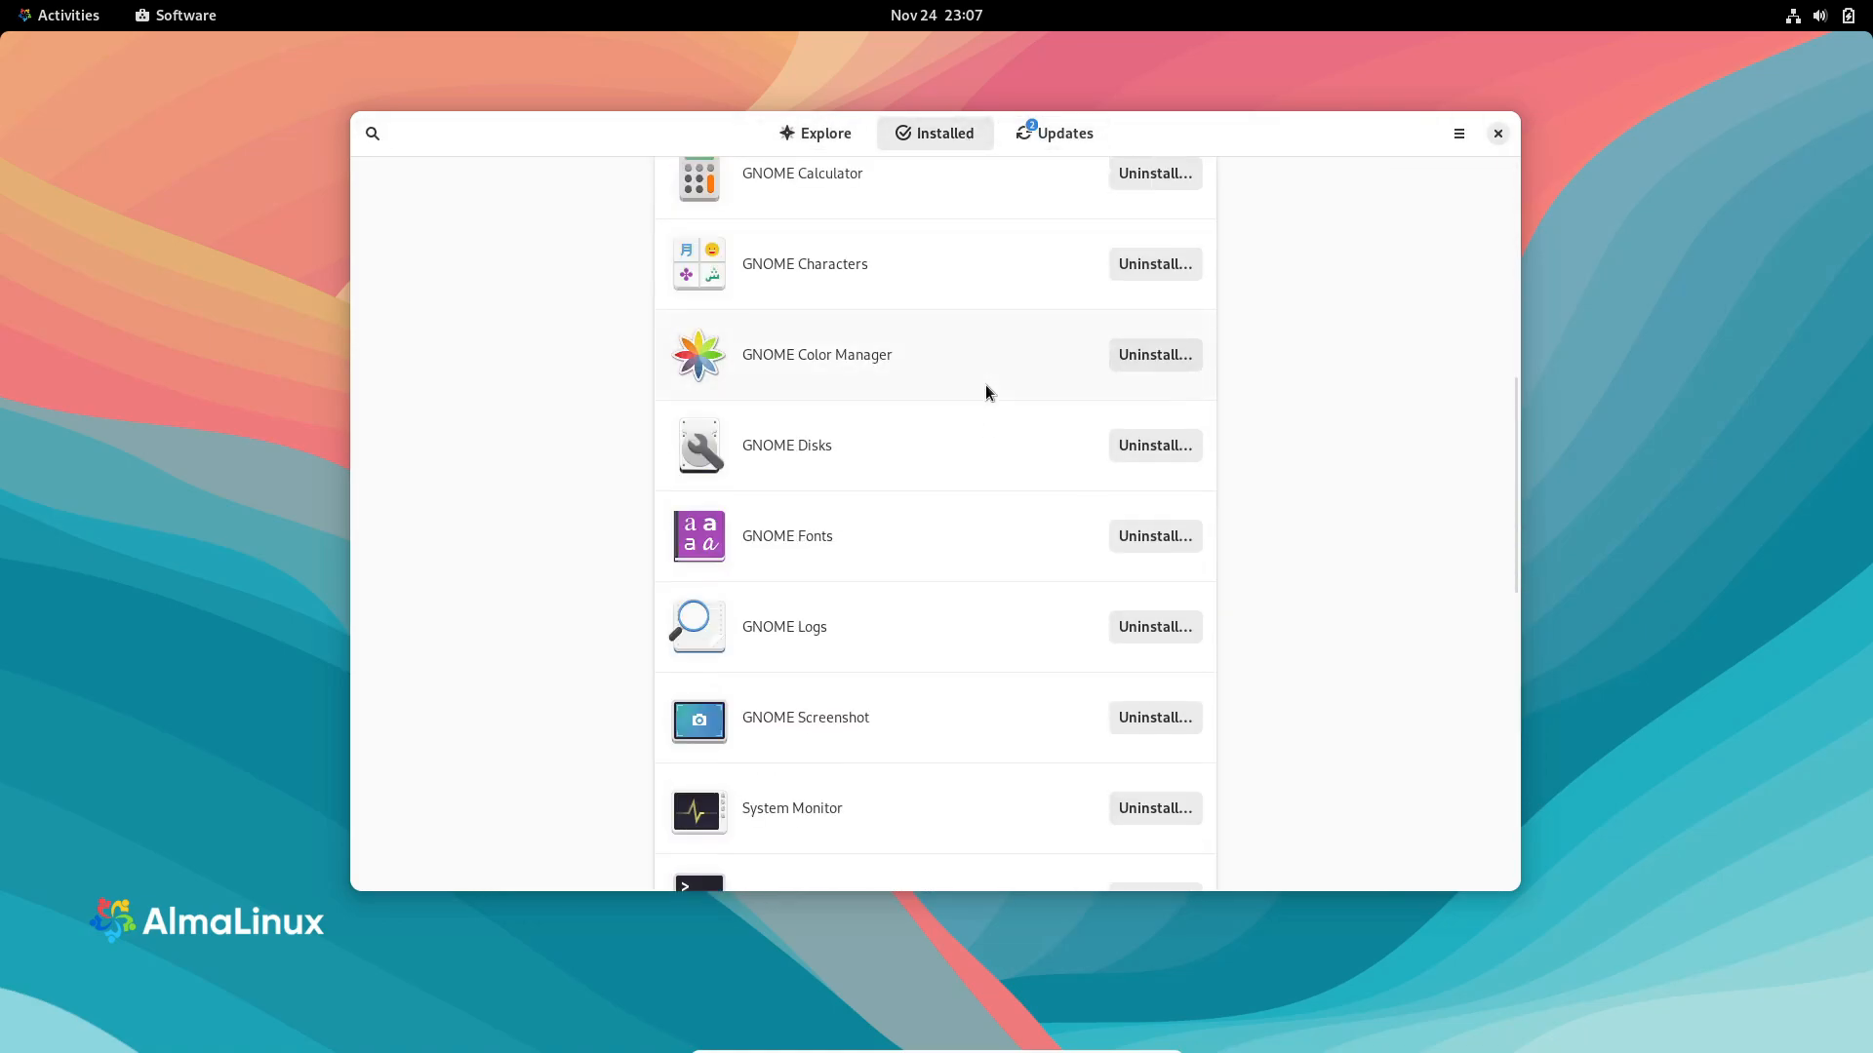
pyautogui.scroll(-3)
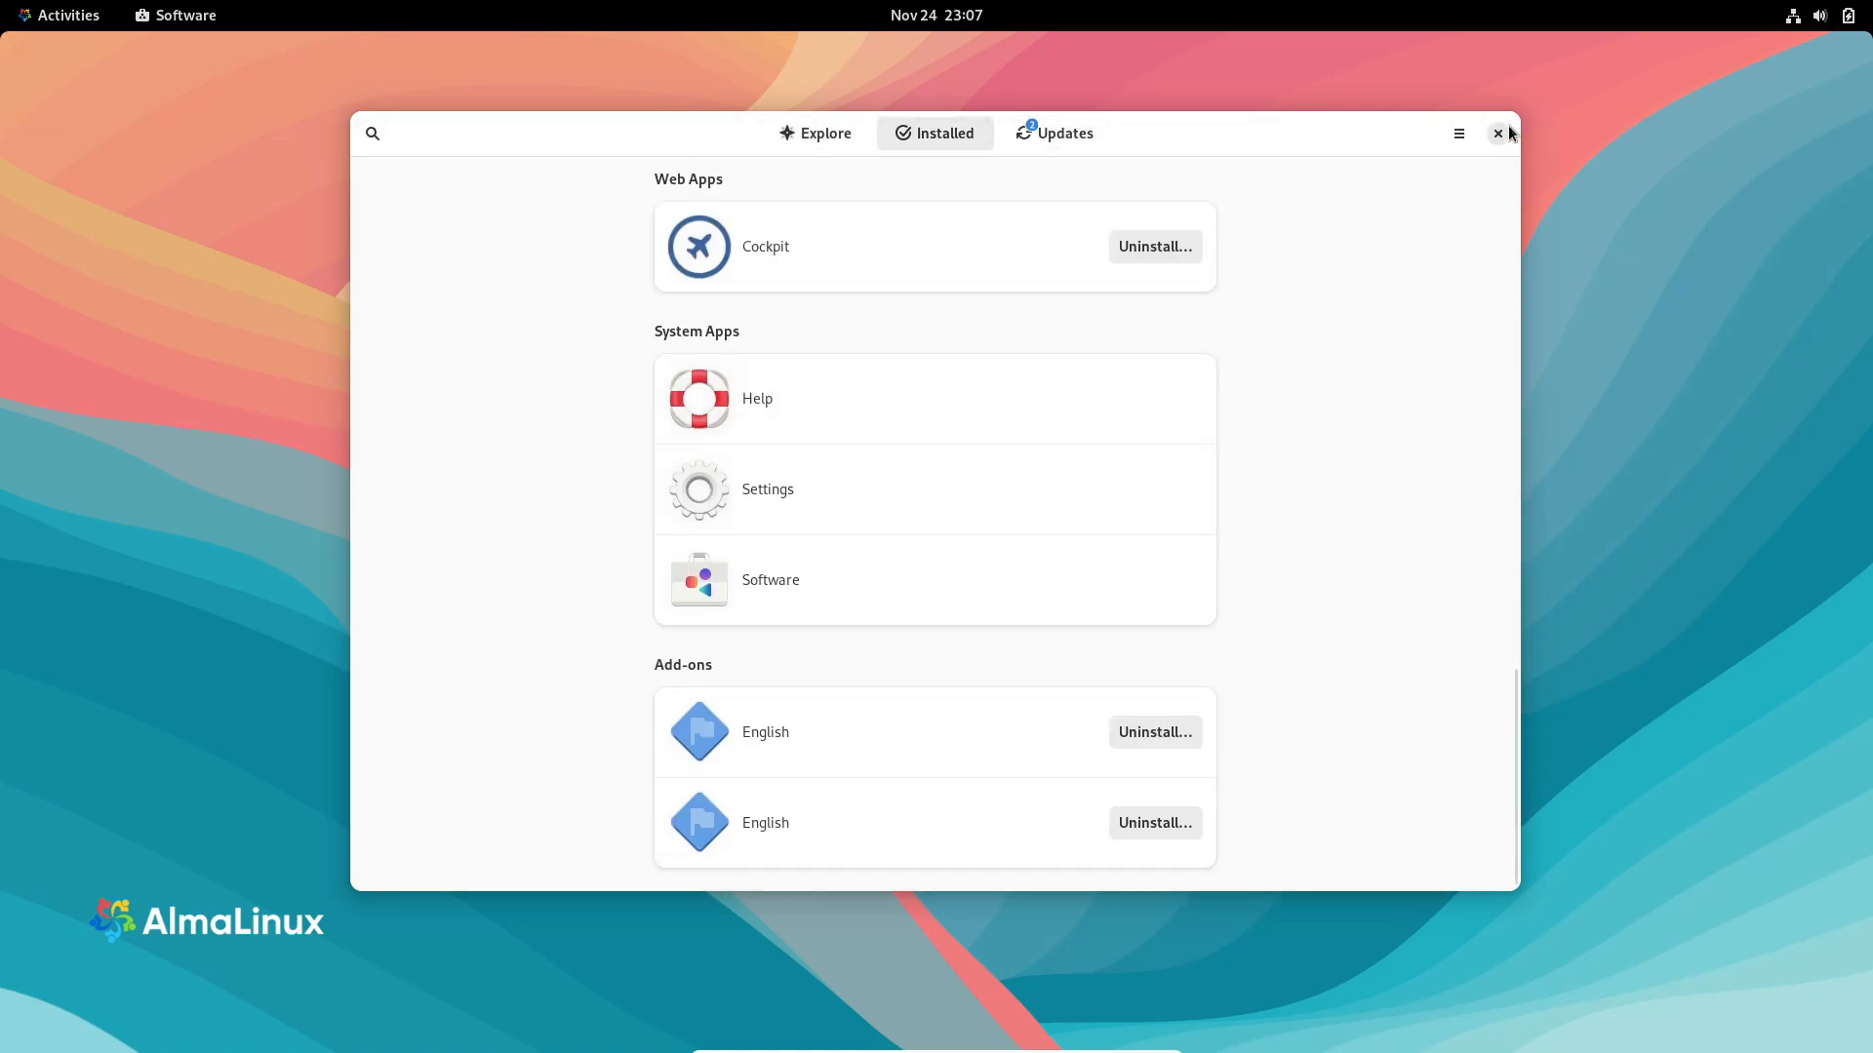
pyautogui.click(1498, 133)
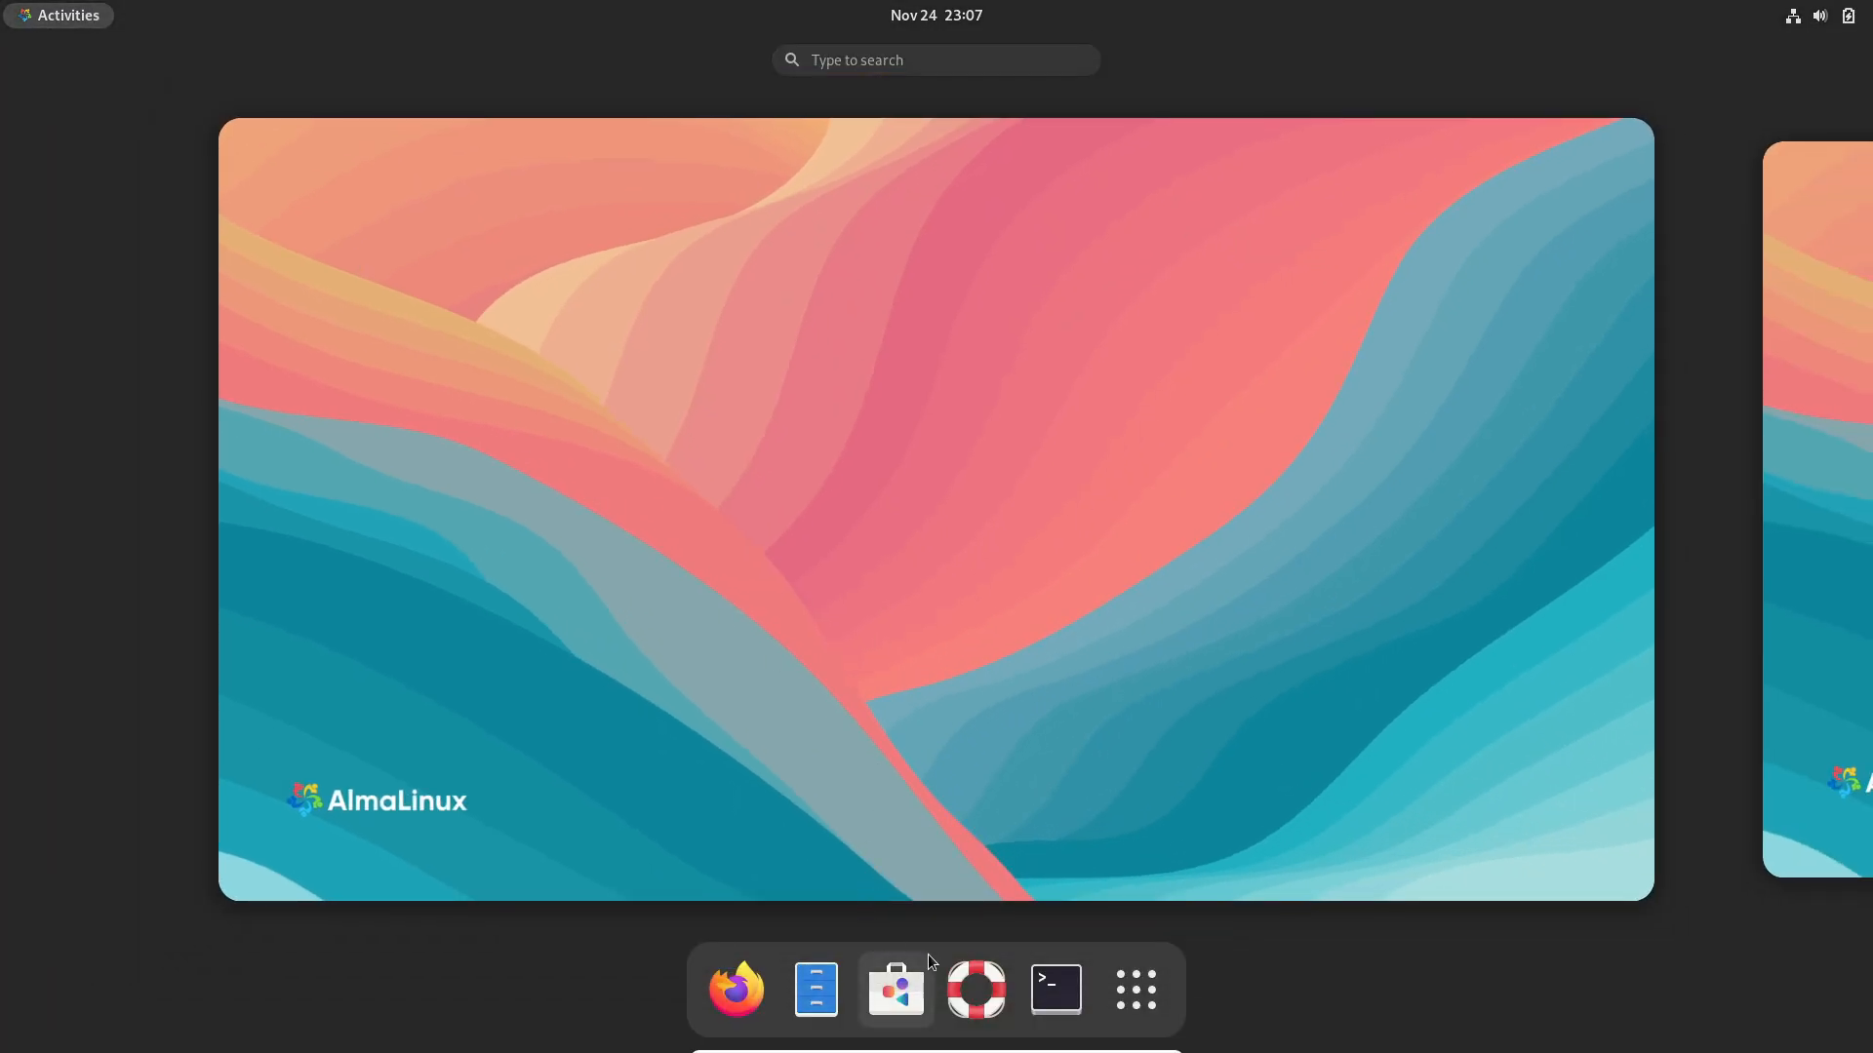
# Launch System Monitor and view its Resources graphs for CPU, memory and network.
pyautogui.click(1135, 991)
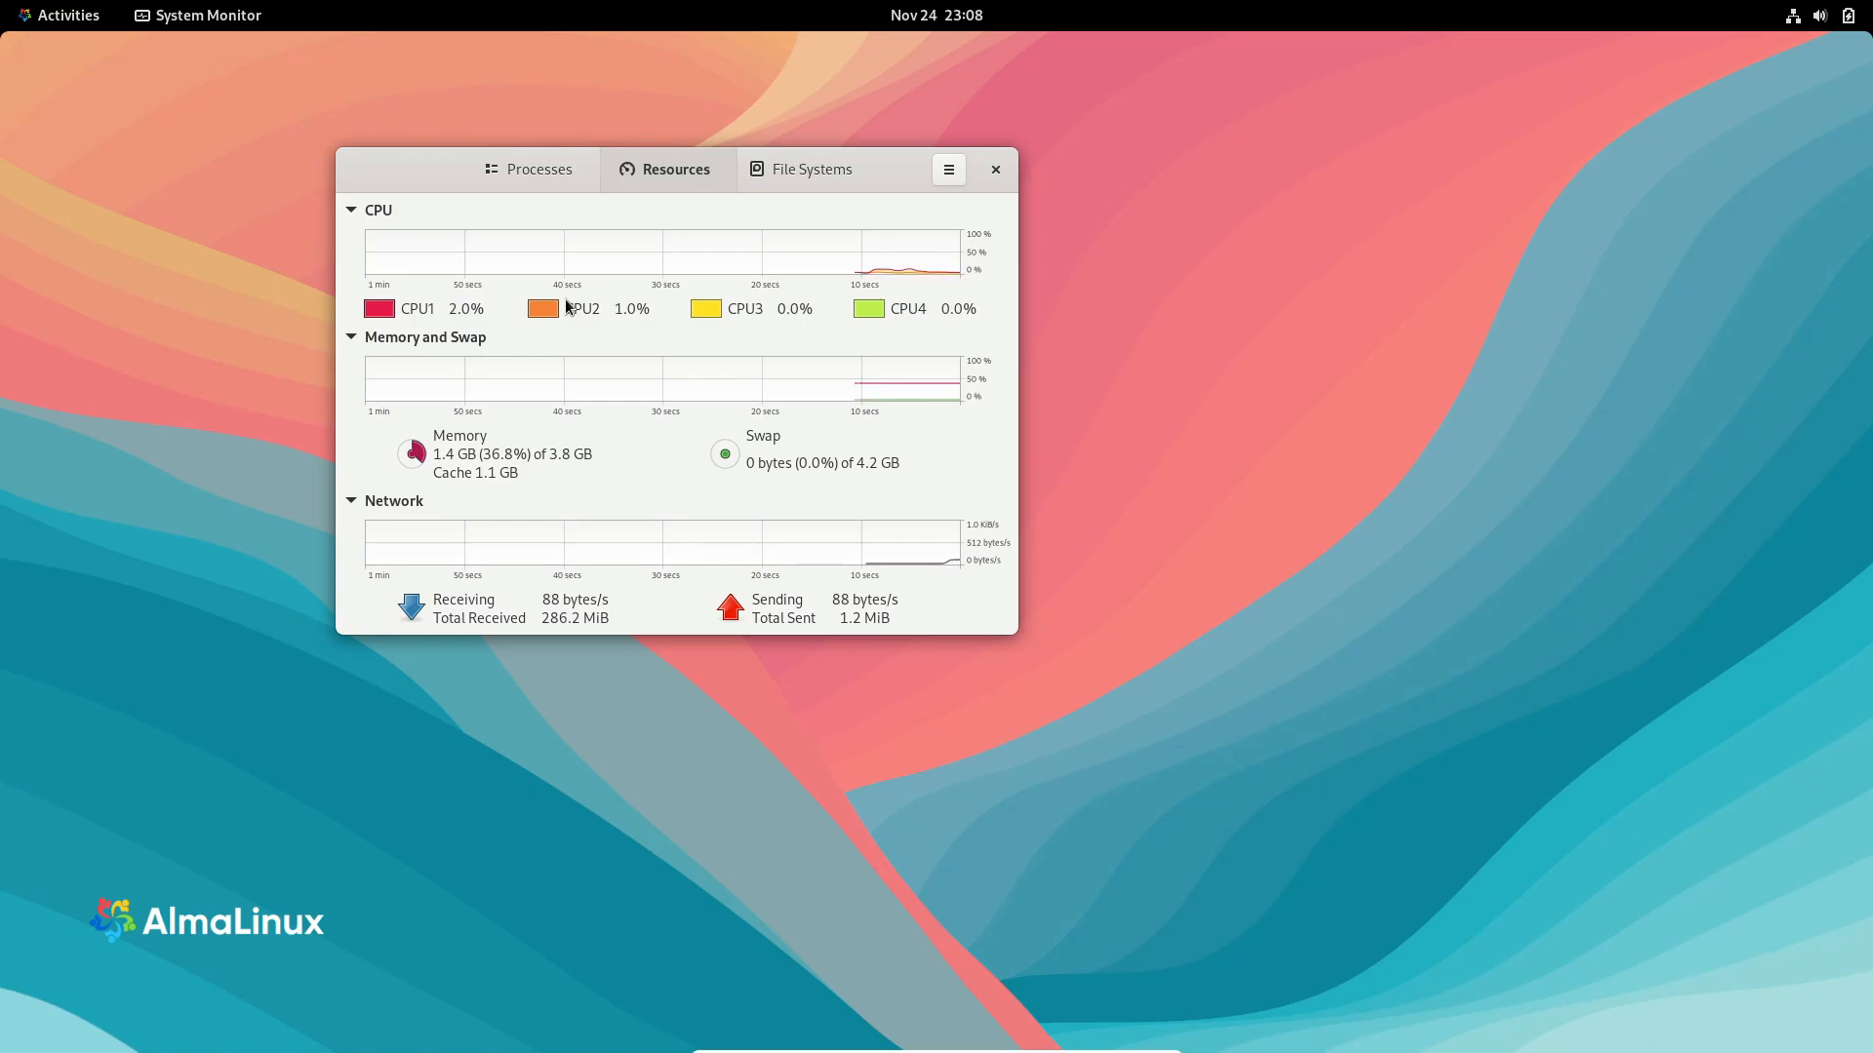
pyautogui.click(995, 168)
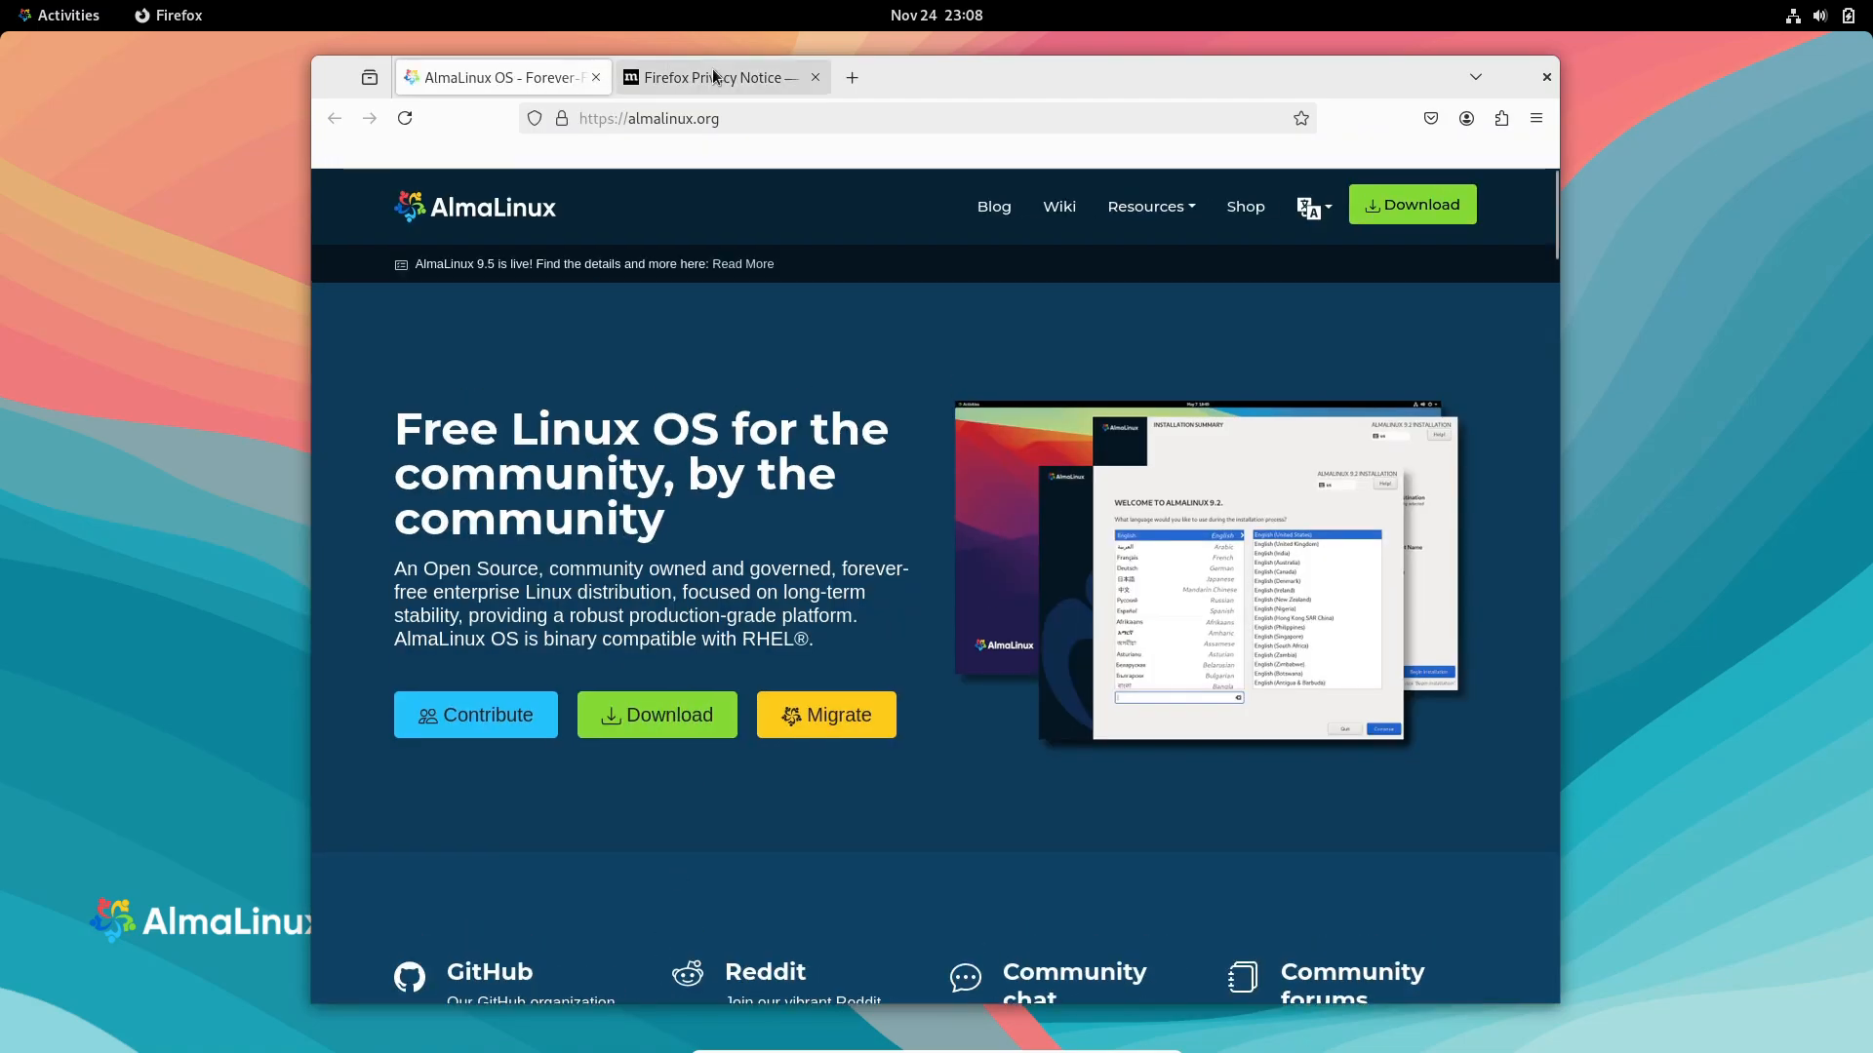
# Start downloading the AlmaLinux OS 9.5 DVD ISO from the download page, then close Firefox.
pyautogui.click(815, 78)
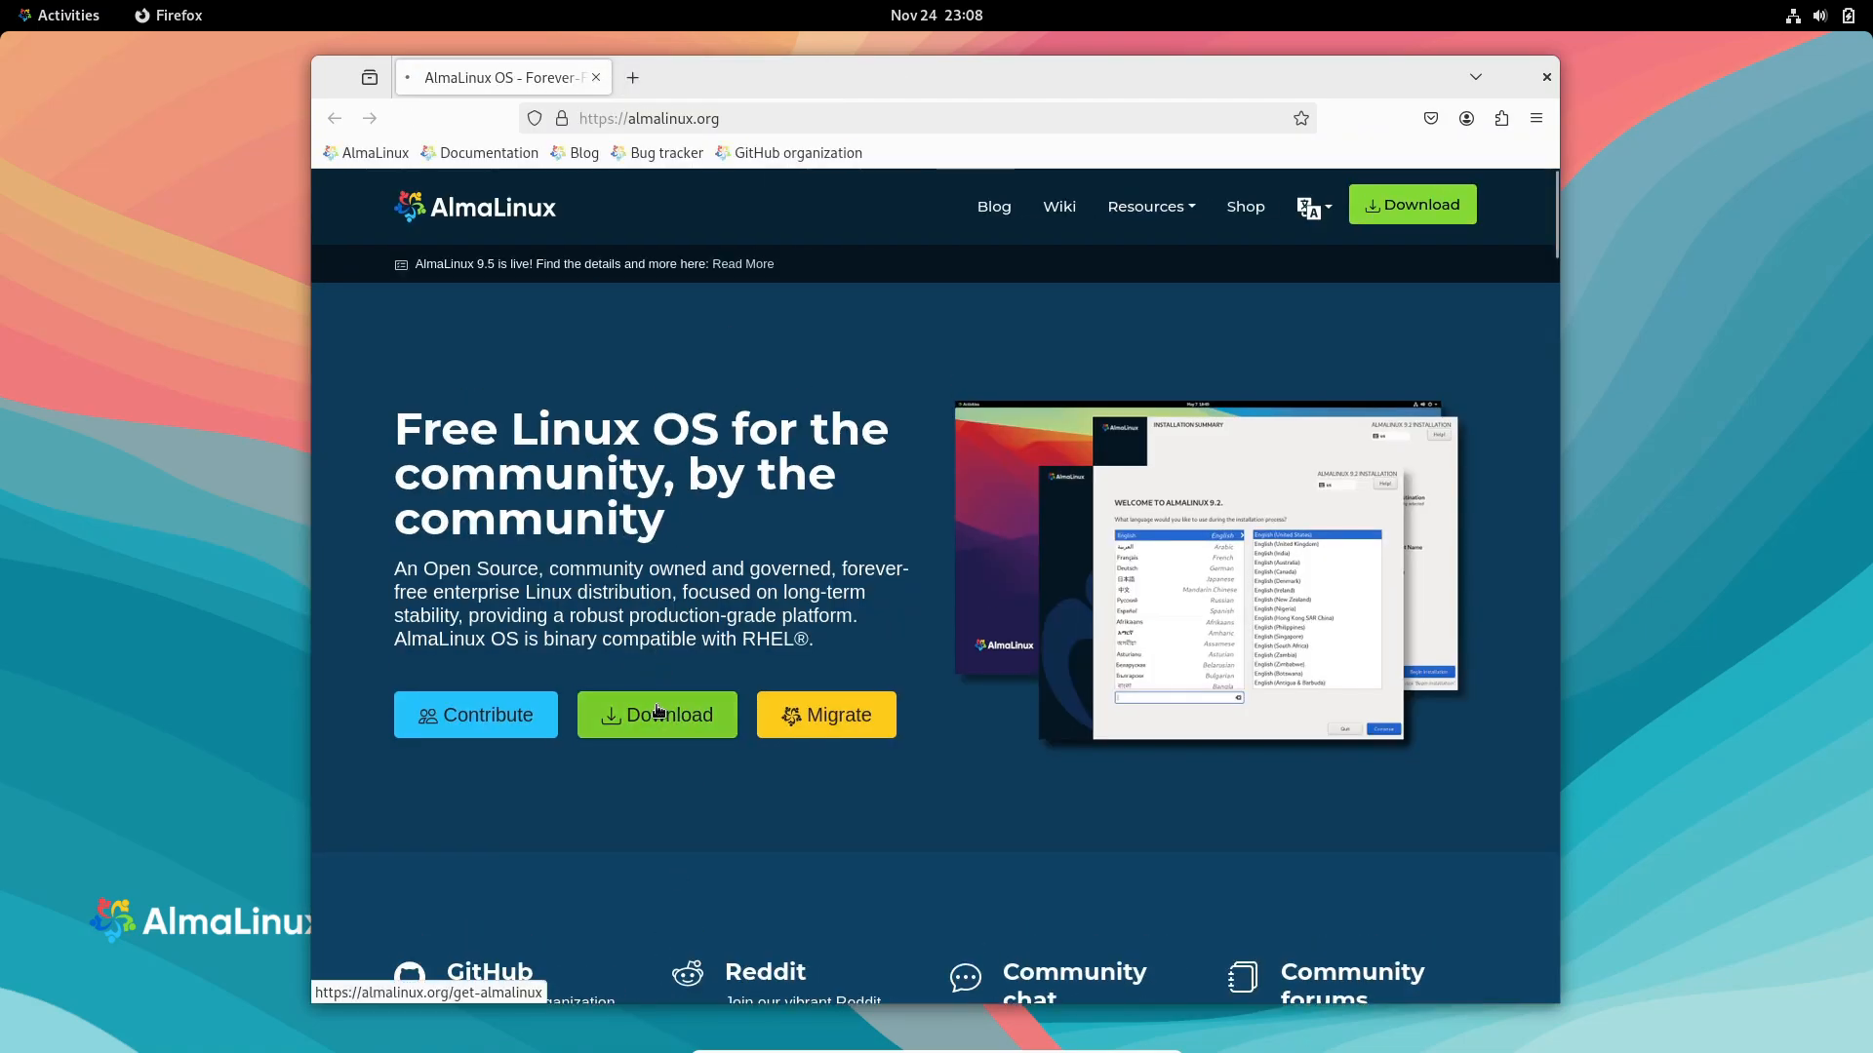
pyautogui.click(655, 714)
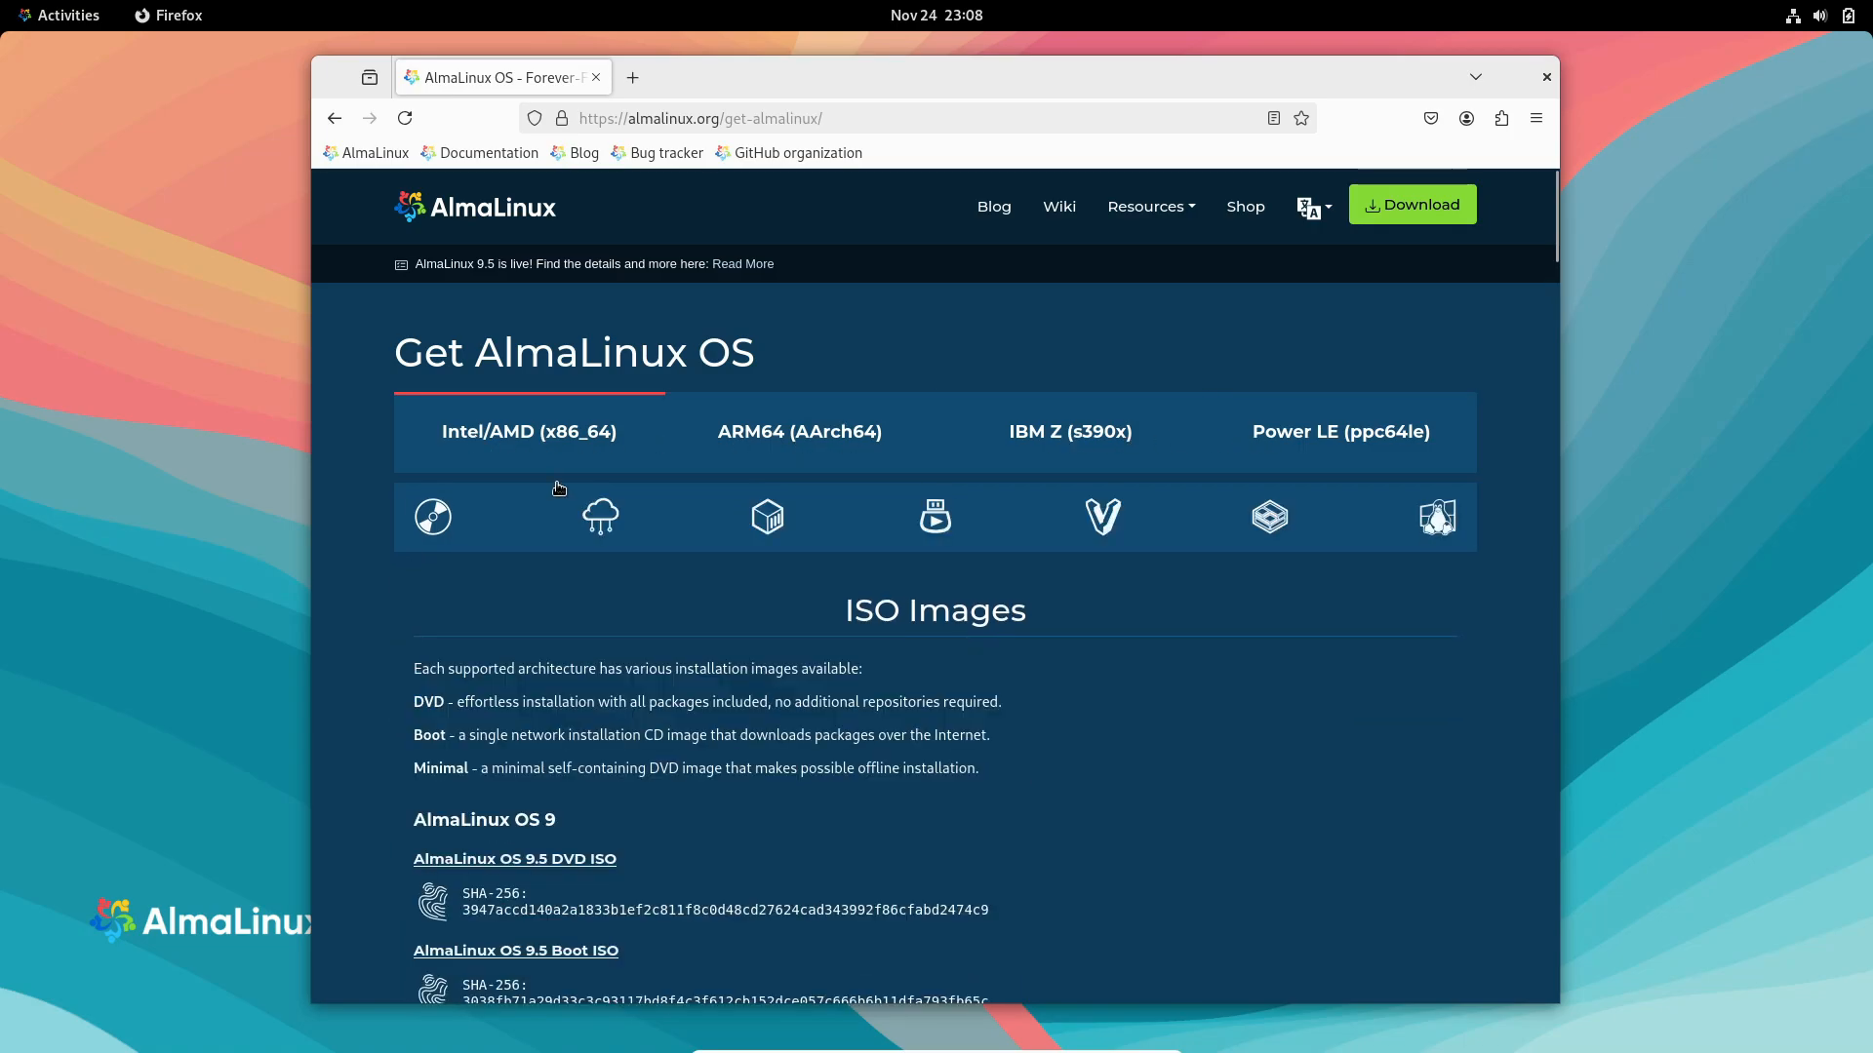
pyautogui.scroll(-3)
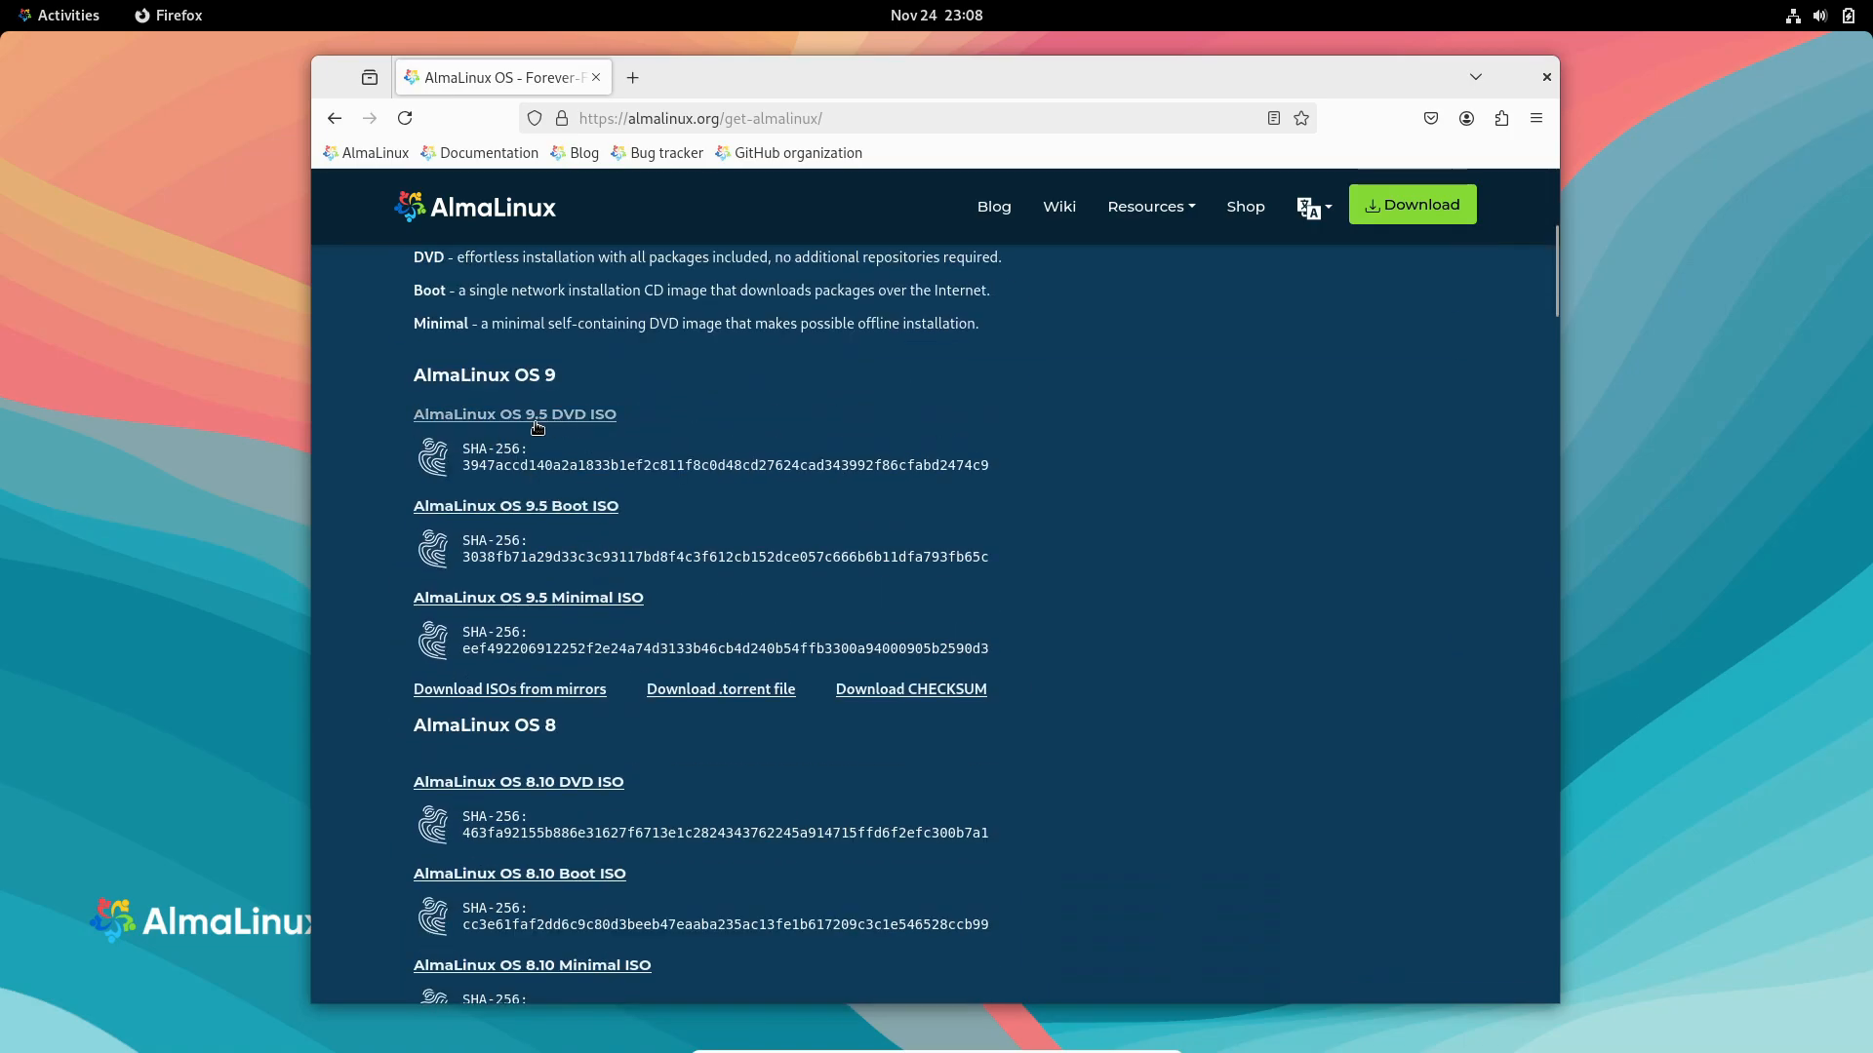
pyautogui.click(515, 413)
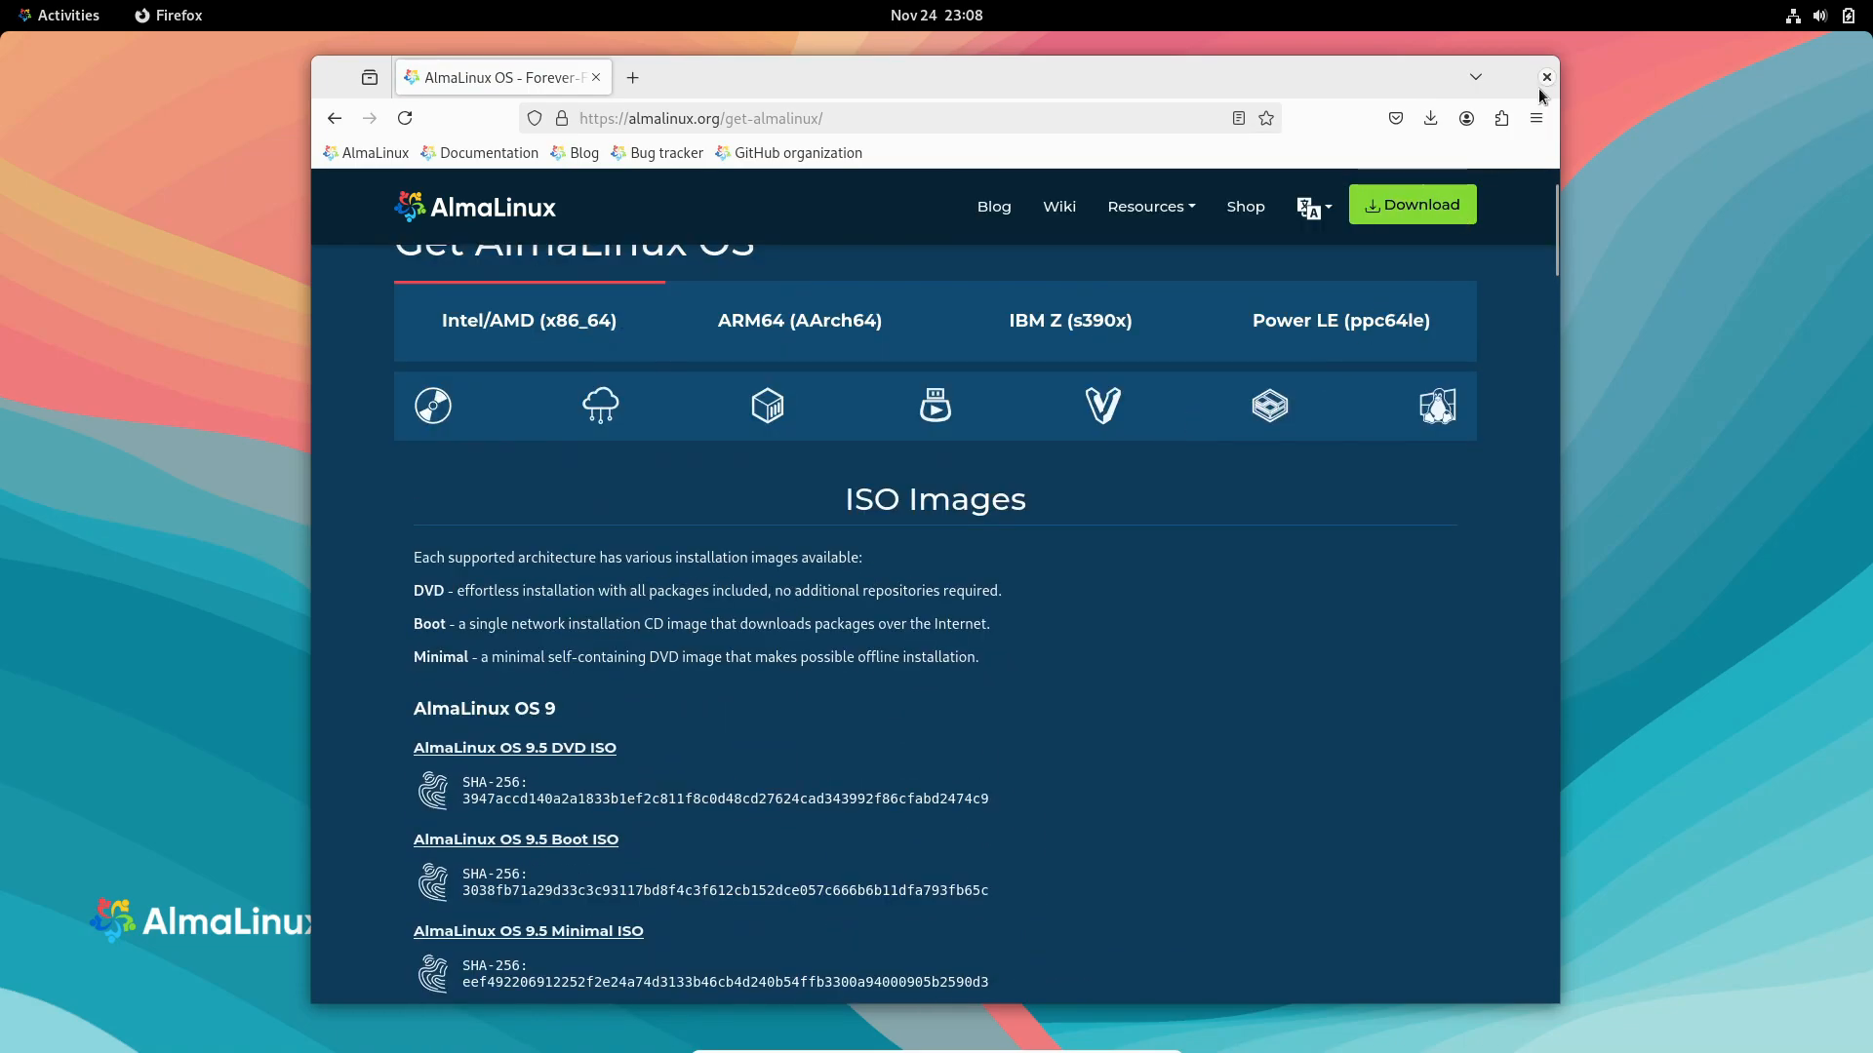
pyautogui.click(1545, 76)
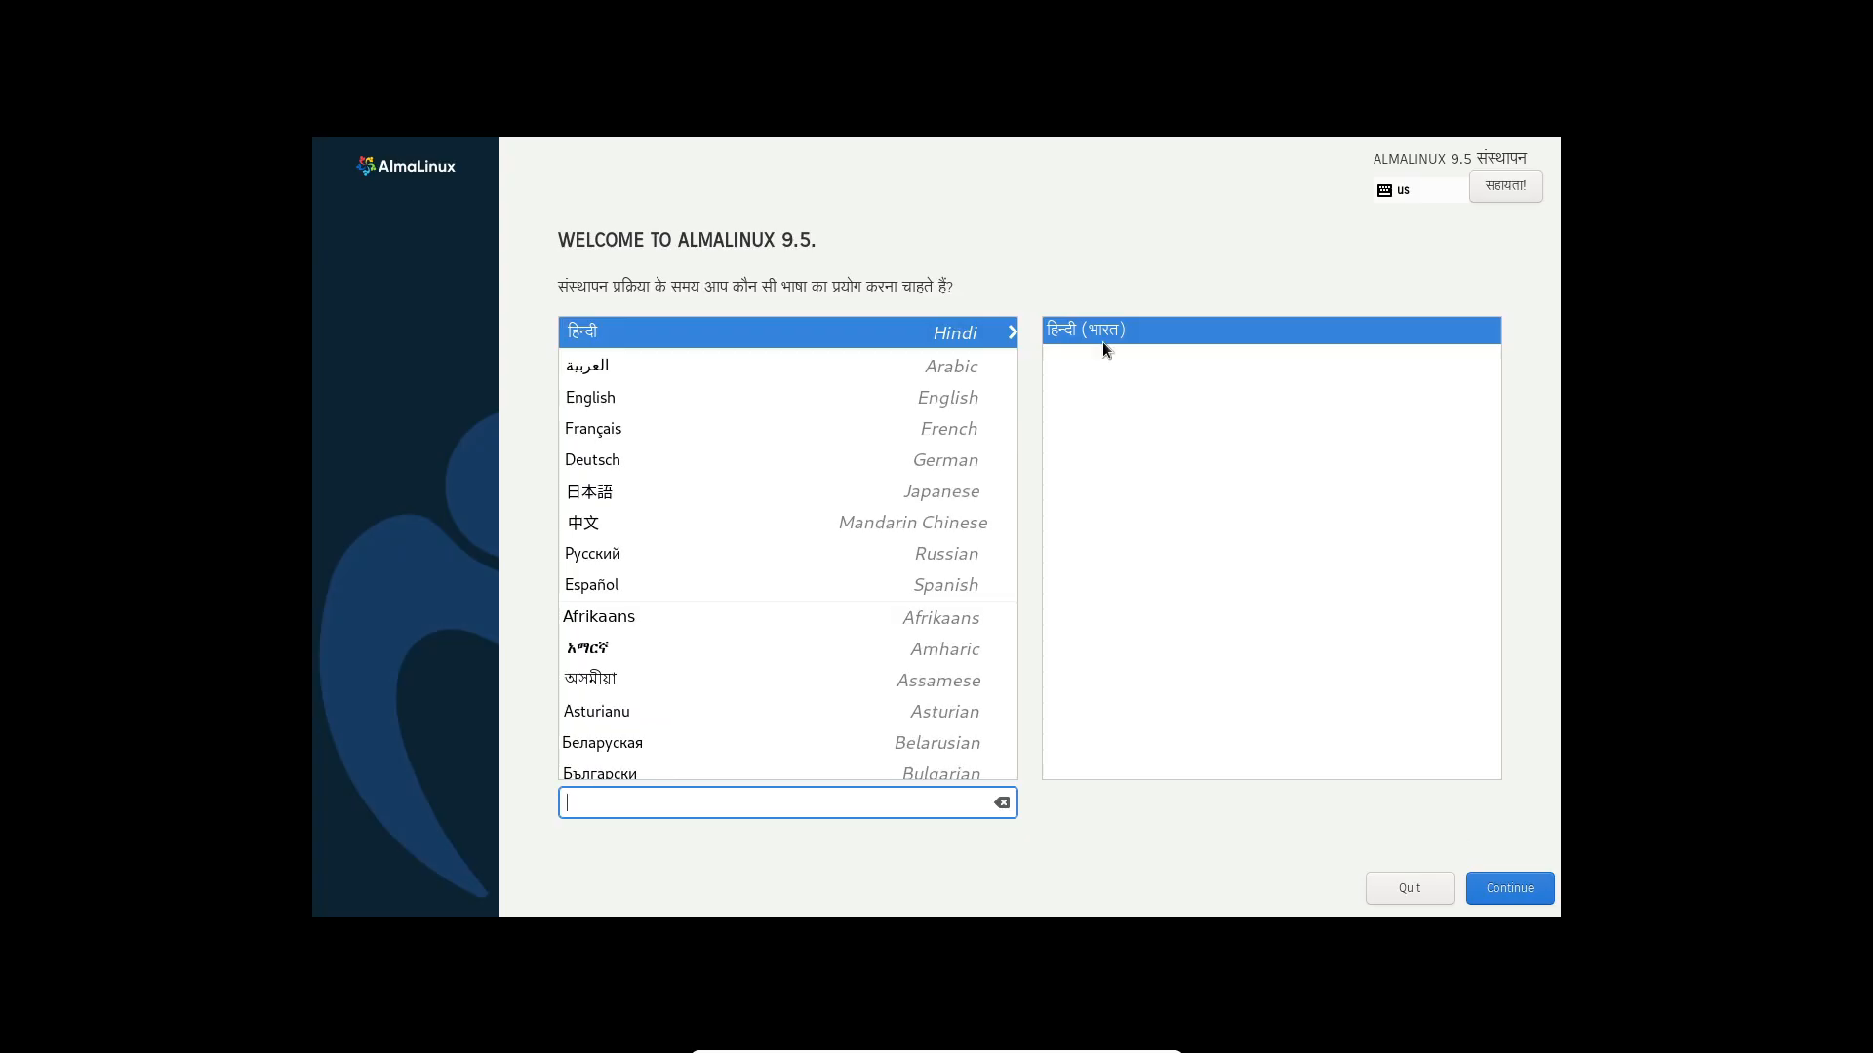
# Choose English (United States), accept automatic partitioning and the root password, reaching Installation Summary.
pyautogui.click(589, 398)
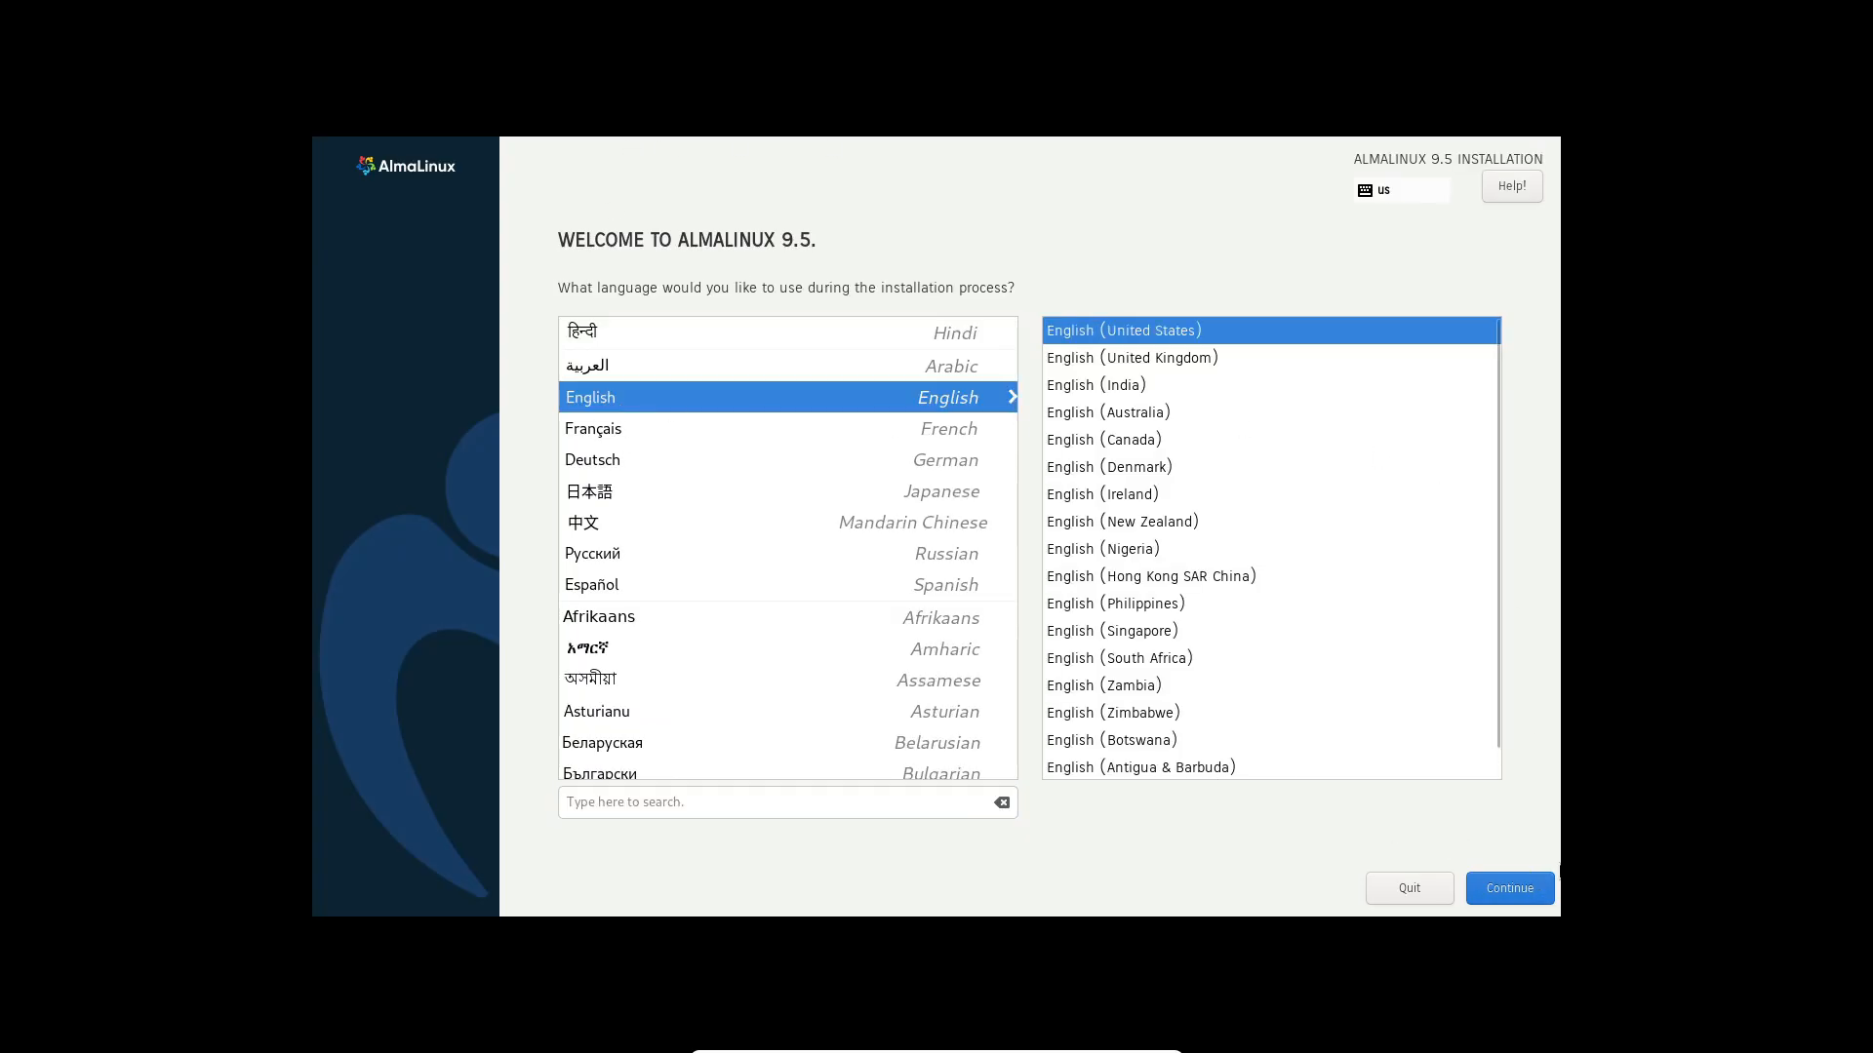
pyautogui.moveTo(1517, 857)
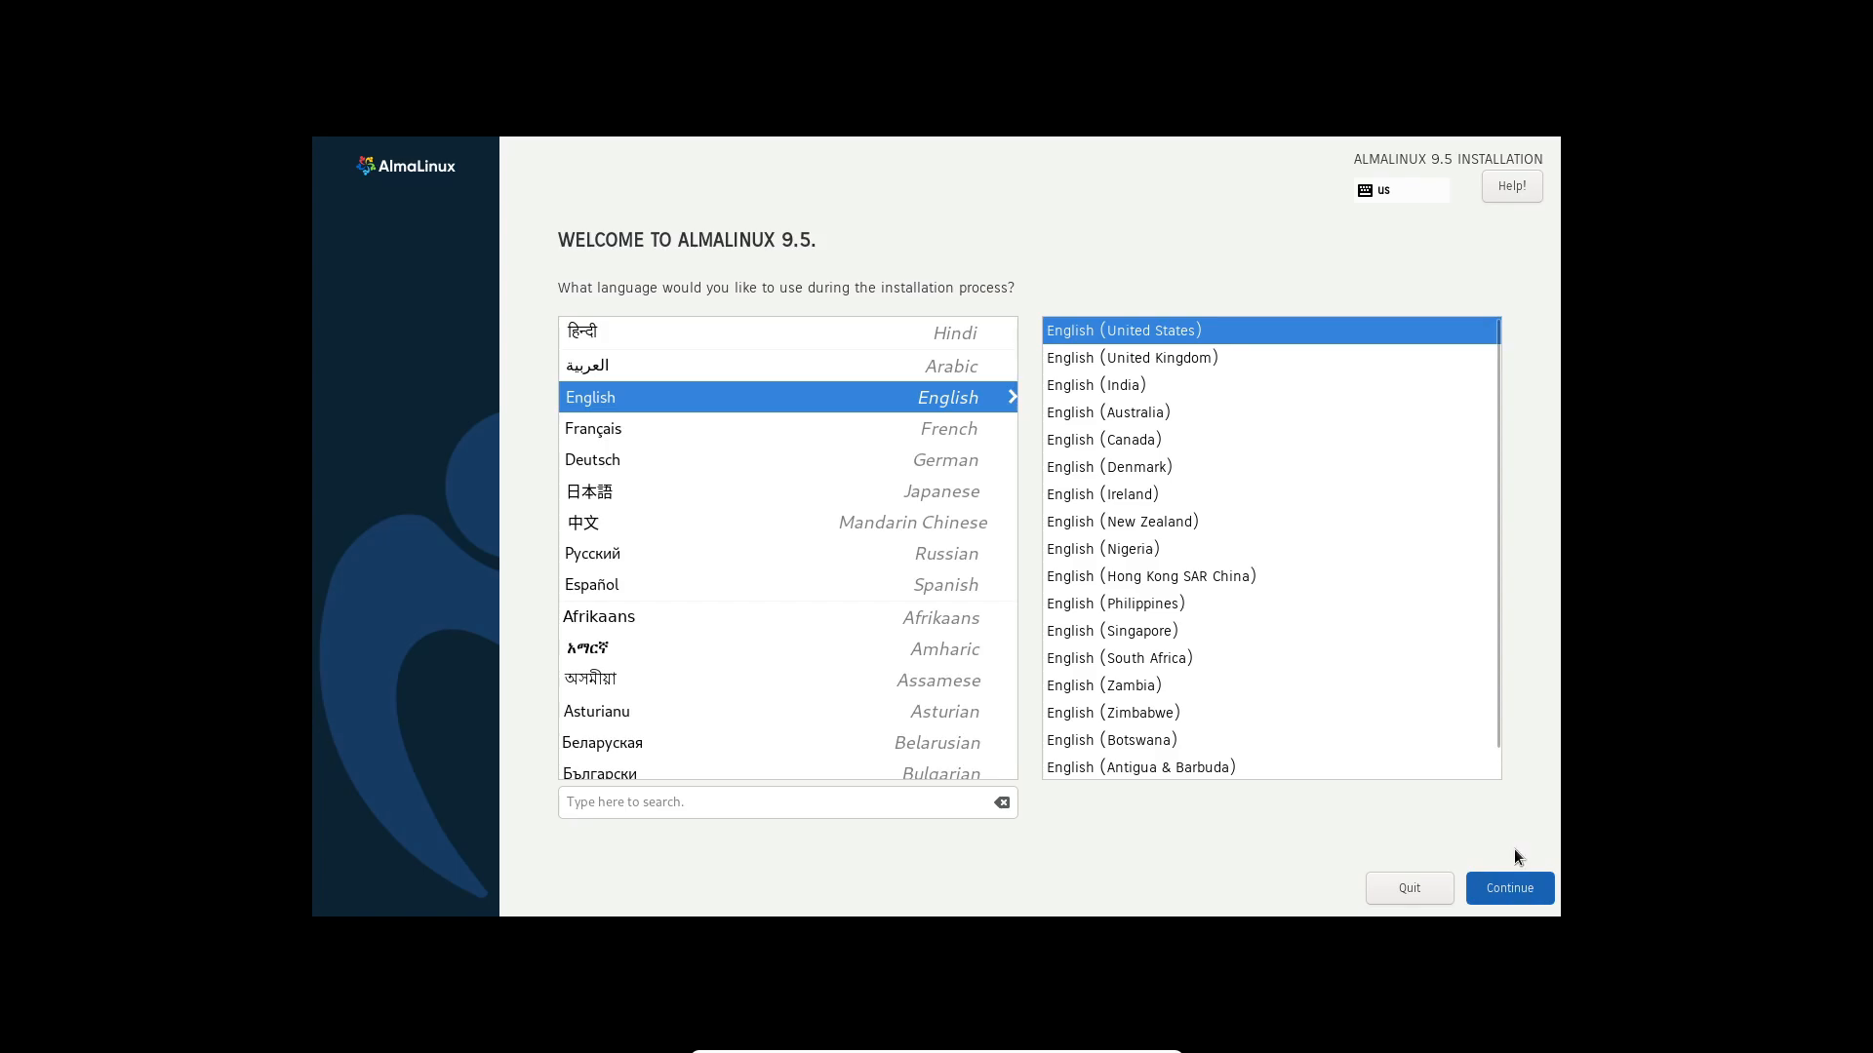
pyautogui.click(1510, 888)
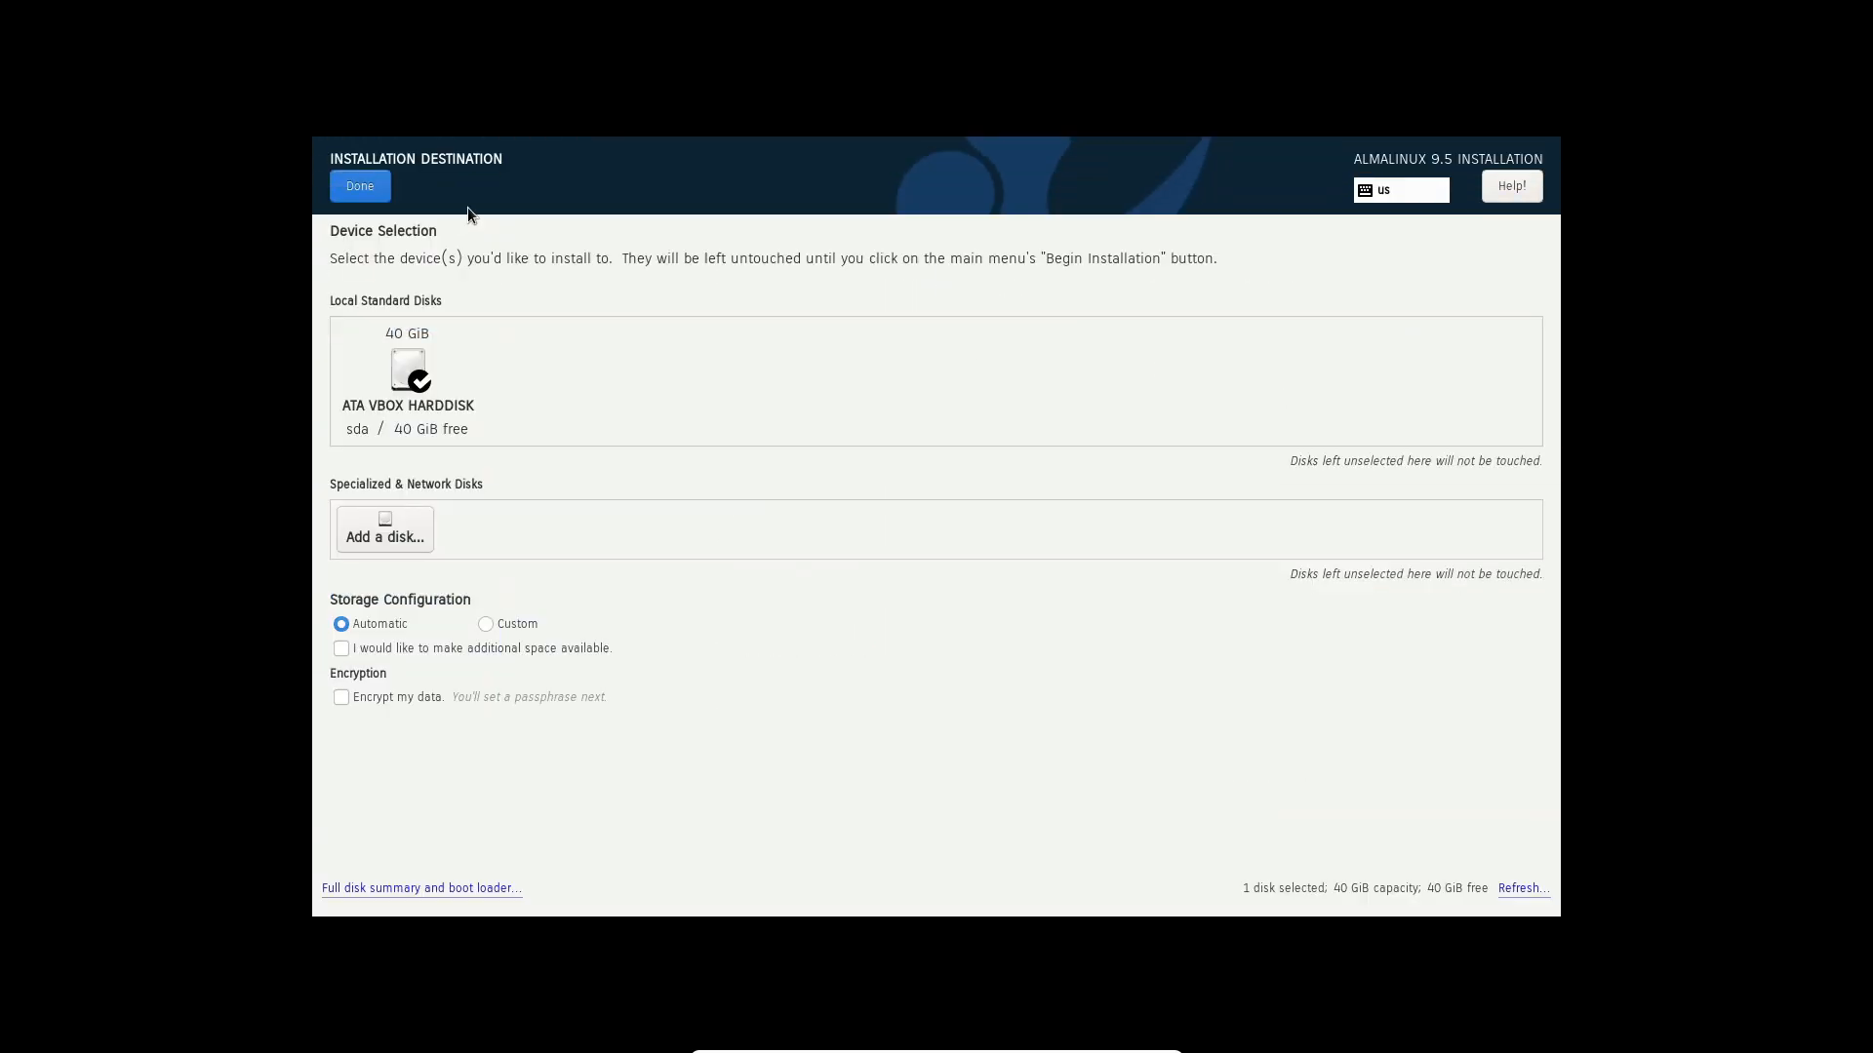
pyautogui.click(359, 185)
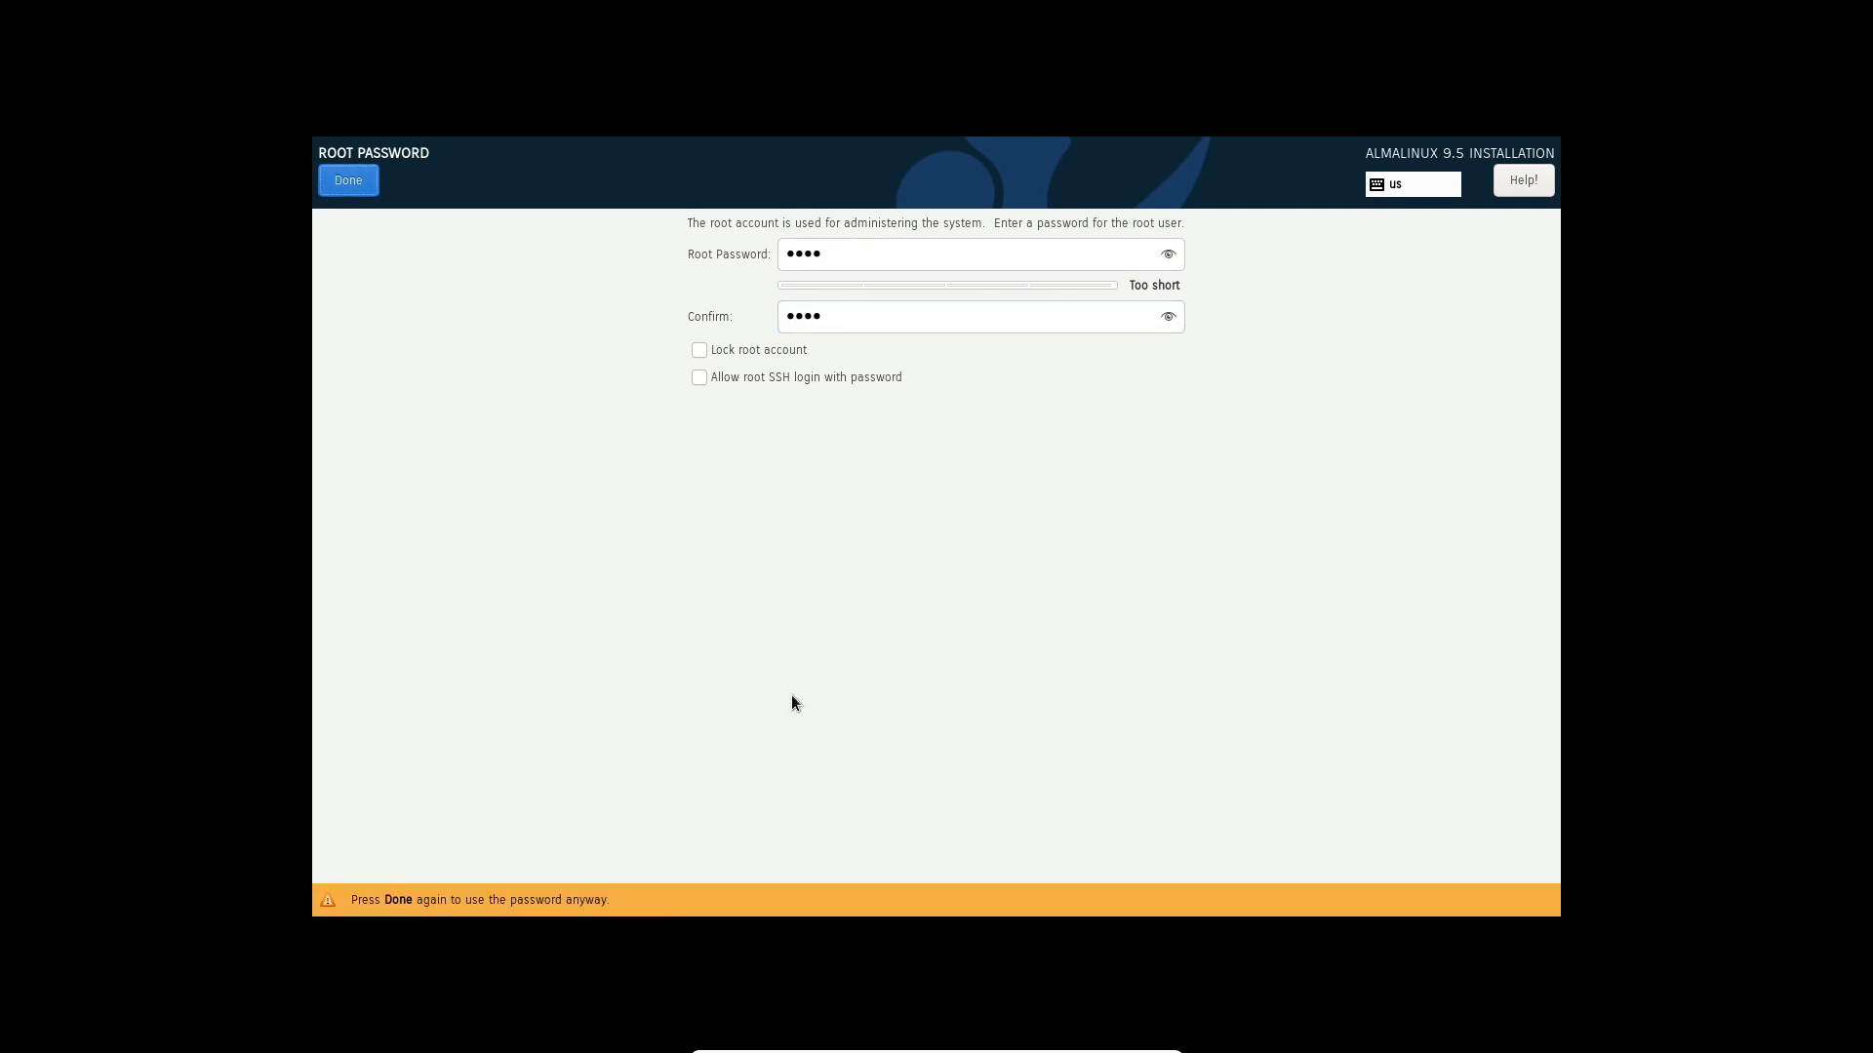
pyautogui.moveTo(439, 163)
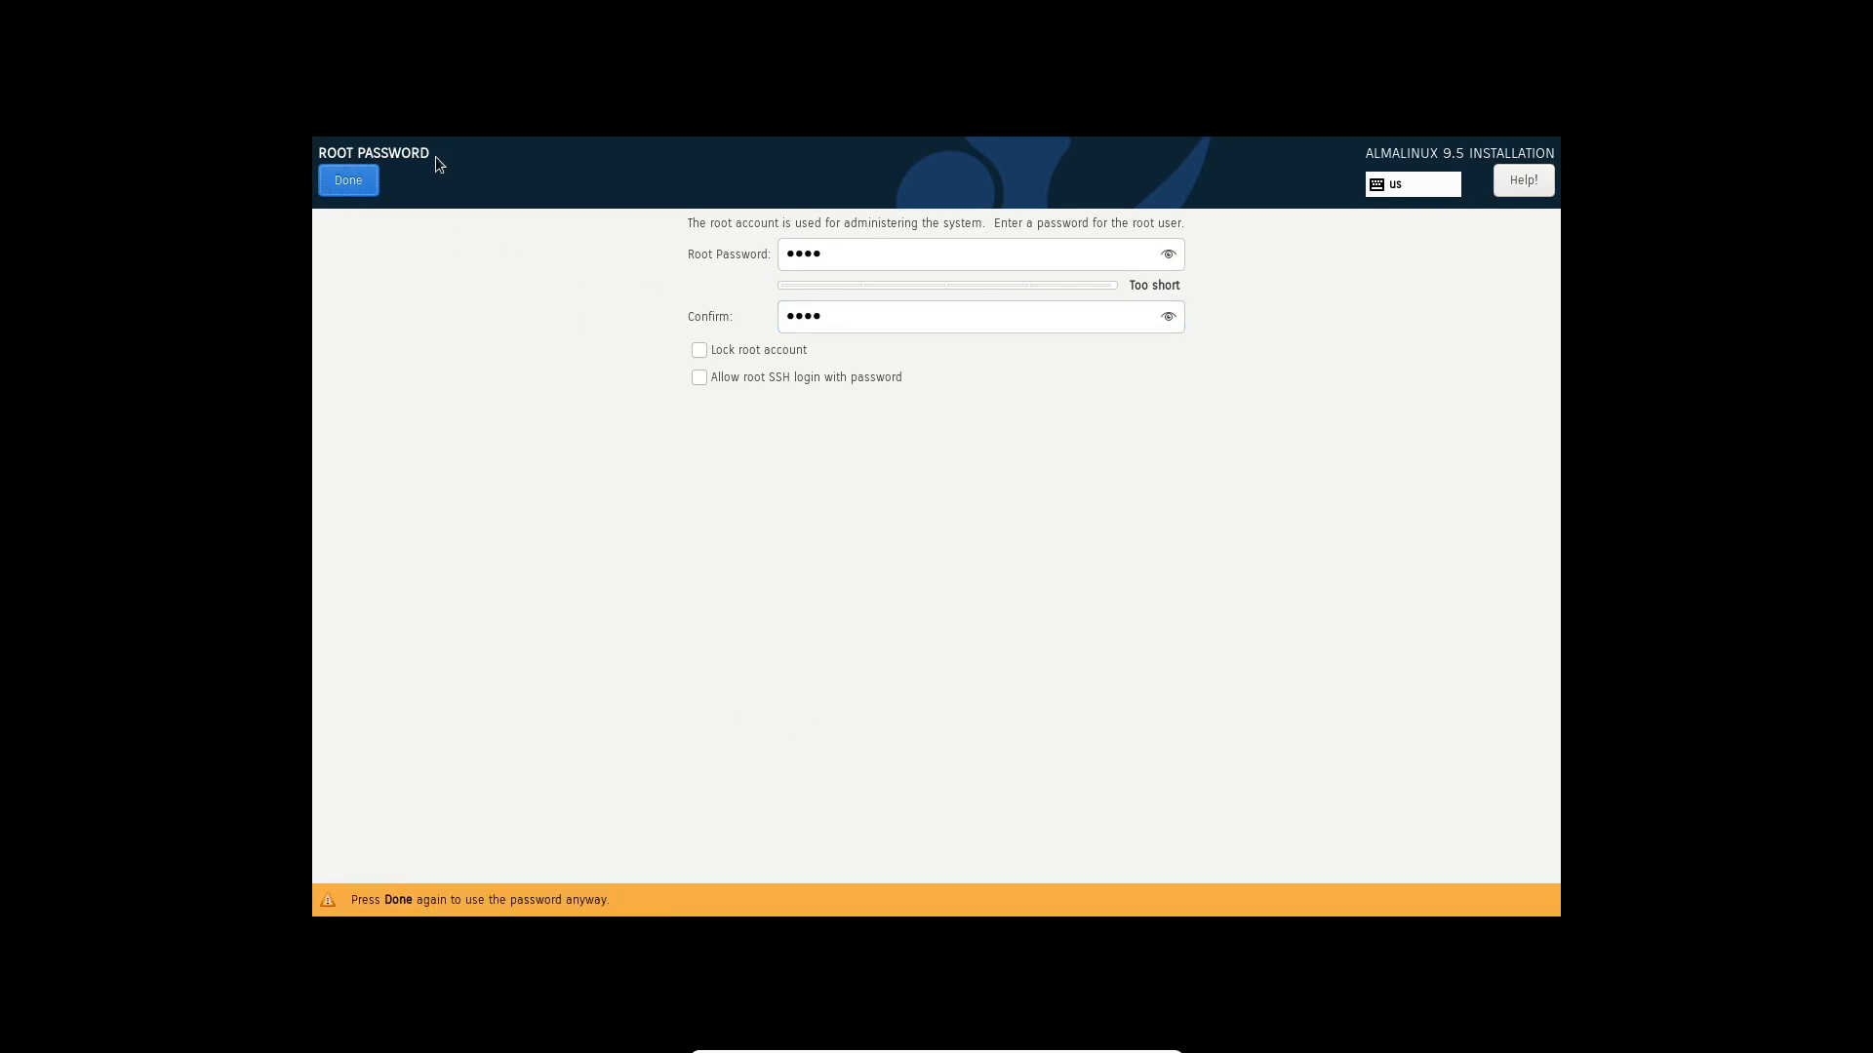
pyautogui.click(347, 179)
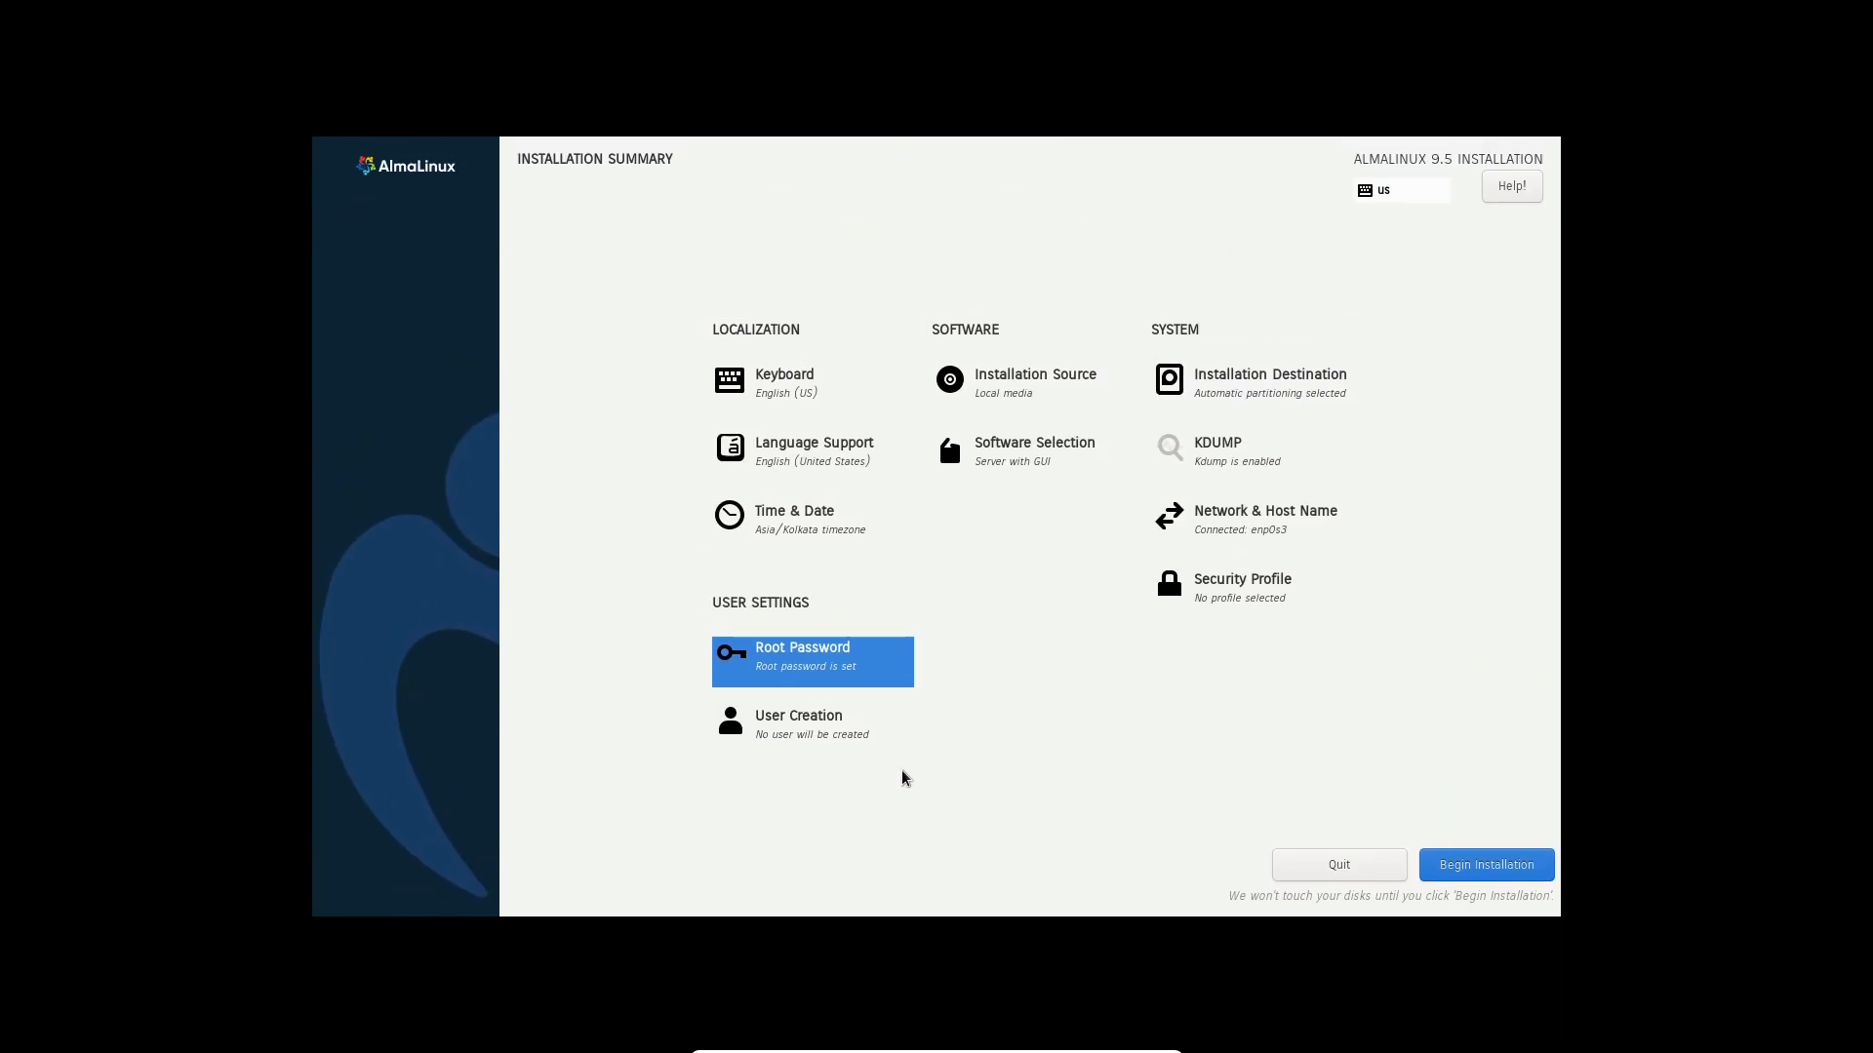